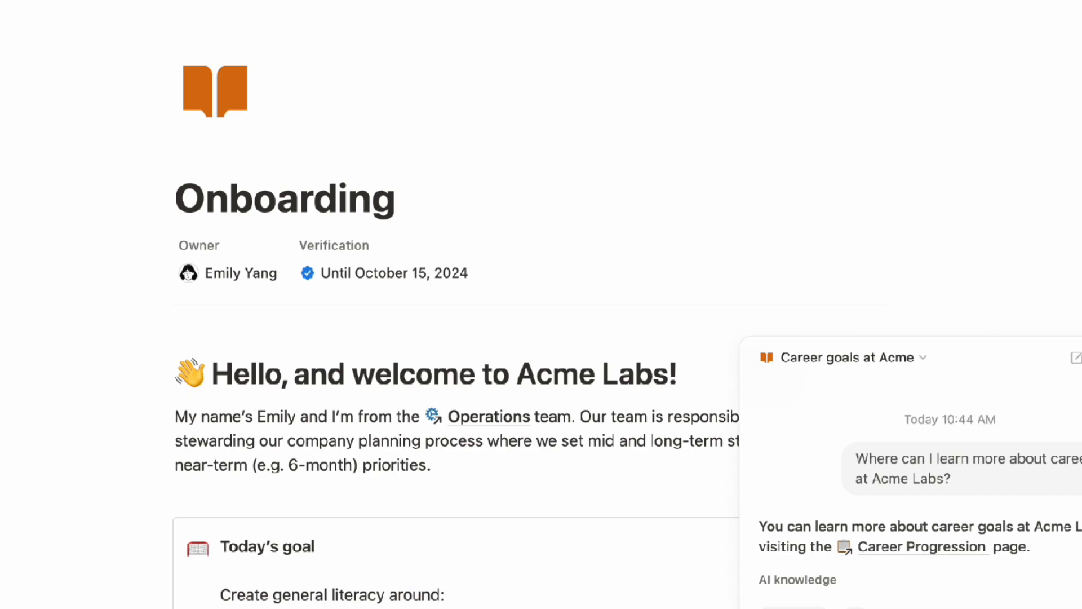
Switch the xTiles promo examples from Travel to the Family Space dashboard.
click(774, 30)
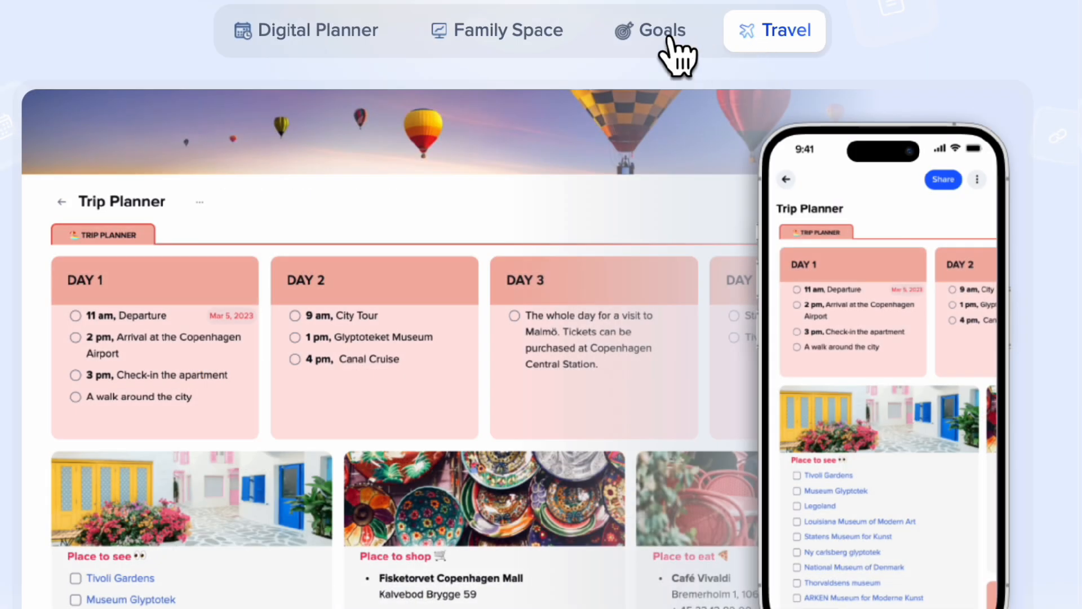
click(496, 30)
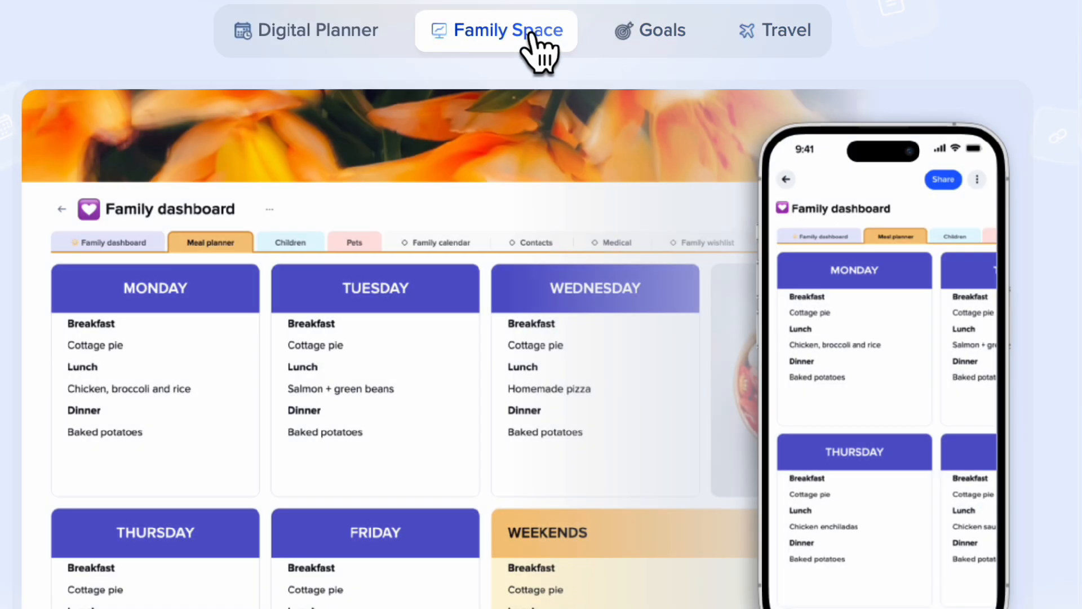
click(313, 30)
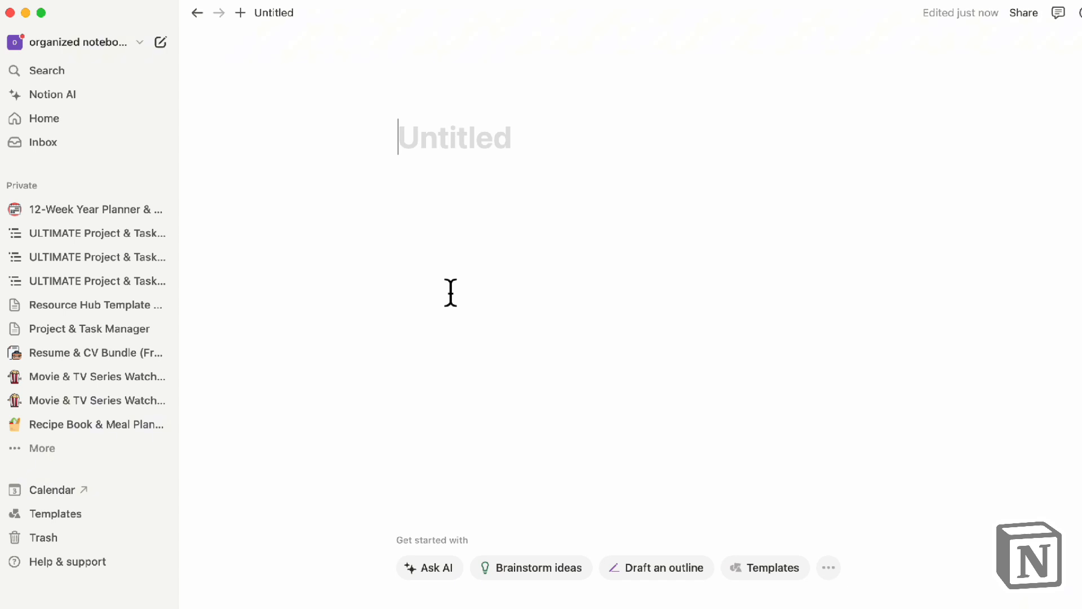
mouse_move(443, 351)
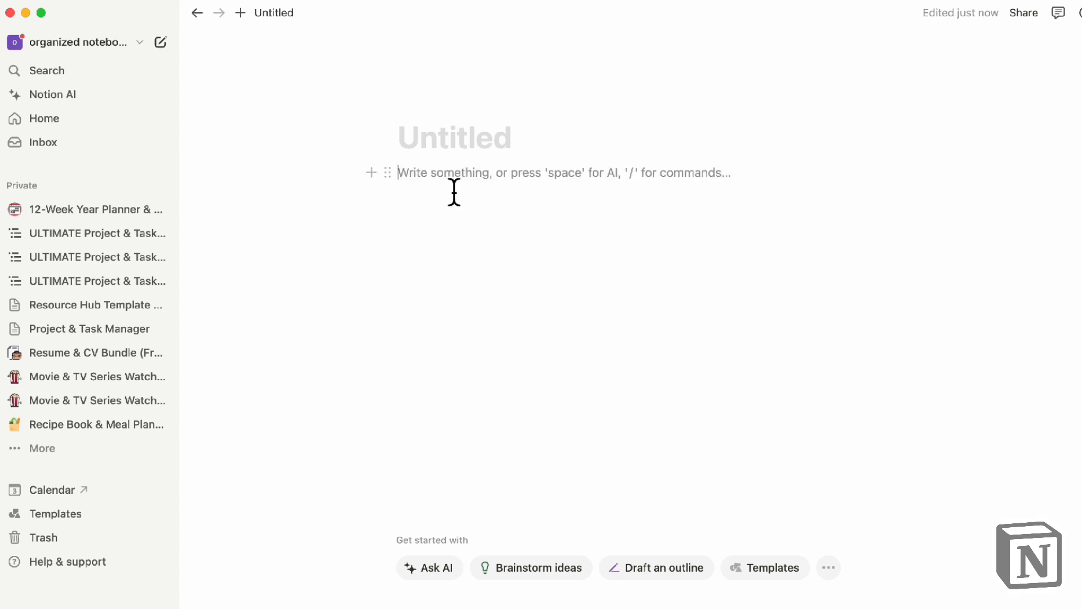
Insert a Heading 3 block from the / block menu in the page body.
text(/)
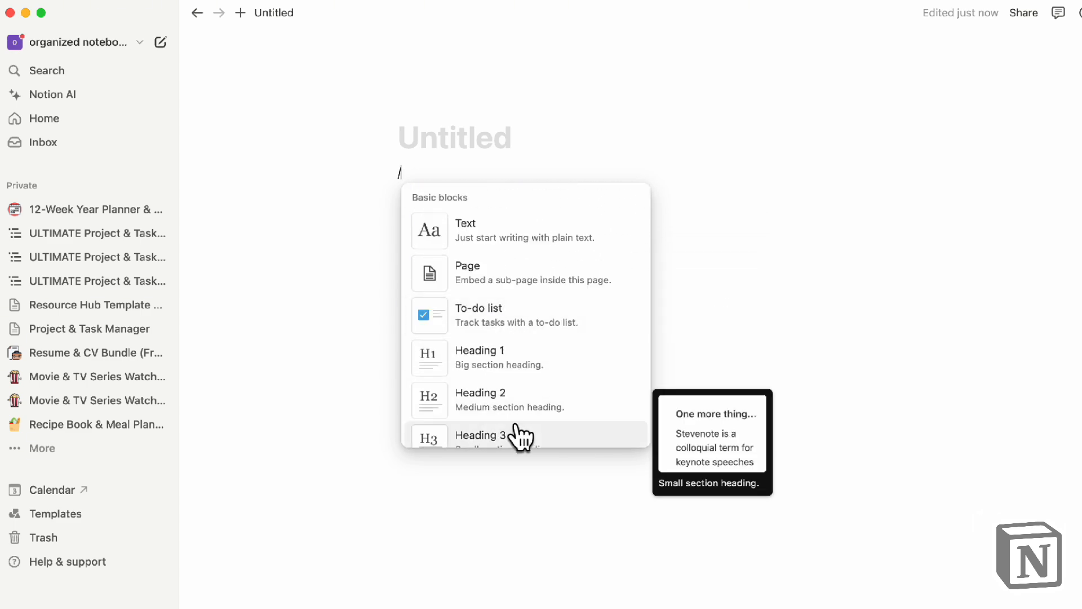
click(481, 434)
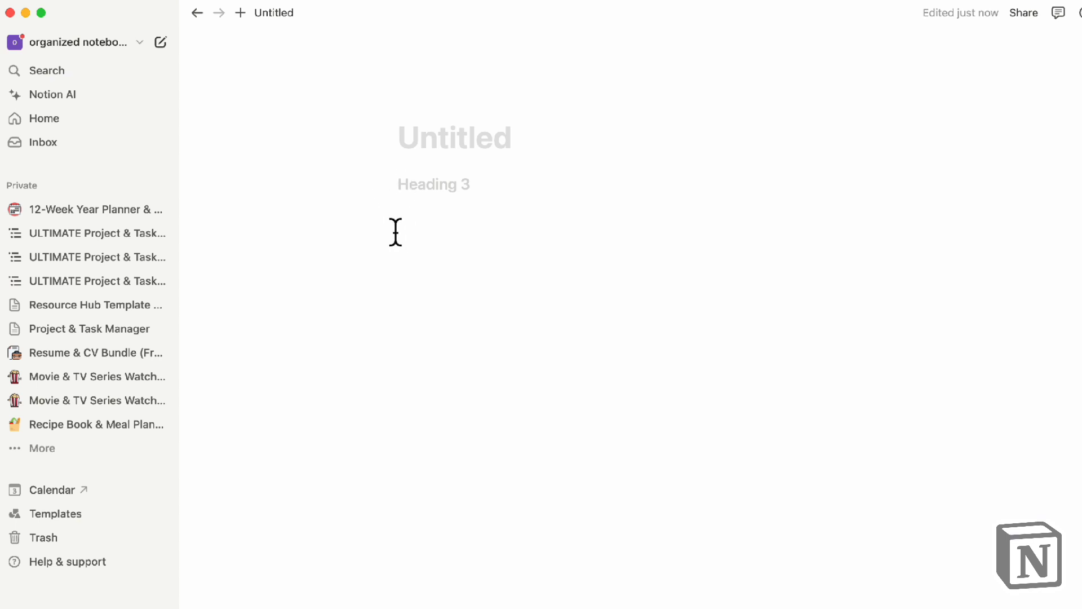
mouse_move(434, 211)
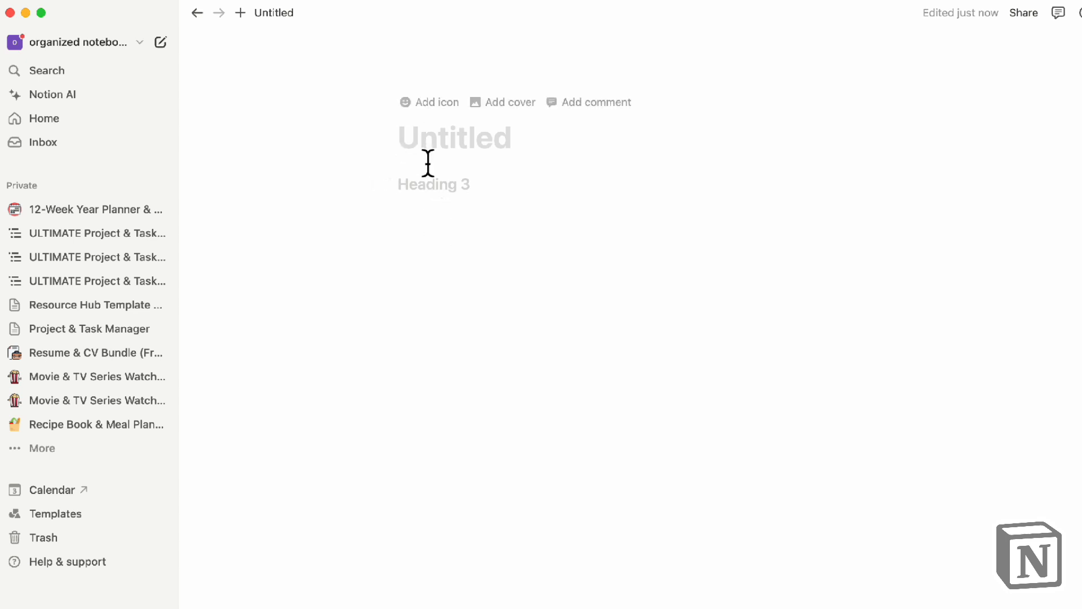
mouse_move(431, 201)
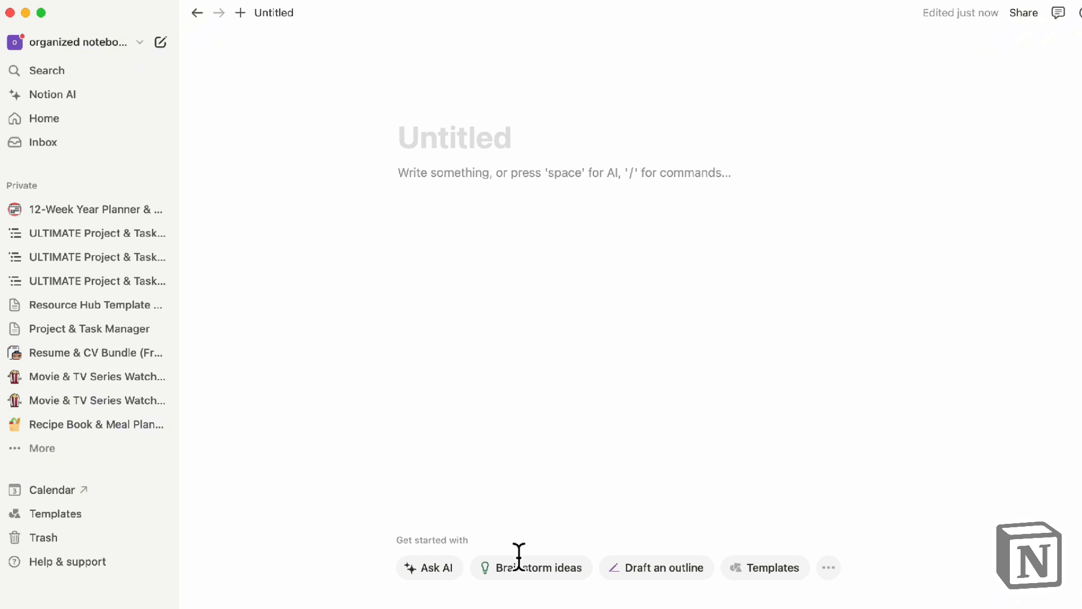
mouse_move(557, 360)
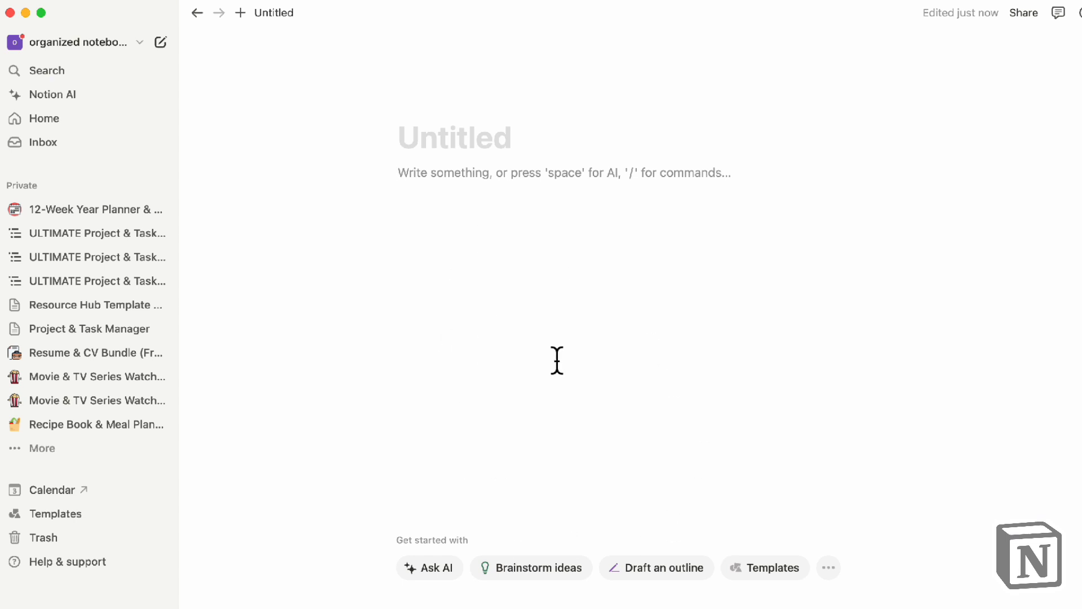
mouse_move(772, 572)
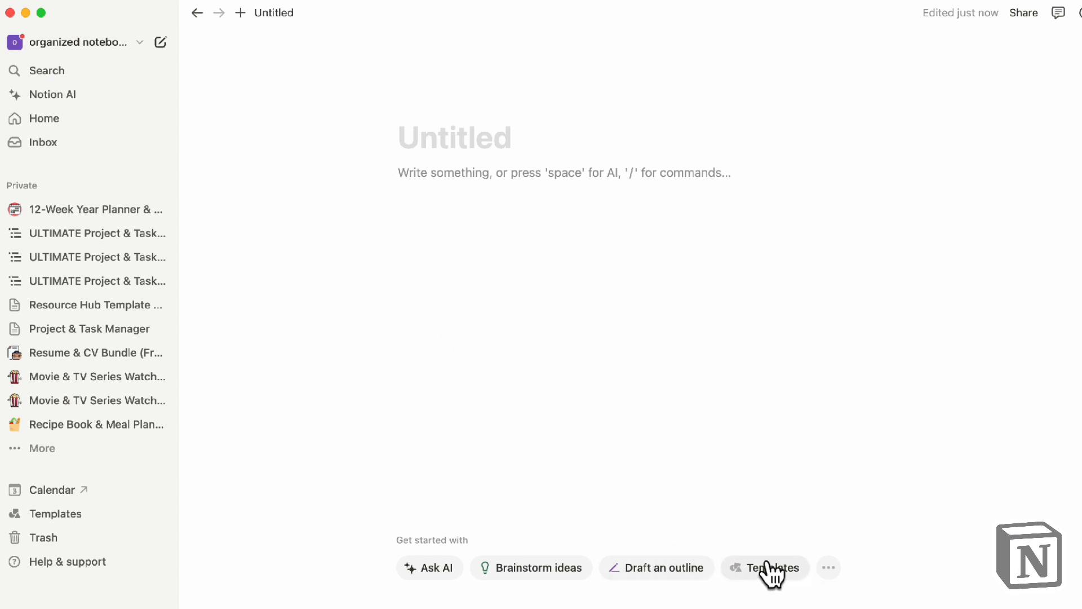
Browse Templates, return to the page, and open the ••• starters to pick To-do list.
click(764, 567)
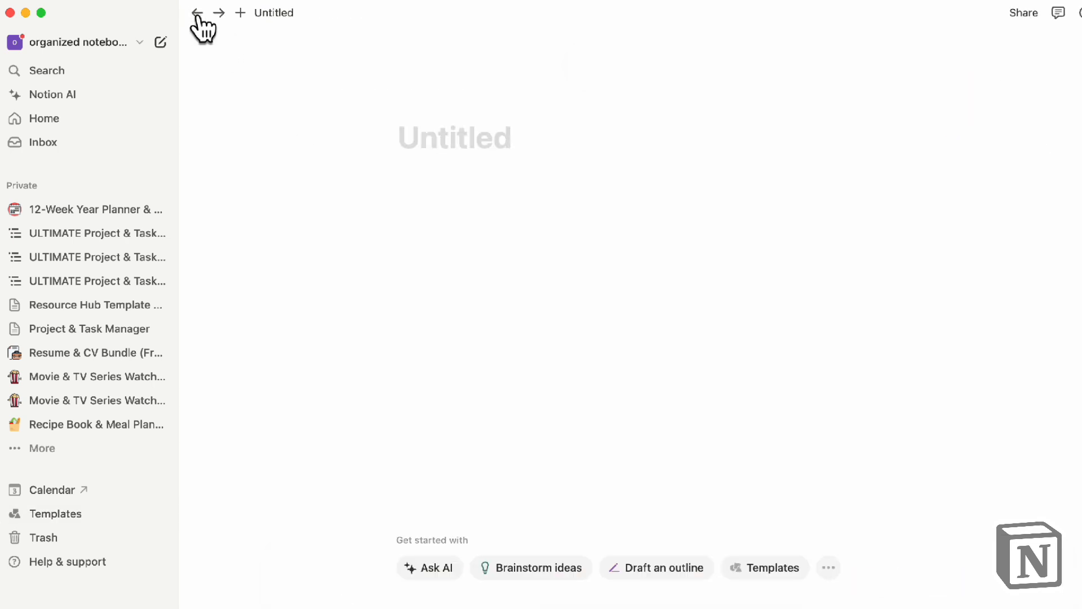
click(828, 568)
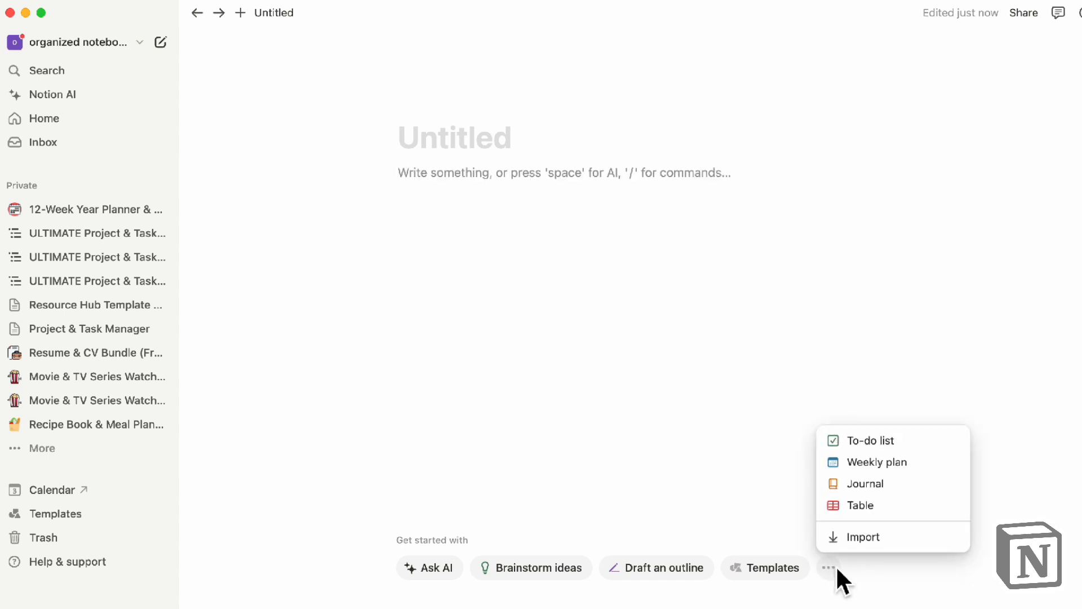
click(866, 440)
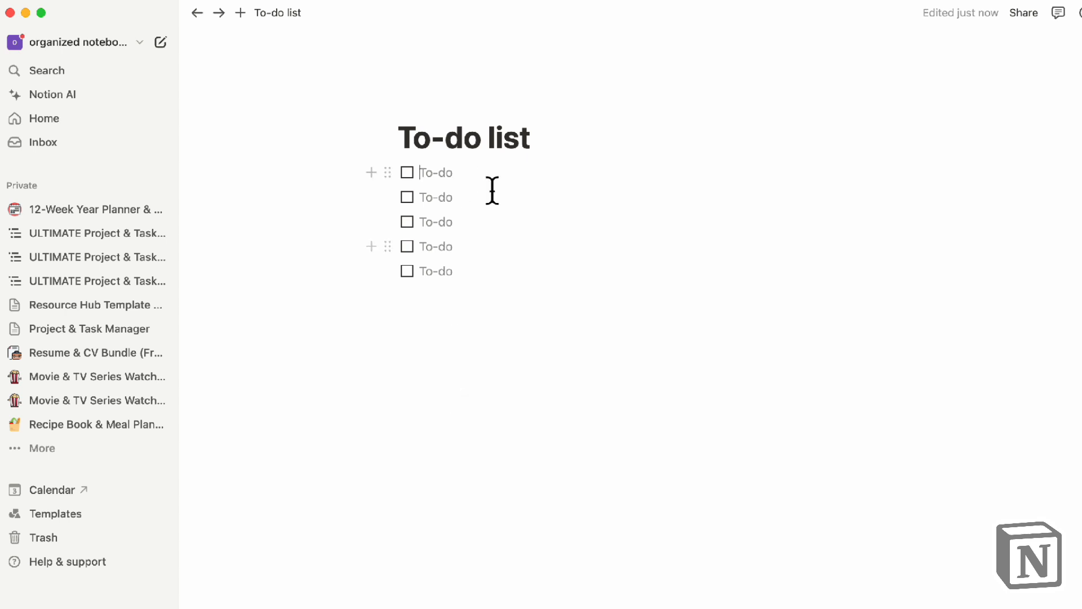
mouse_move(348, 173)
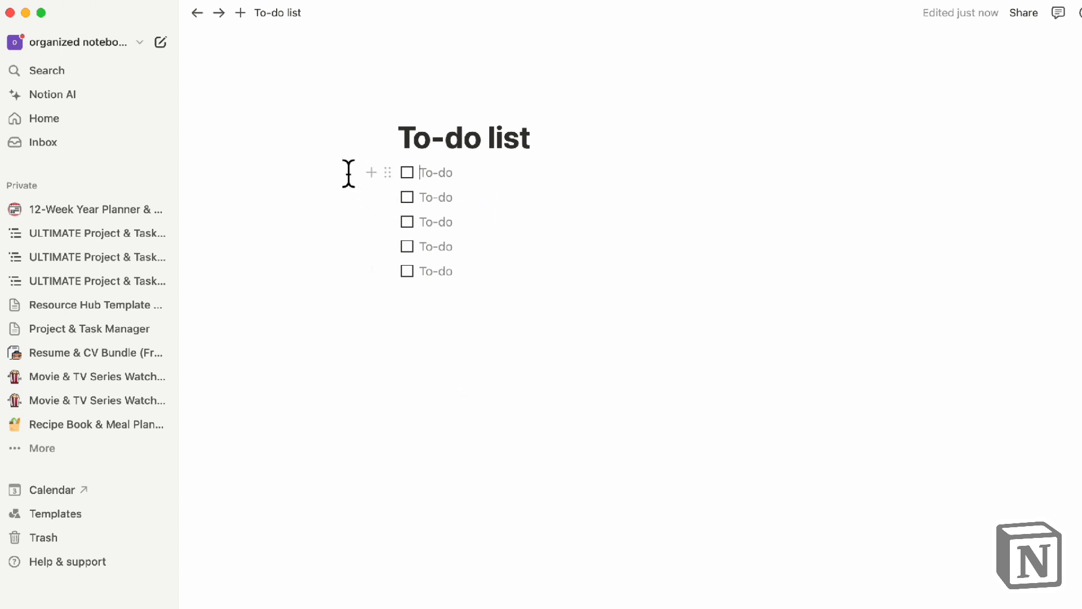
mouse_move(368, 222)
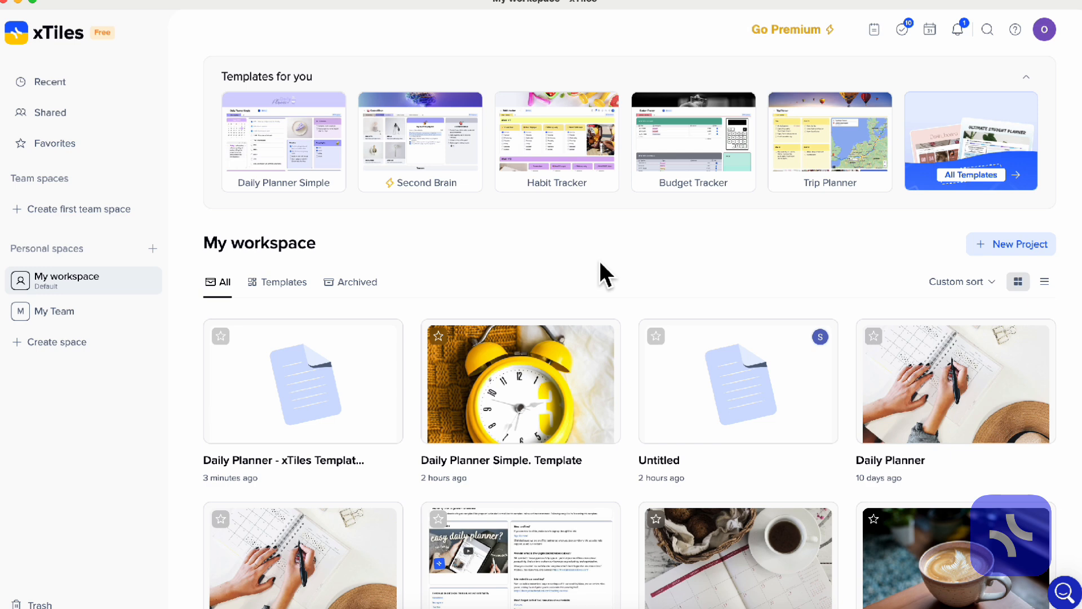
mouse_move(840, 247)
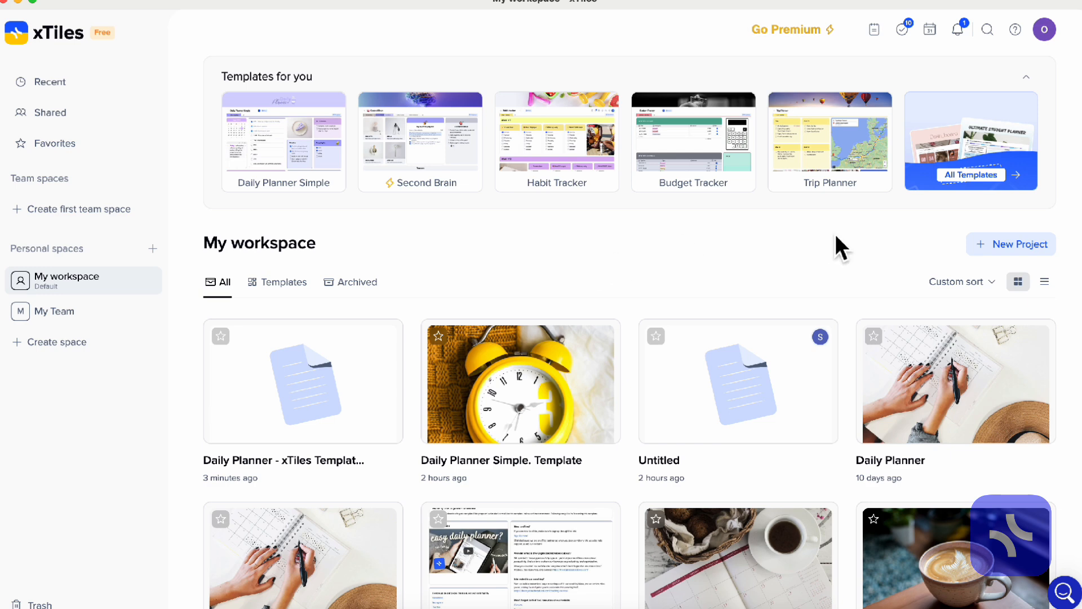
Use + New Project on My workspace to start a project from scratch.
click(1011, 243)
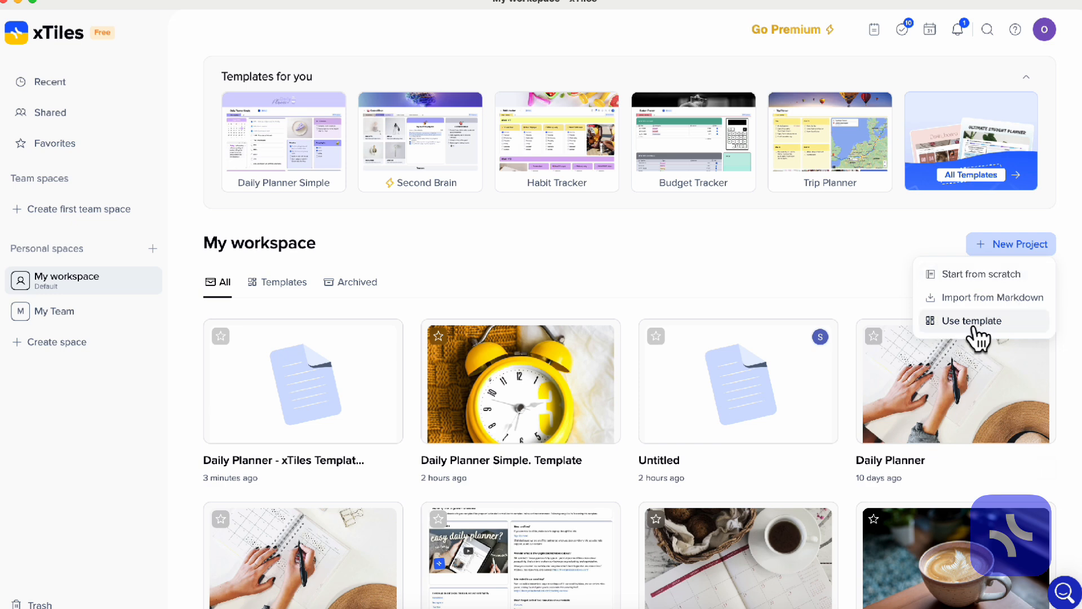
mouse_move(978, 293)
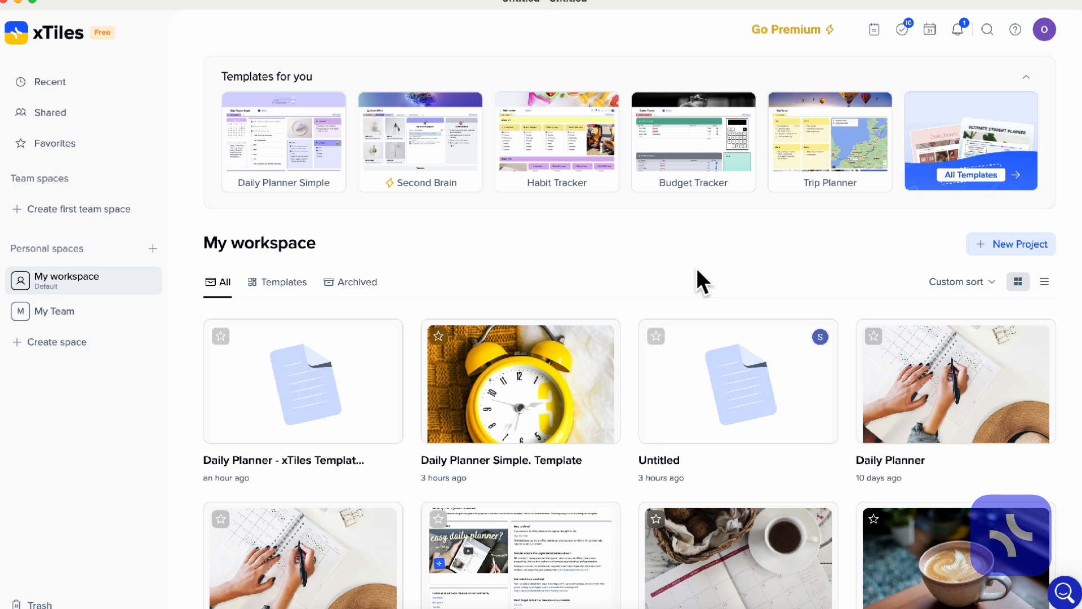
Title a tile 'To-do list' with one to-do, move it, and draw a second tile.
click(737, 381)
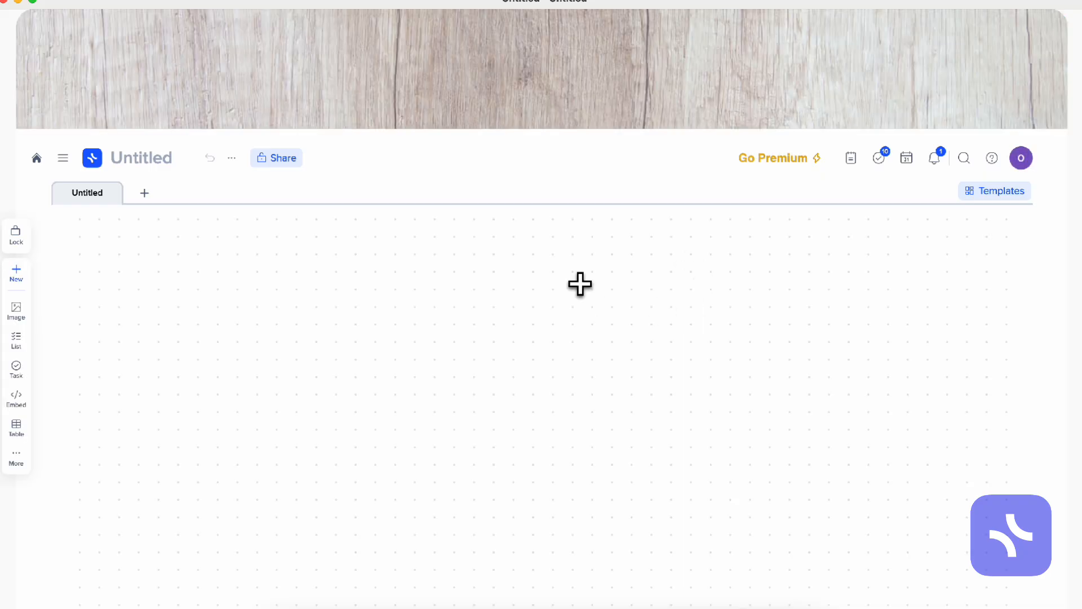
mouse_move(363, 284)
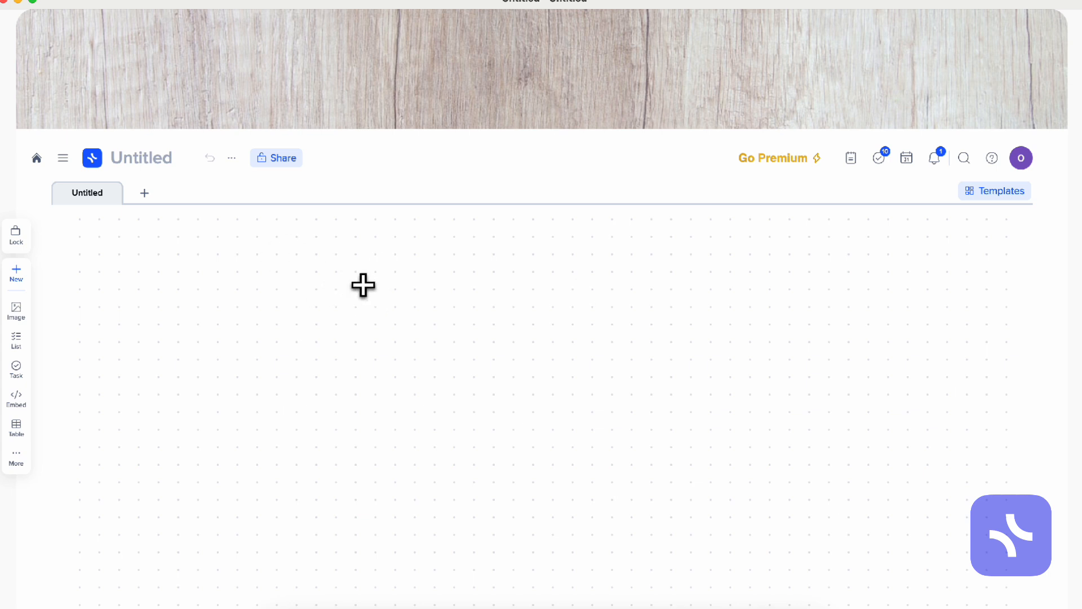
mouse_move(535, 307)
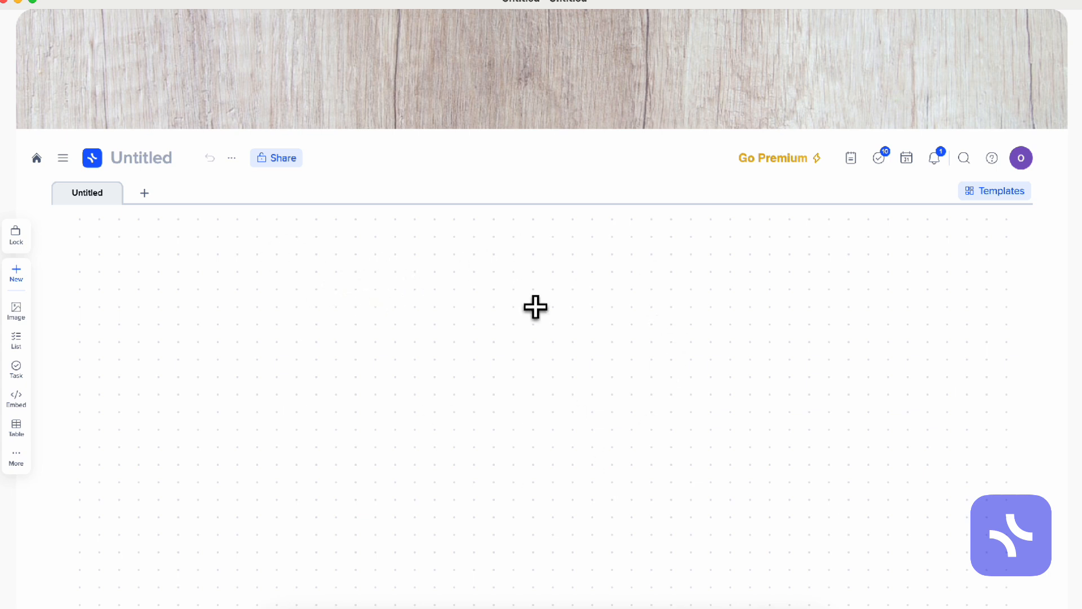
mouse_move(197, 259)
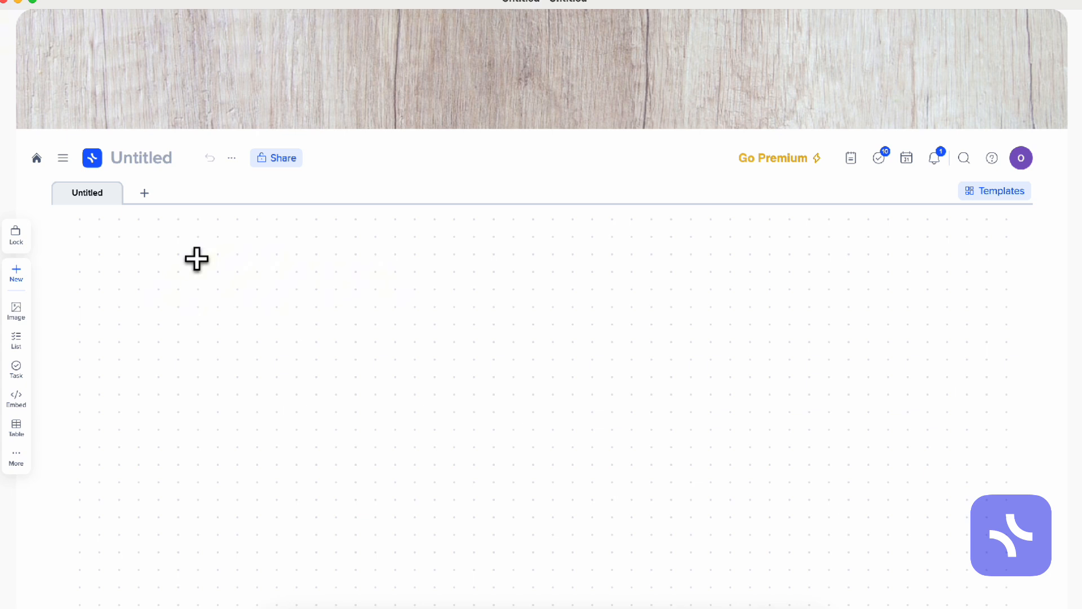
mouse_move(88, 231)
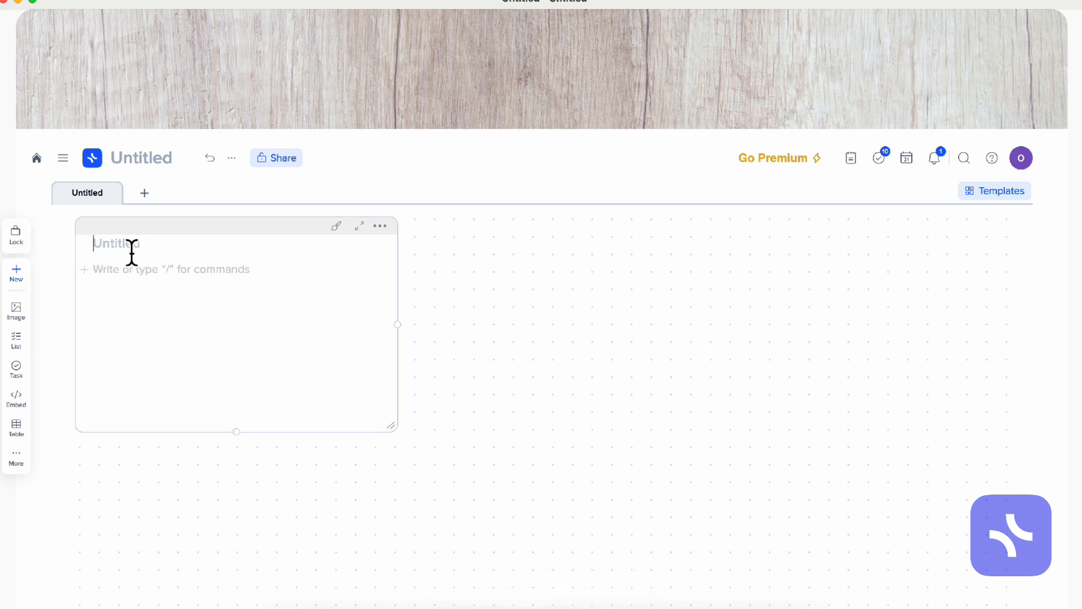
text(To-do)
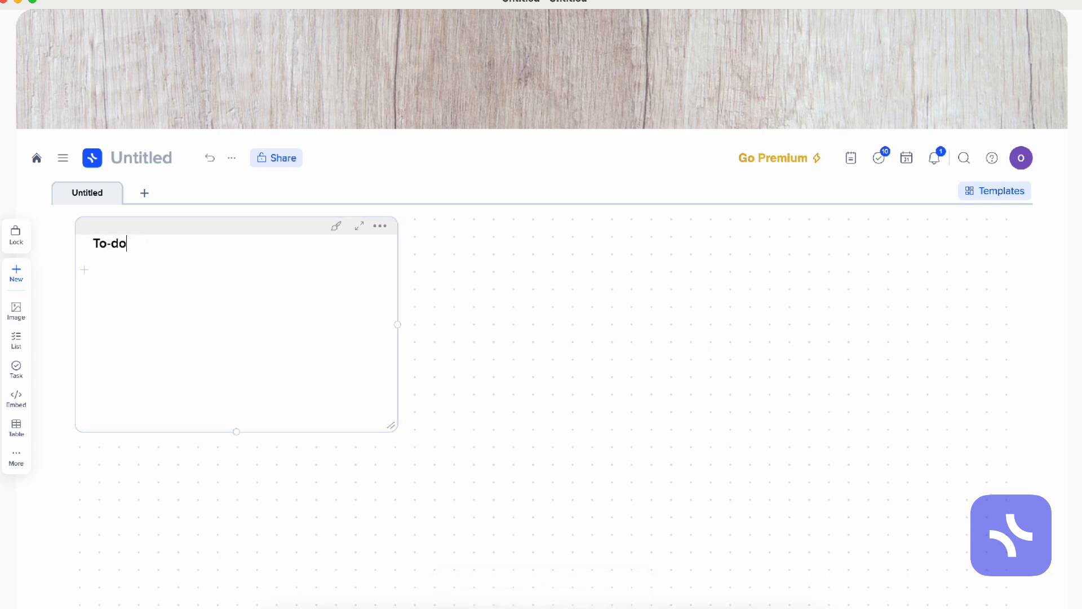
text(list)
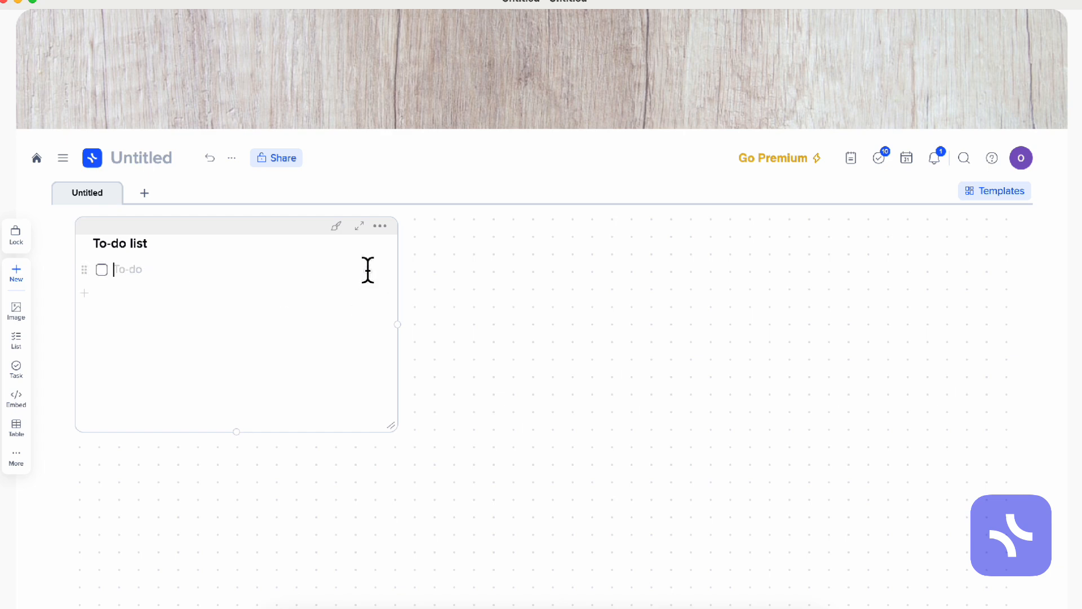
mouse_move(157, 286)
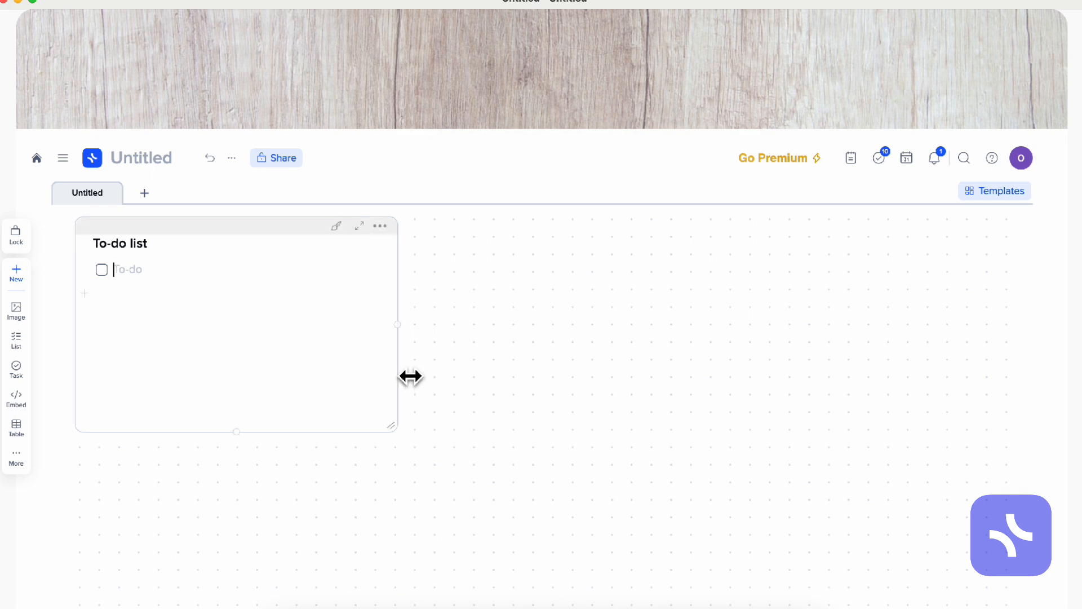
drag(234, 224, 511, 466)
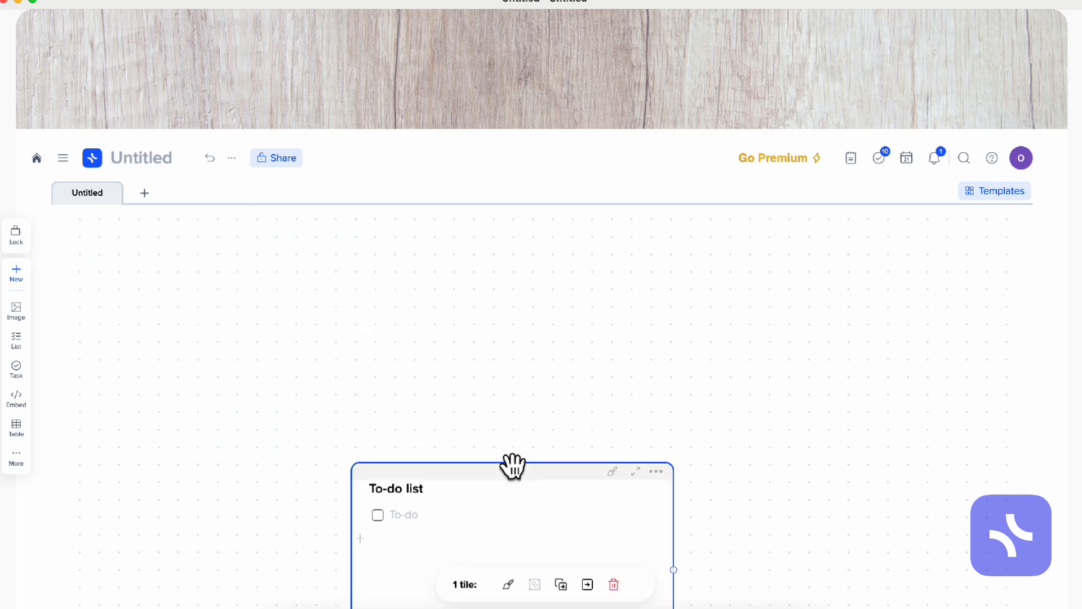
drag(511, 462, 234, 243)
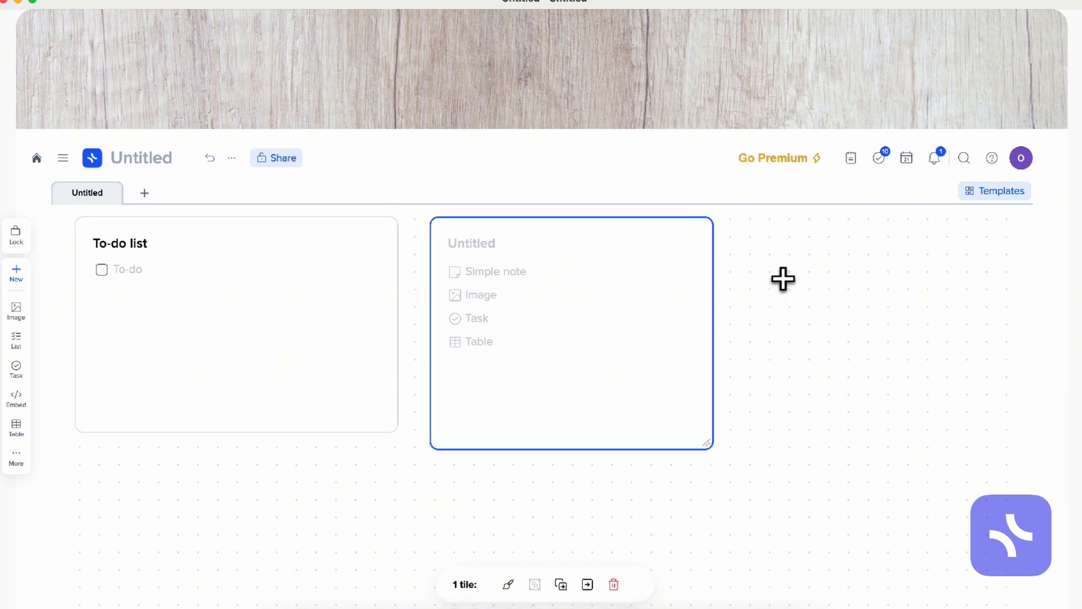
mouse_move(761, 258)
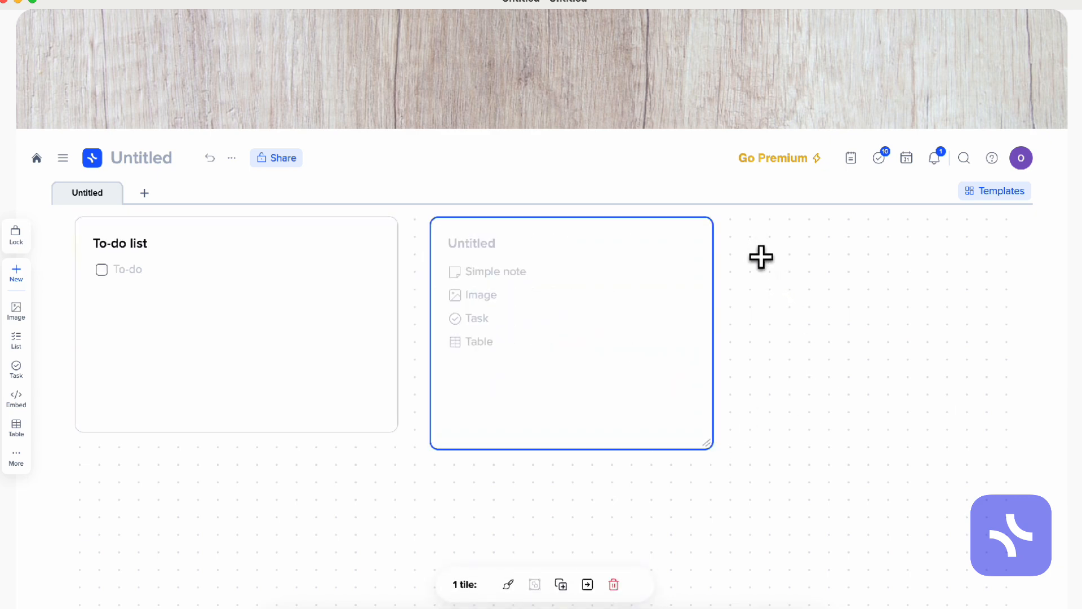
mouse_move(811, 425)
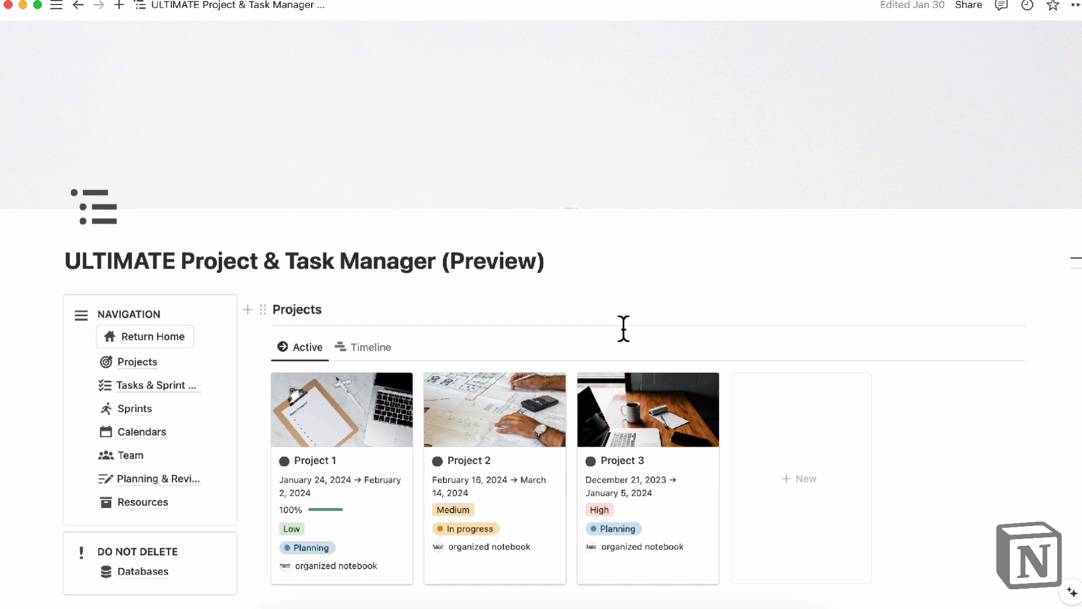
View the Share invite options, close the popover, and scroll the template down.
click(967, 6)
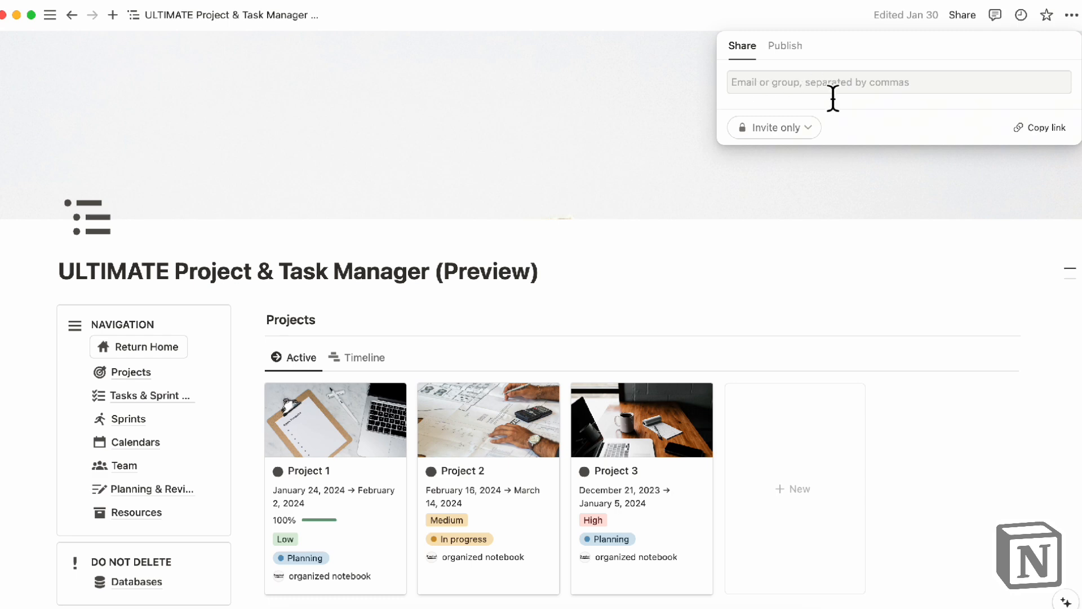
click(591, 290)
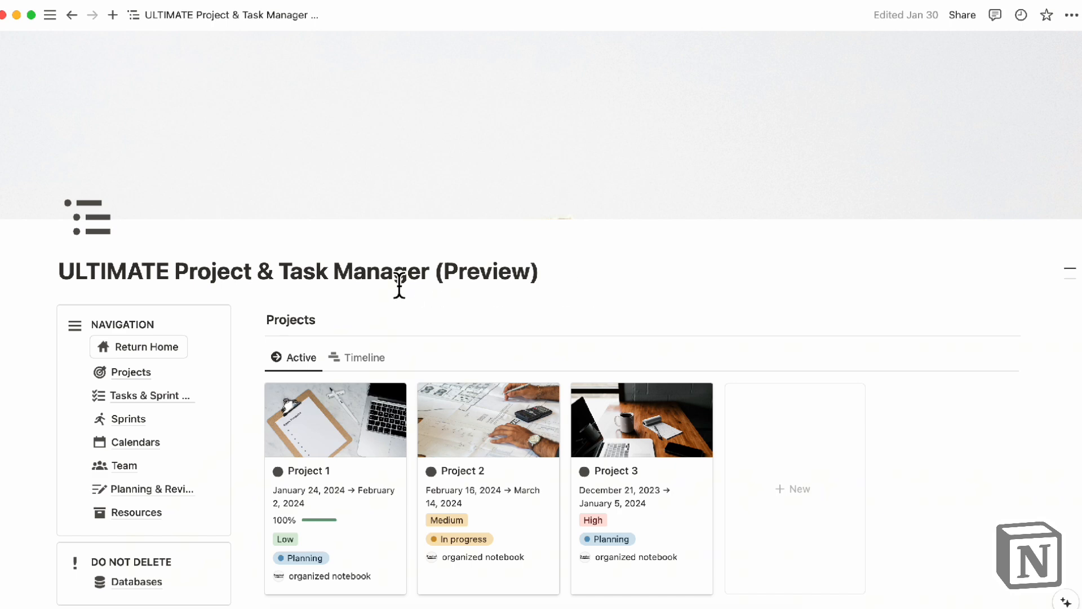
scroll(down, 3)
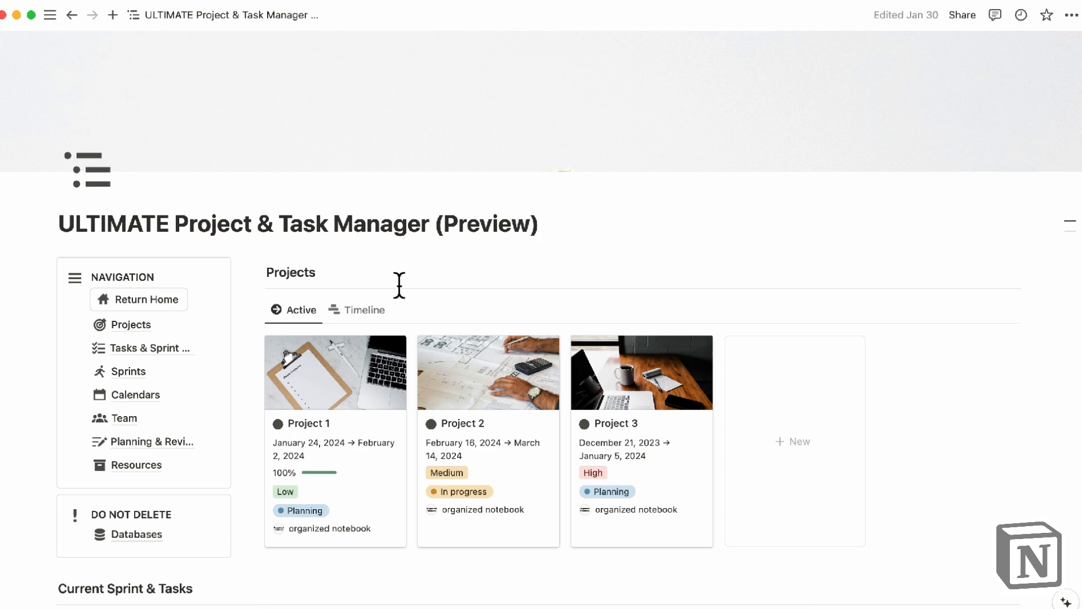
mouse_move(403, 265)
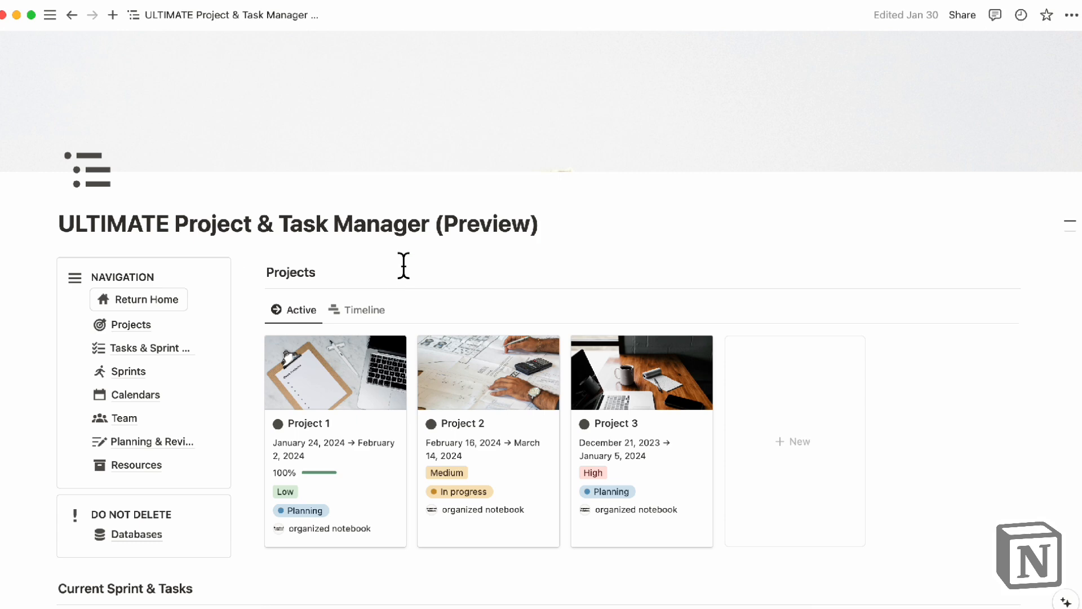
mouse_move(1072, 15)
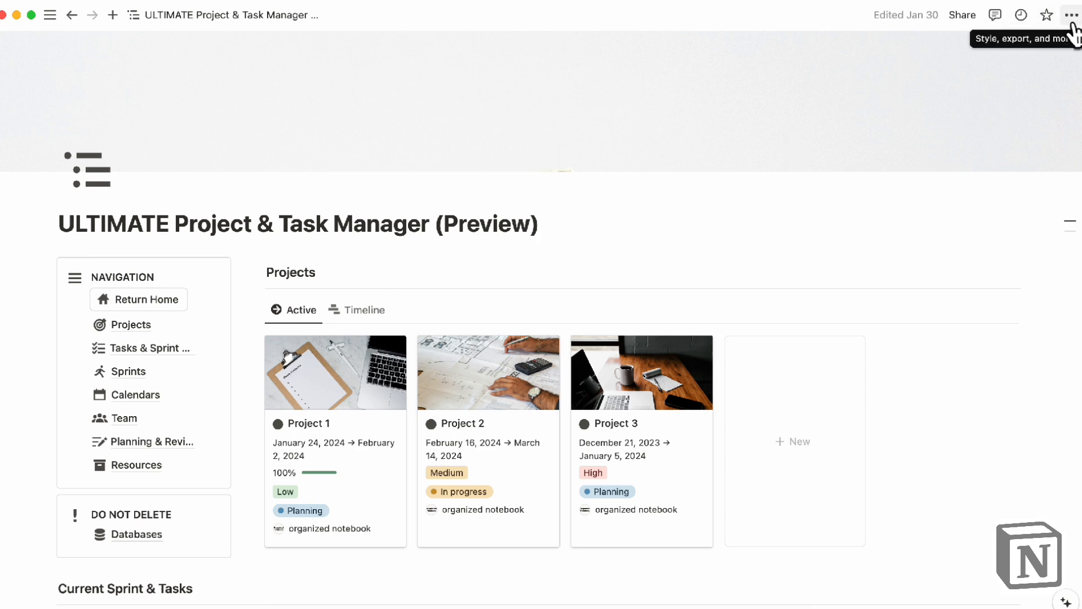
Turn on Suggest edits and retype the Projects heading as 'Project & Task Manager'.
click(1071, 15)
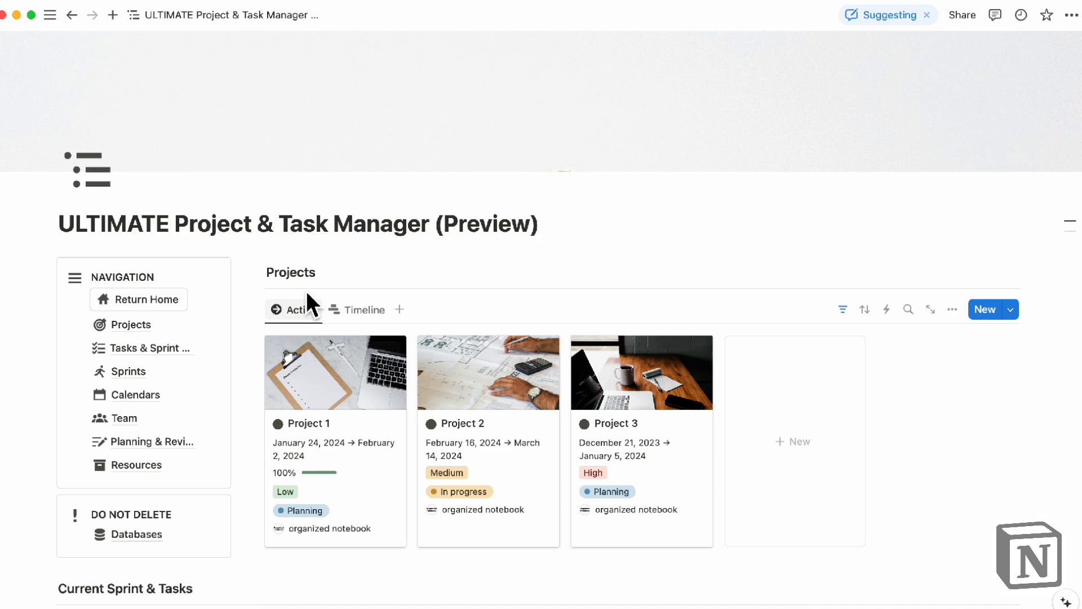
double_click(291, 272)
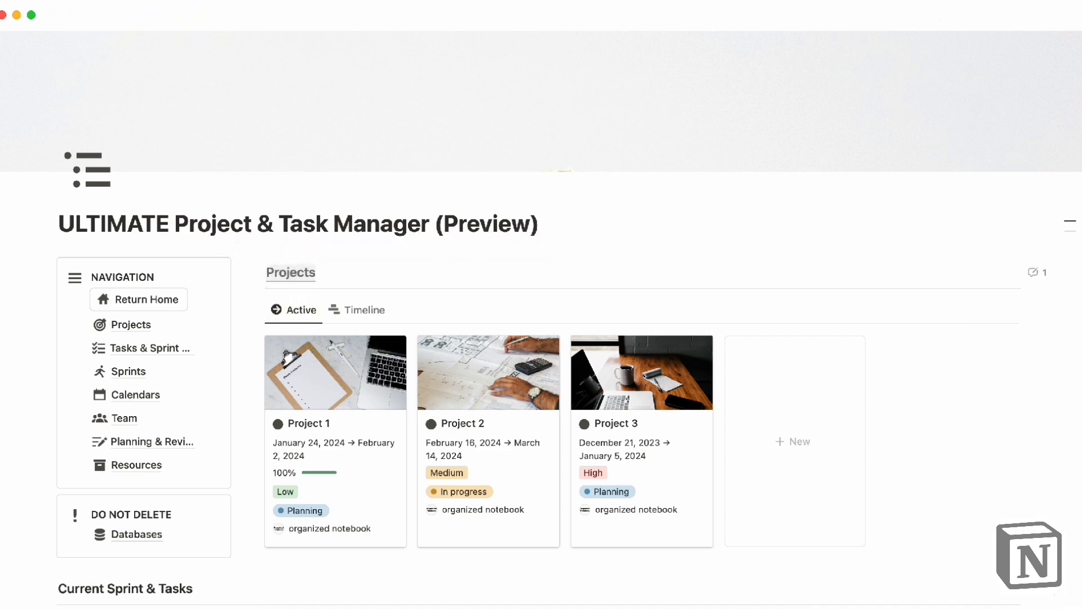
text(Project)
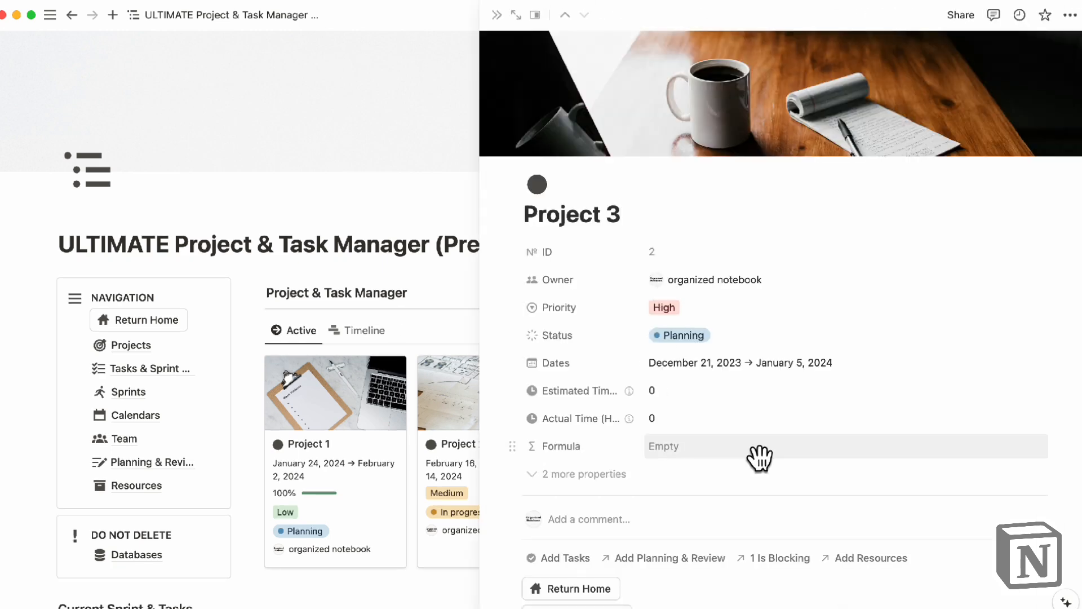
Open Project 3 in side peek and select its empty Formula property.
click(704, 279)
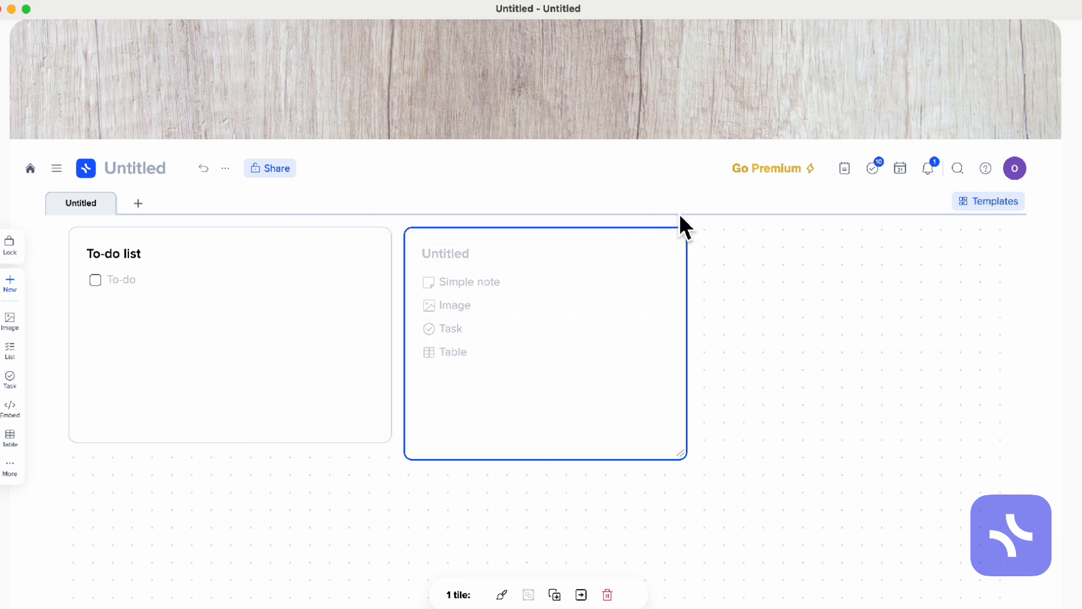
After viewing Share & Invite, name the to-do 'Task' and assign it to Me.
click(270, 168)
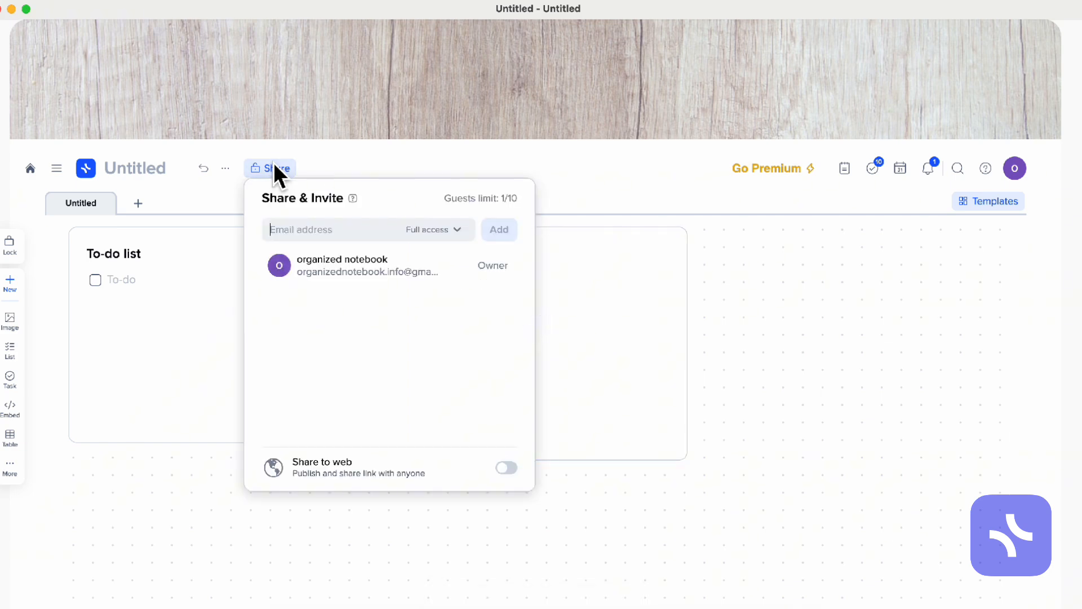
mouse_move(345, 248)
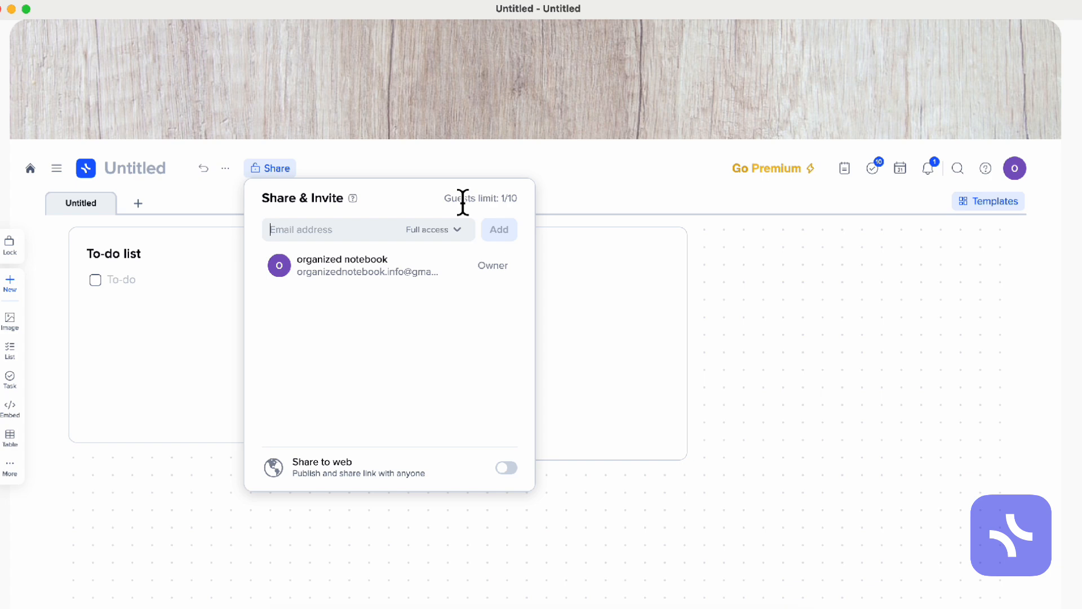
mouse_move(538, 203)
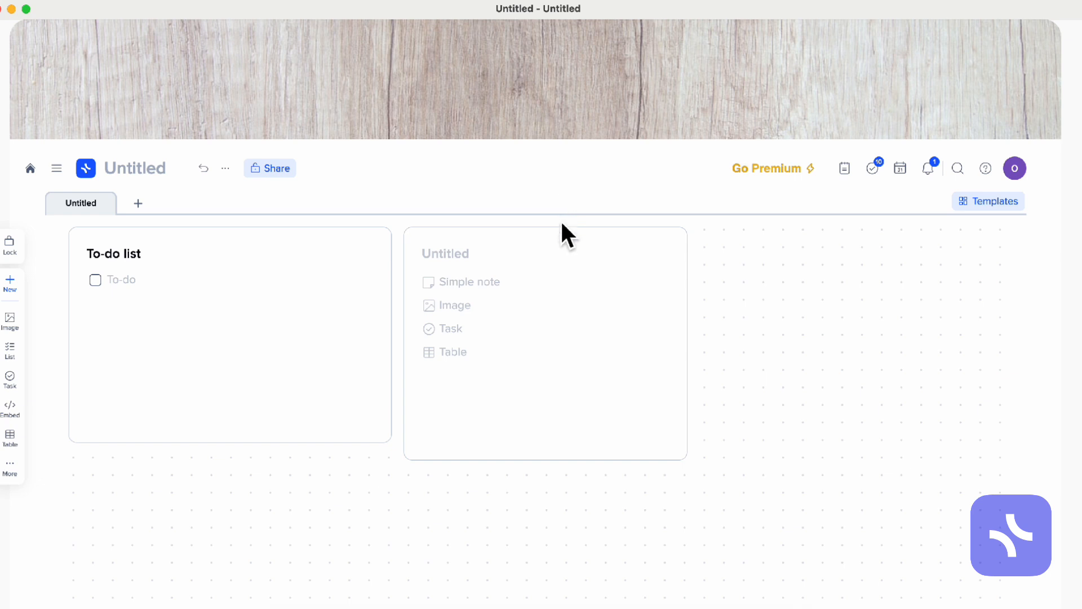
text(Task)
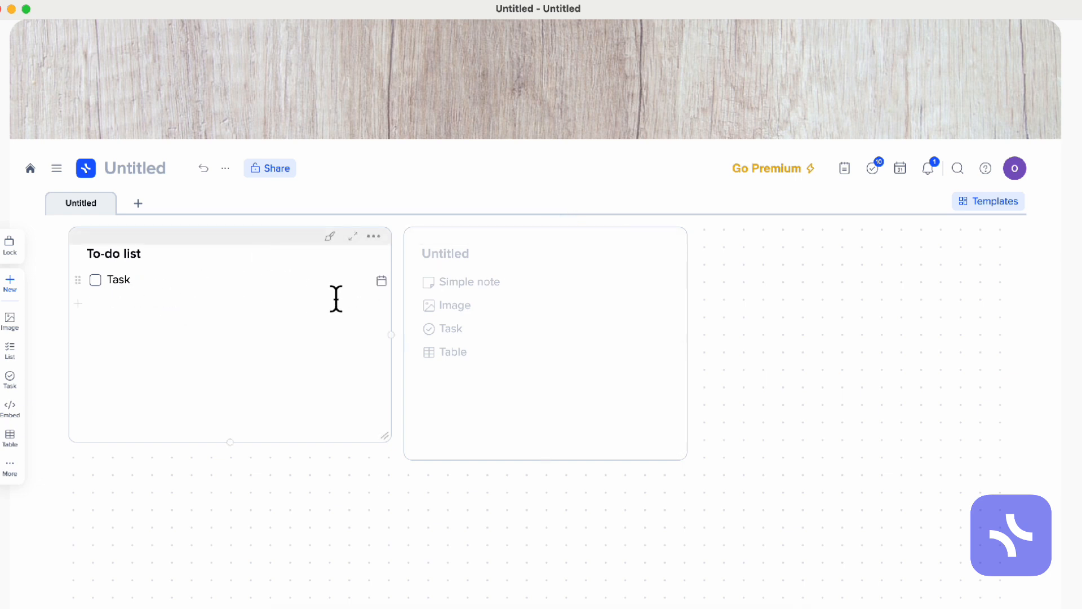
double_click(118, 280)
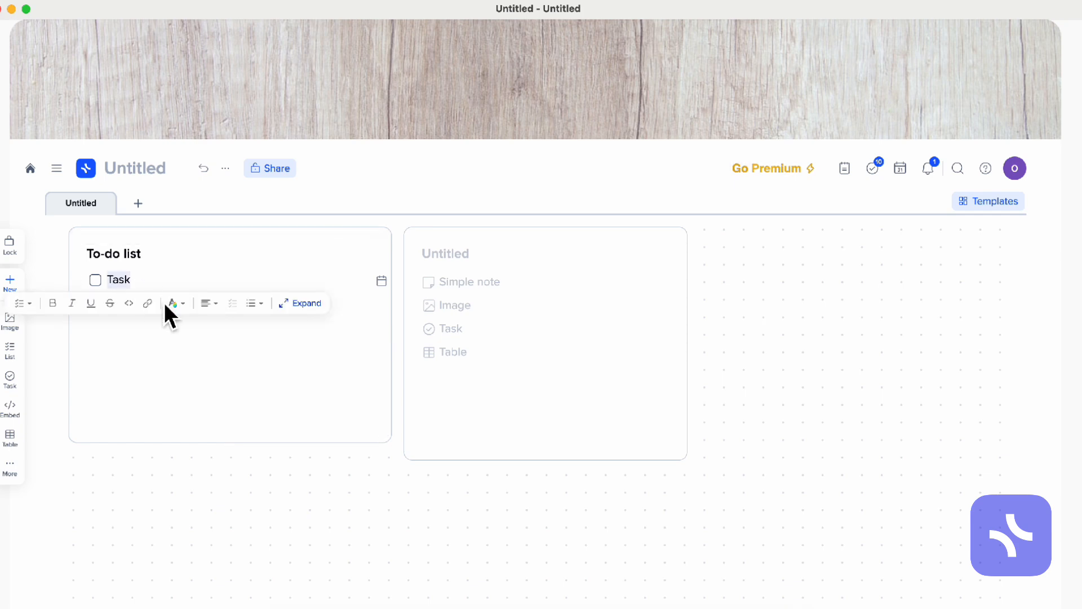
click(77, 280)
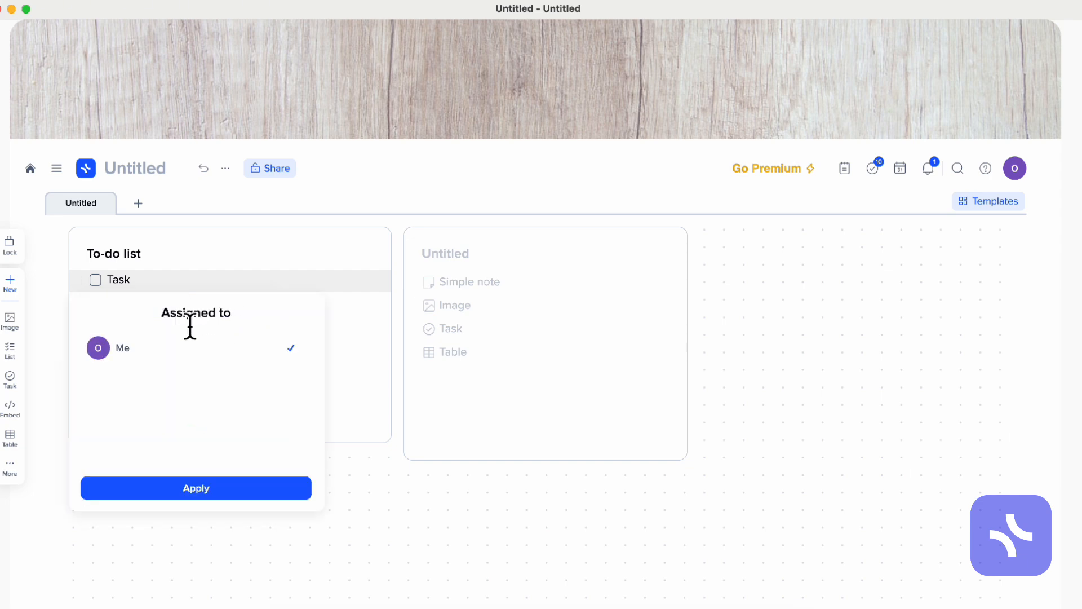
click(195, 488)
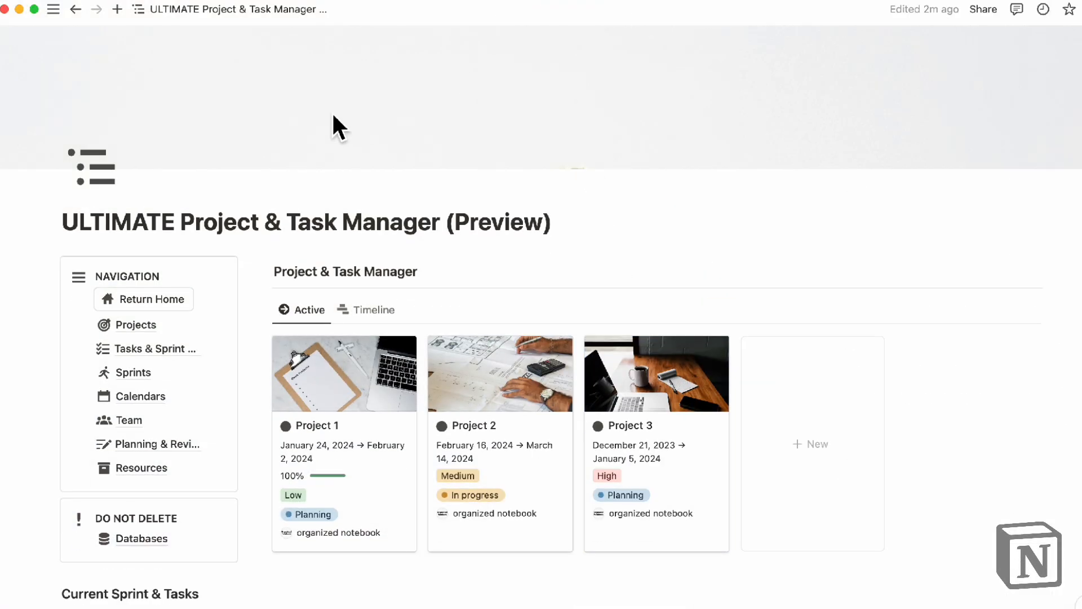
mouse_move(128, 86)
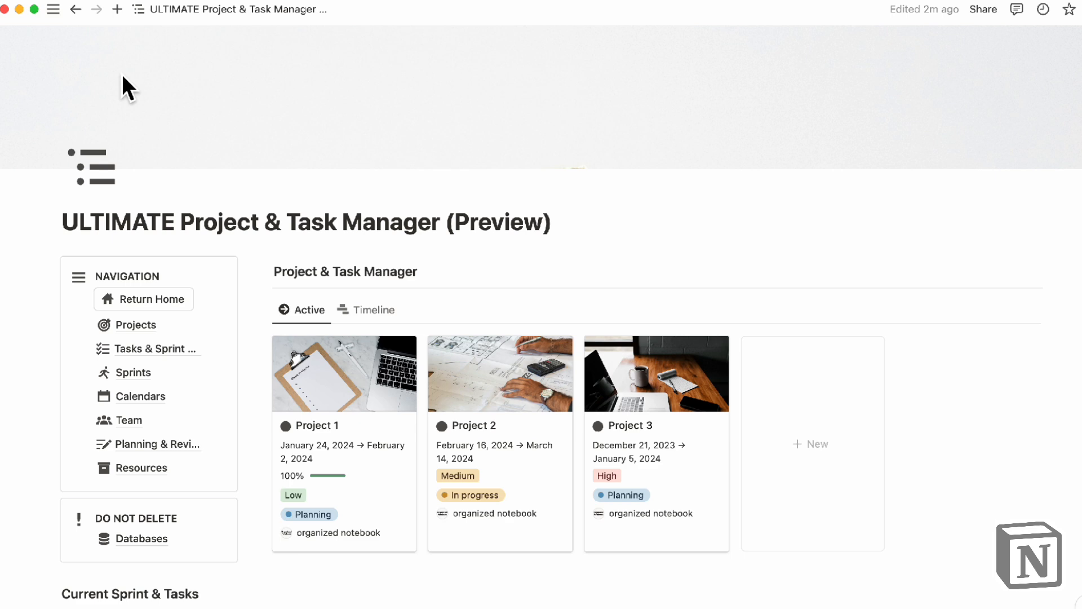
Browse Home's upcoming events and My tasks, then return to the task manager page.
click(53, 9)
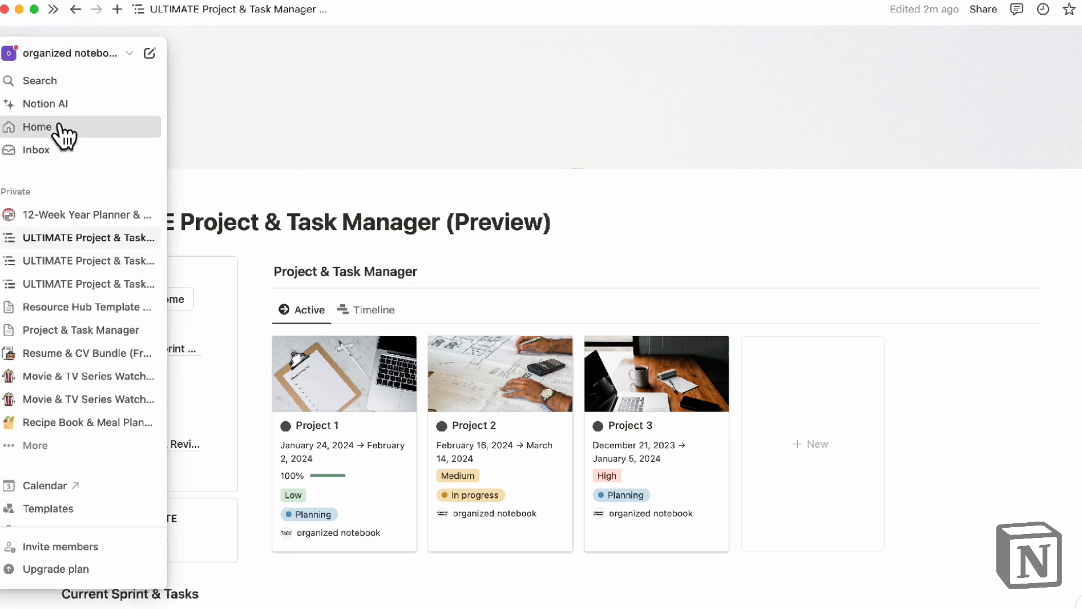
click(38, 127)
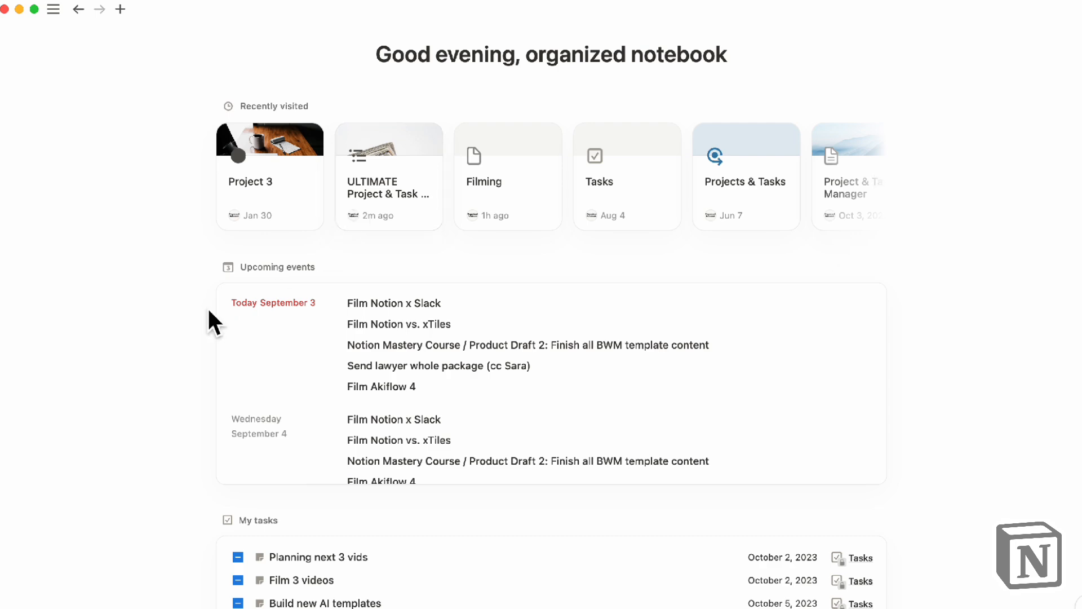
scroll(down, 3)
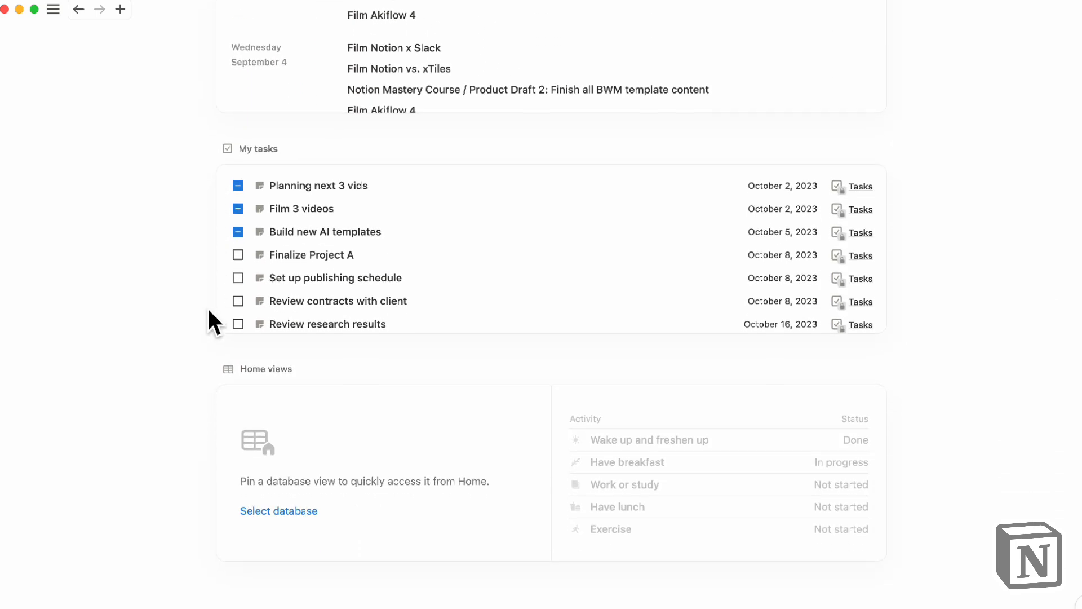
scroll(down, 3)
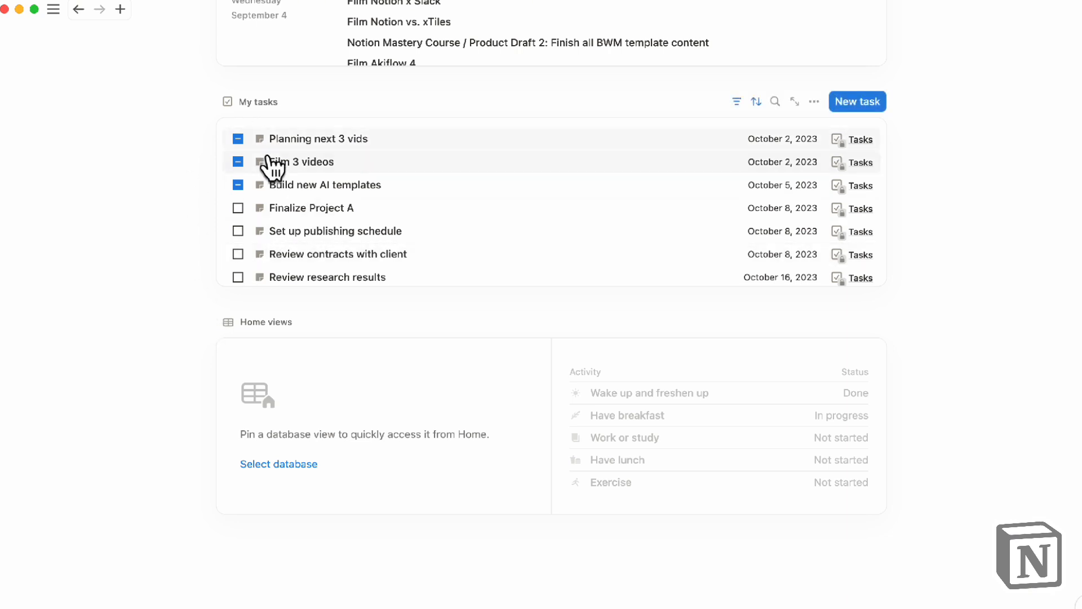
mouse_move(585, 316)
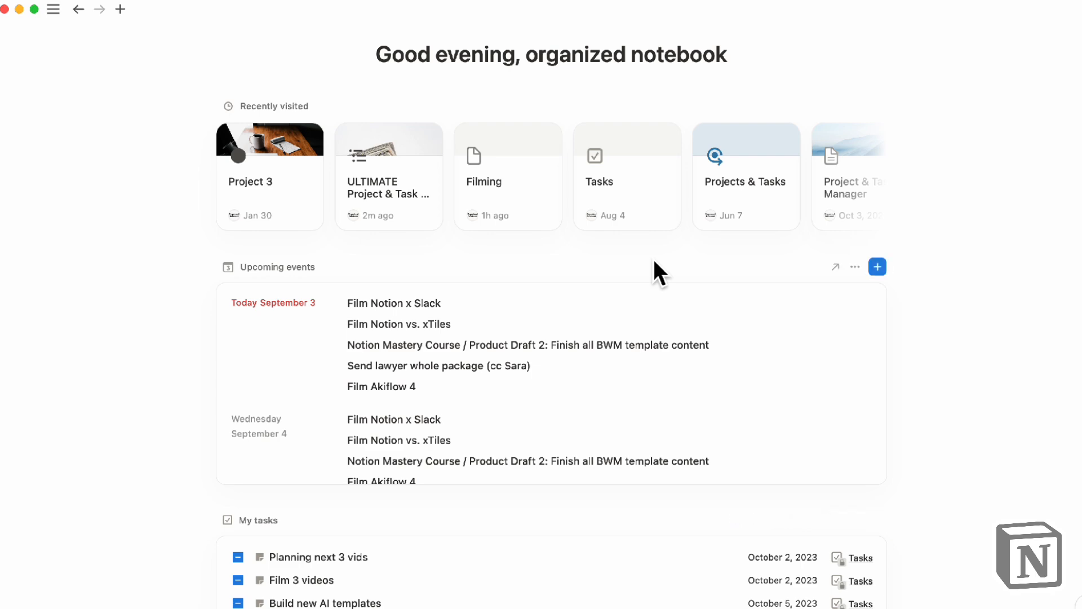
click(388, 176)
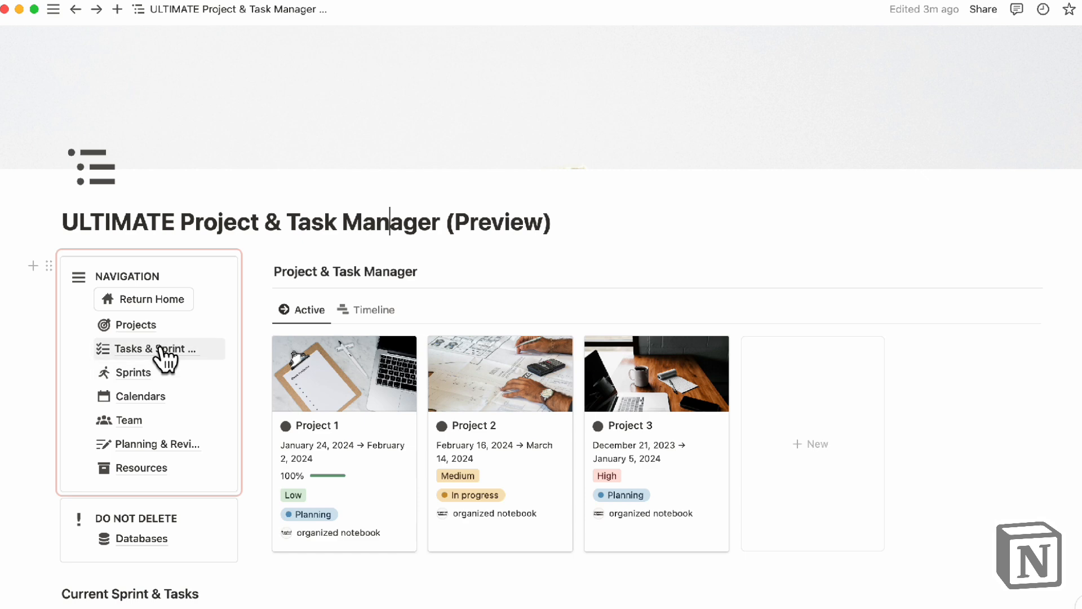
Open the Tasks & Sprint Board page and scroll down to the All Tasks table.
click(159, 349)
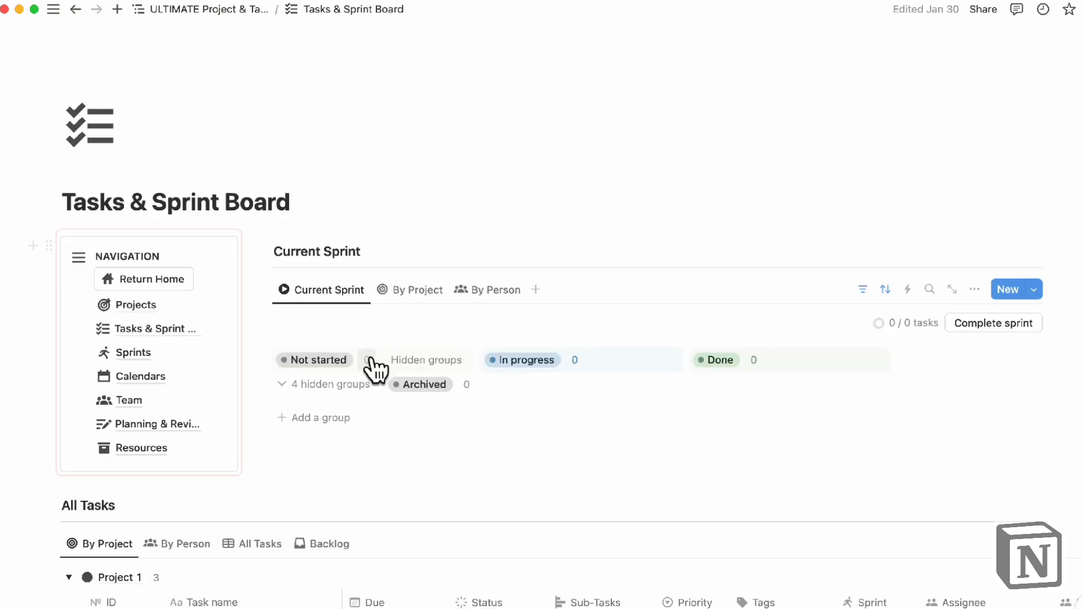
scroll(down, 3)
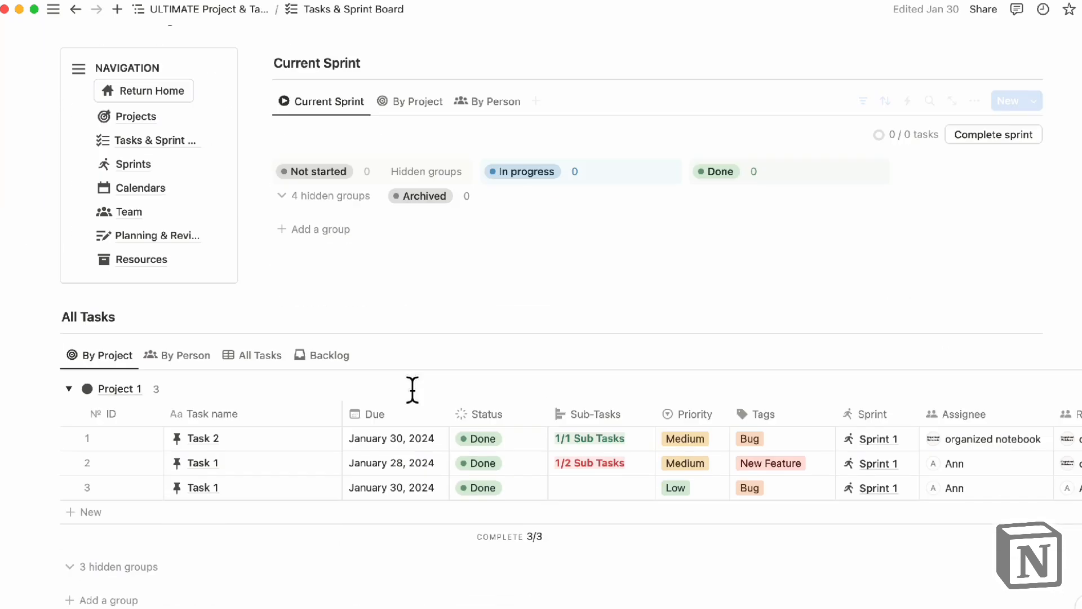
scroll(down, 3)
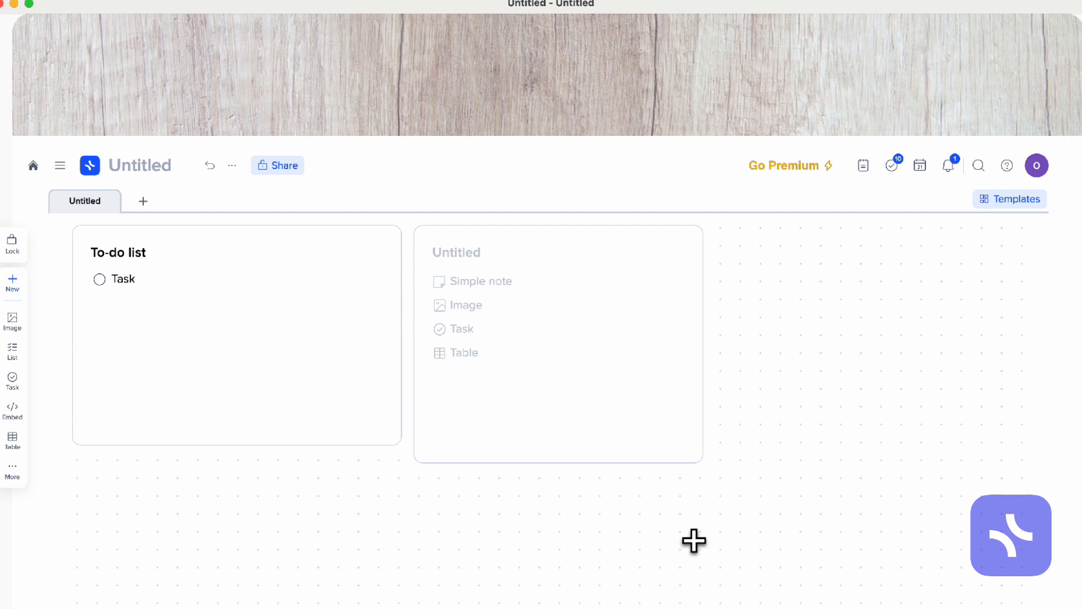
mouse_move(892, 165)
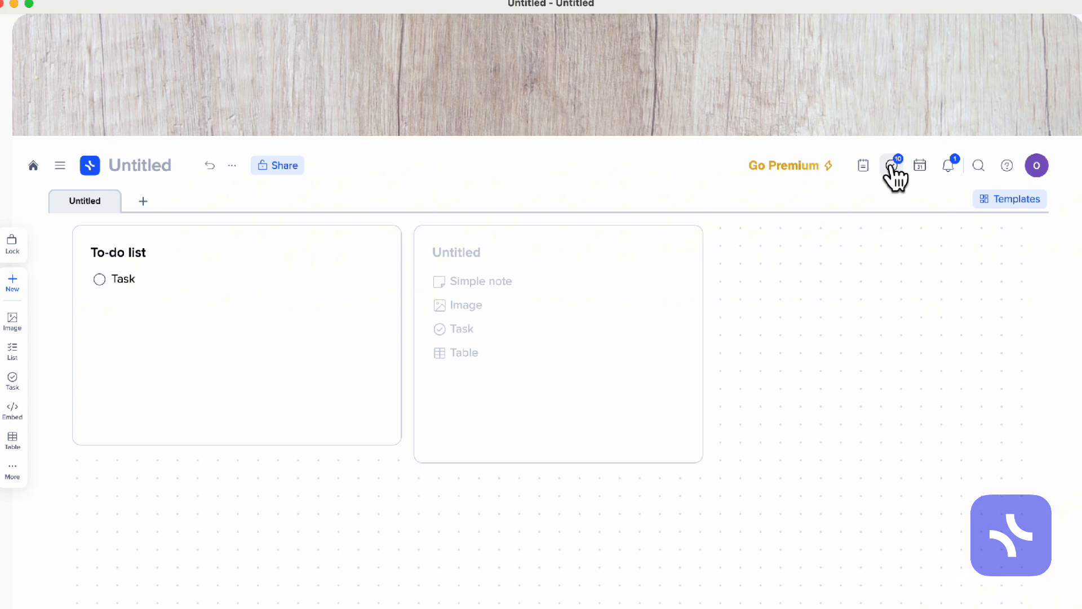
Open xTiles' task overview to show My tasks, close it, then reopen it.
click(893, 166)
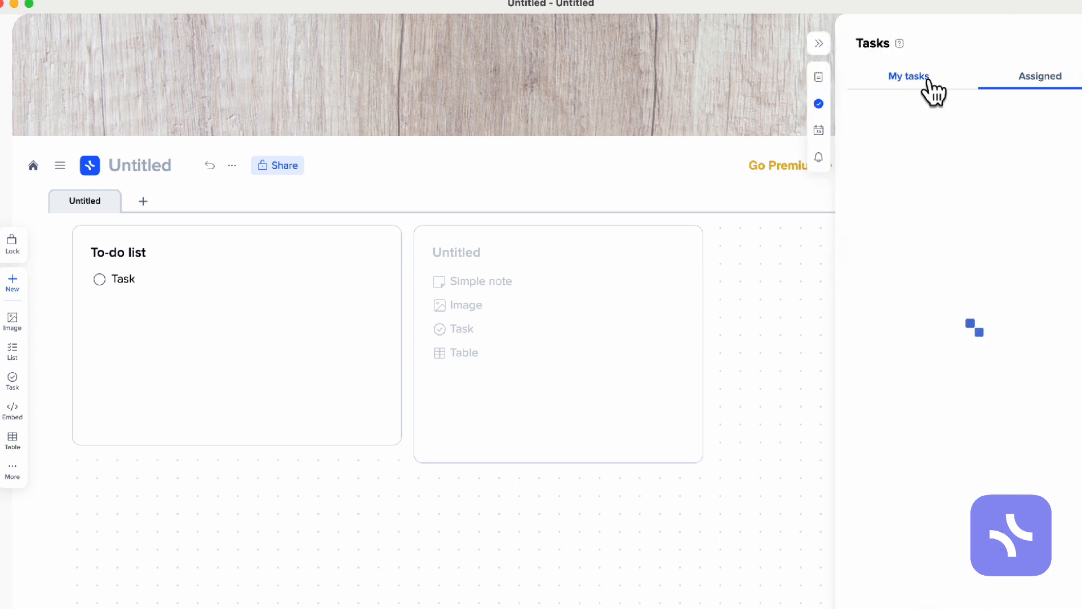
click(908, 76)
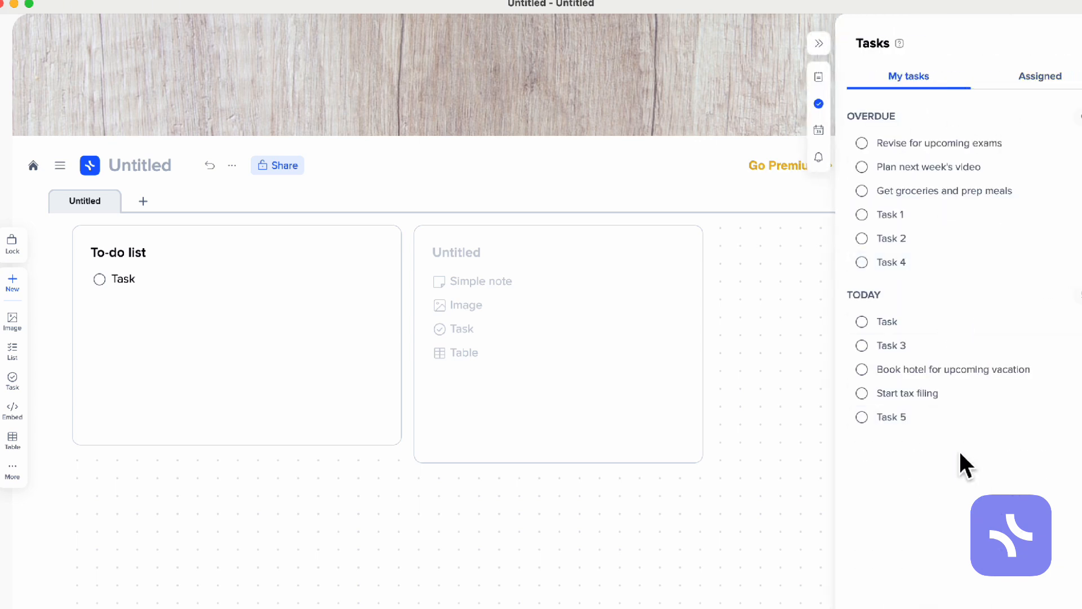
mouse_move(955, 135)
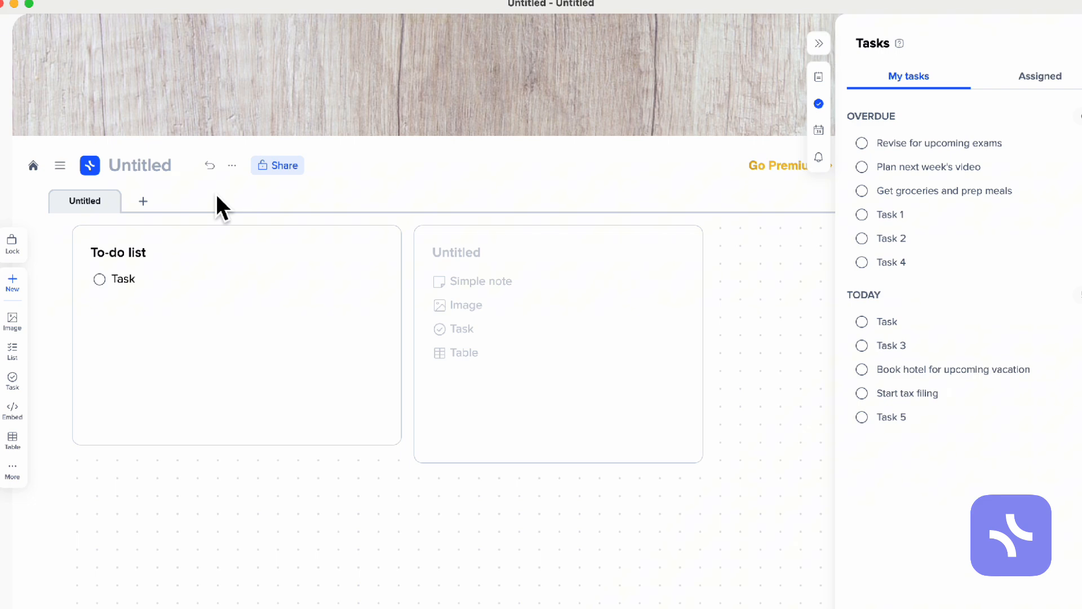
mouse_move(839, 227)
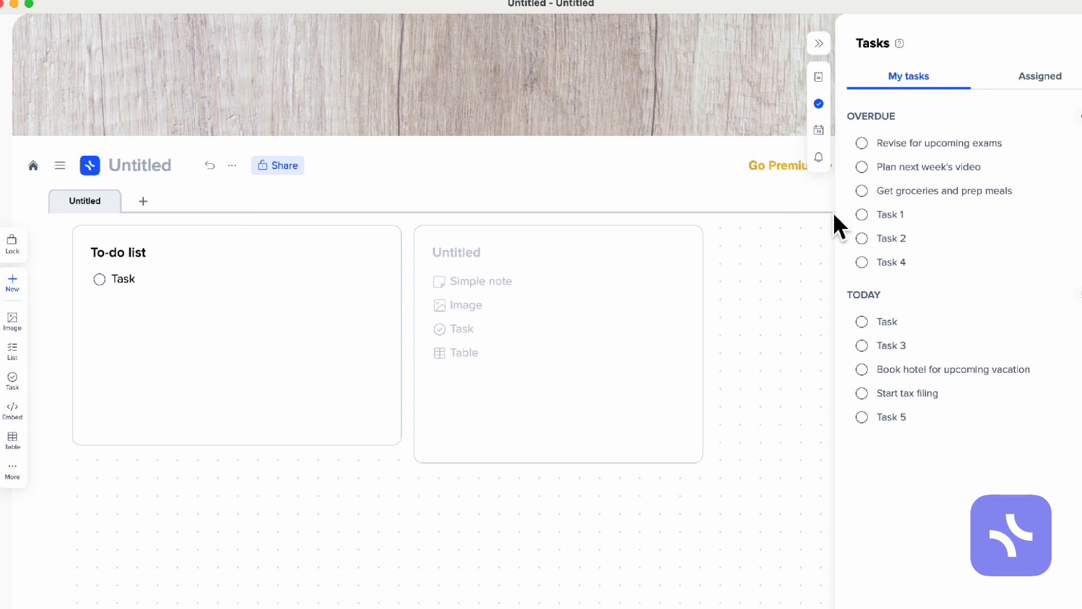
mouse_move(838, 227)
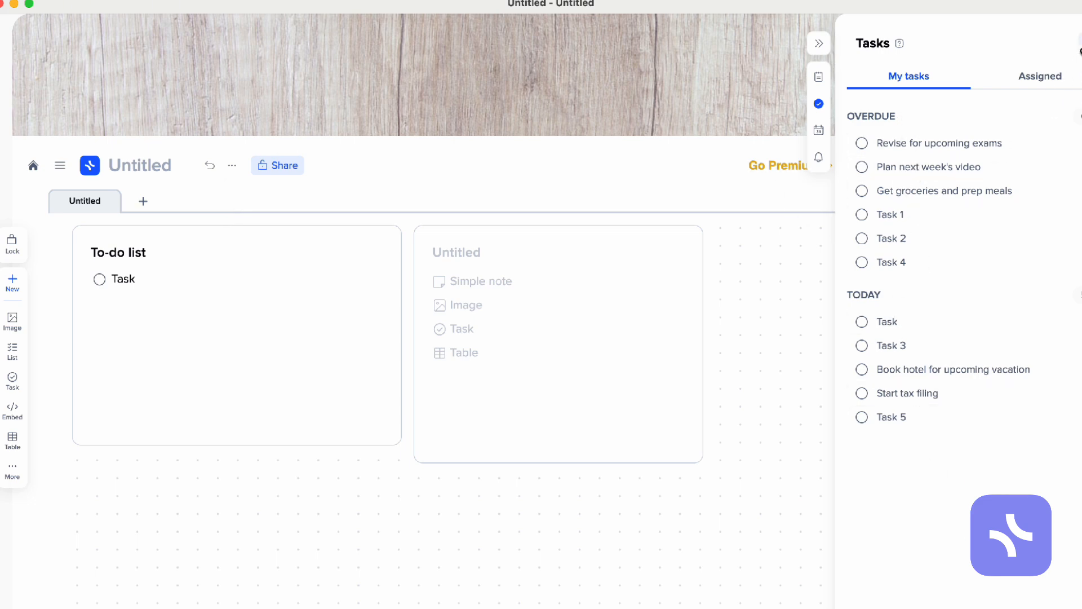
click(818, 43)
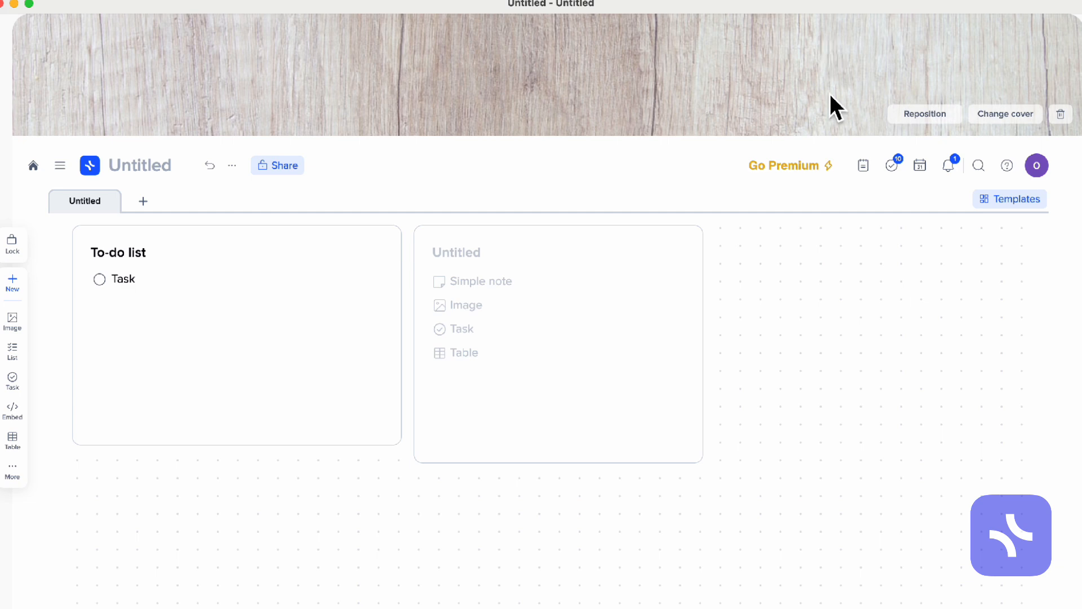
mouse_move(932, 312)
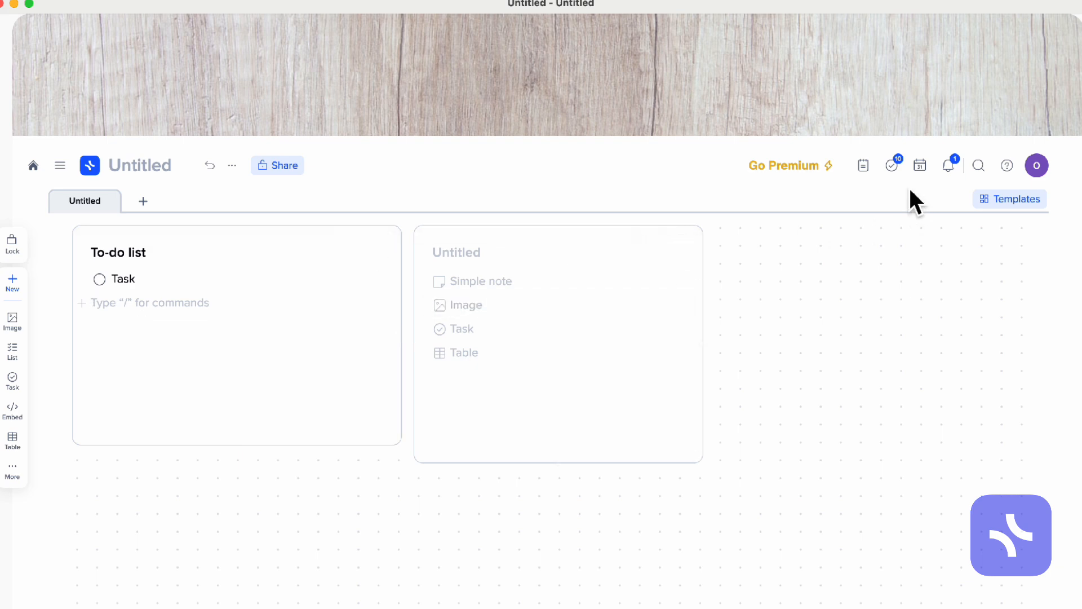
click(891, 165)
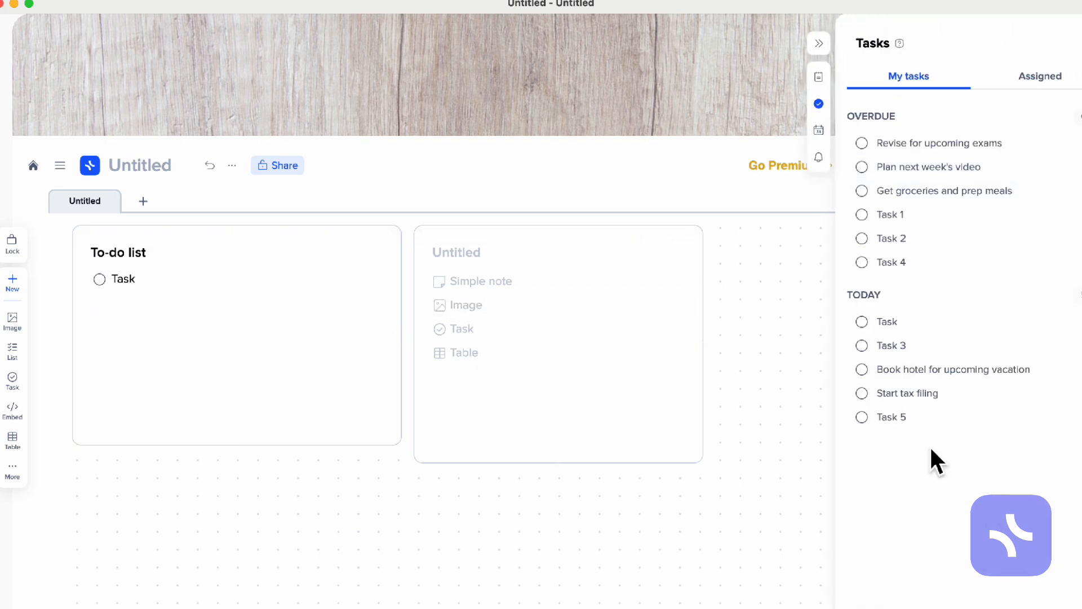
click(818, 129)
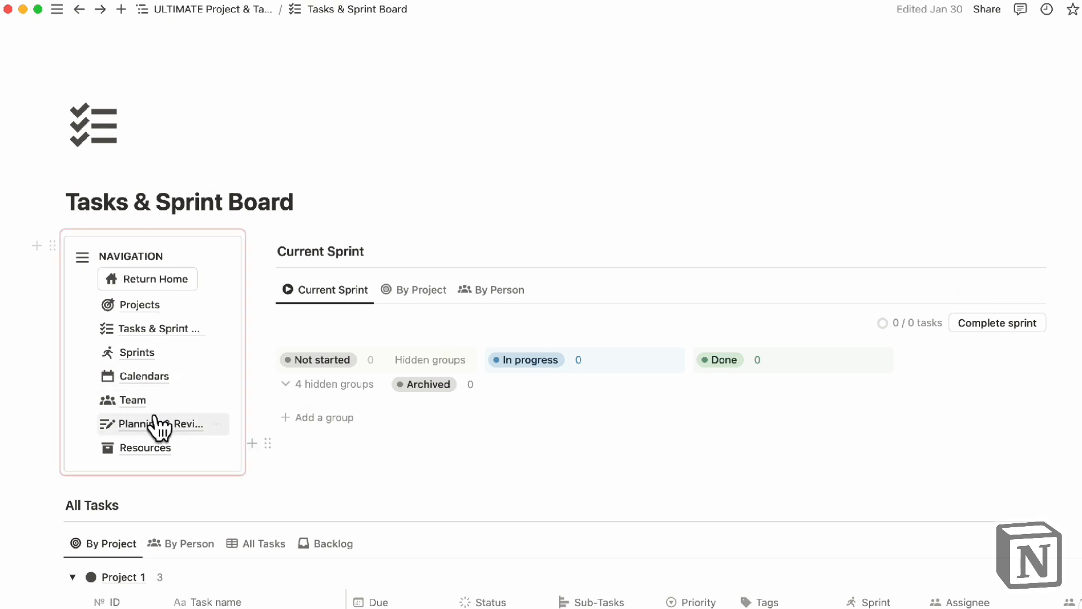
Open Notion's Calendars page and switch the September 2024 calendar to the Projects view.
click(144, 376)
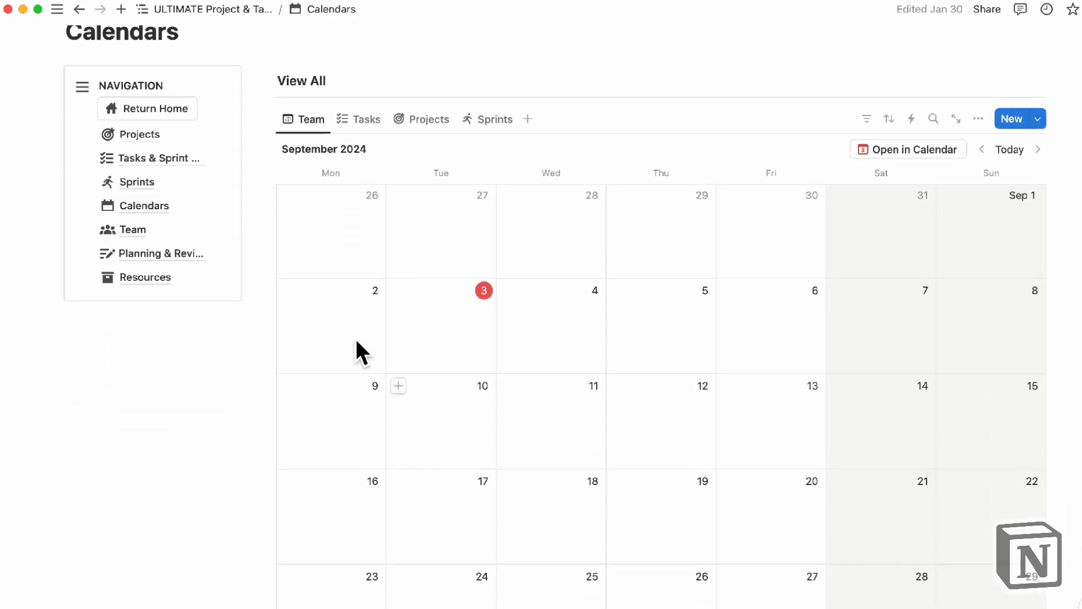
mouse_move(383, 330)
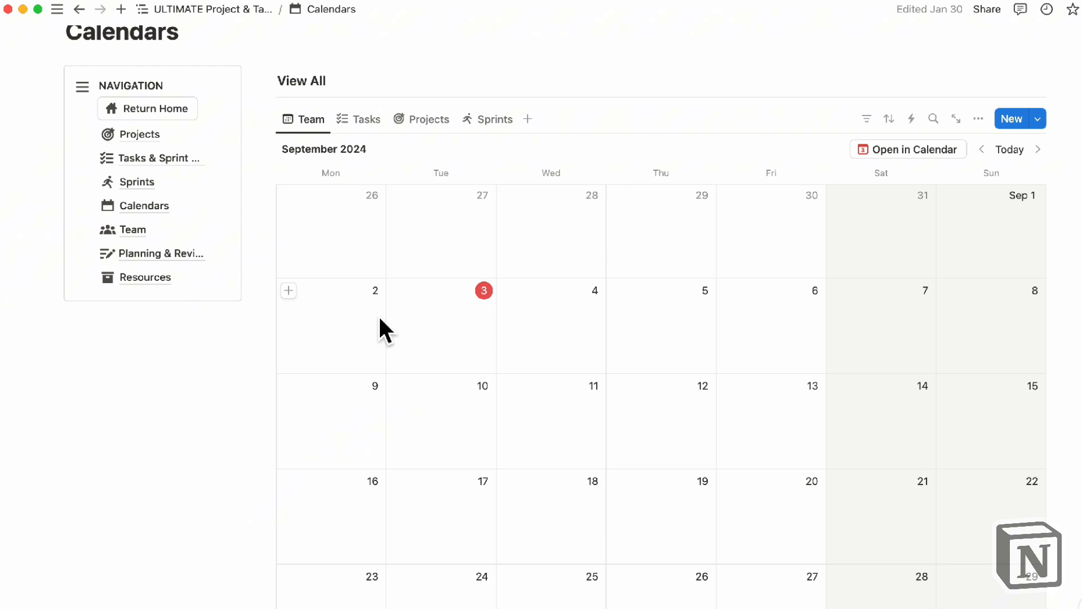
mouse_move(591, 338)
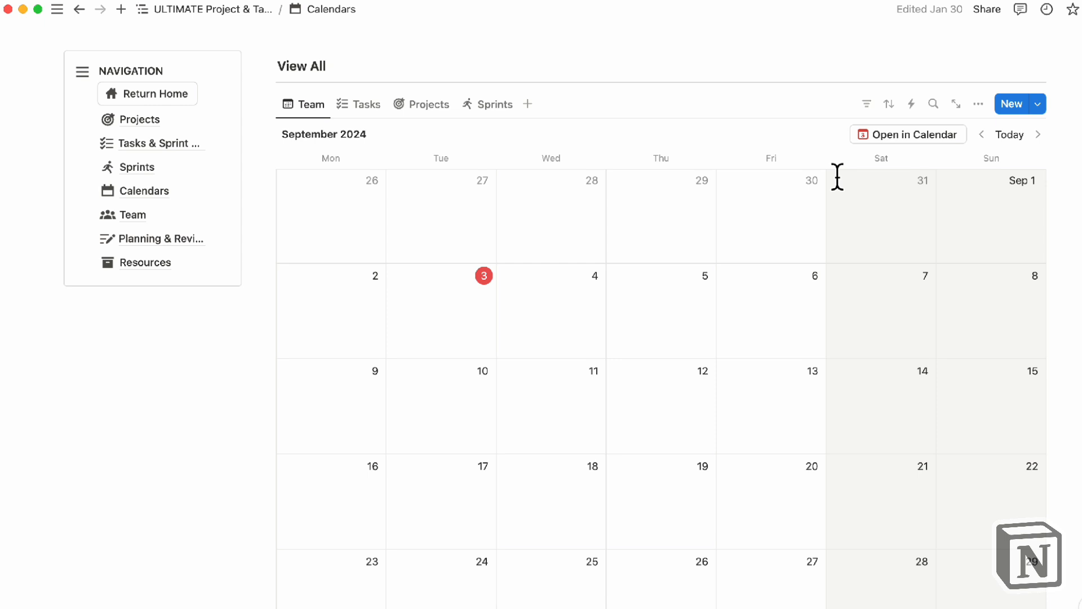
mouse_move(768, 224)
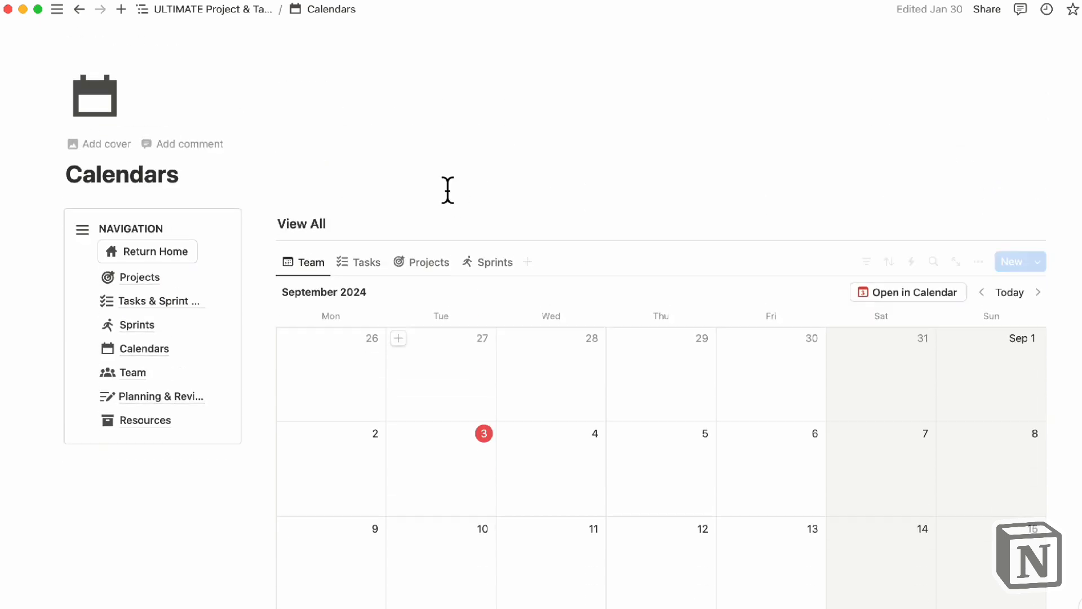
scroll(down, 3)
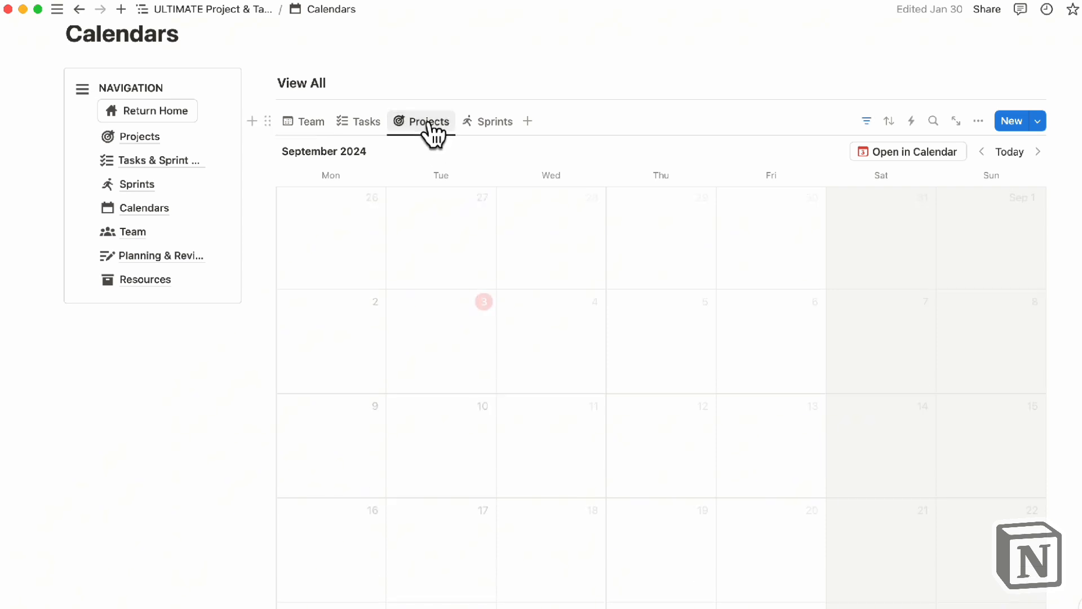
click(421, 121)
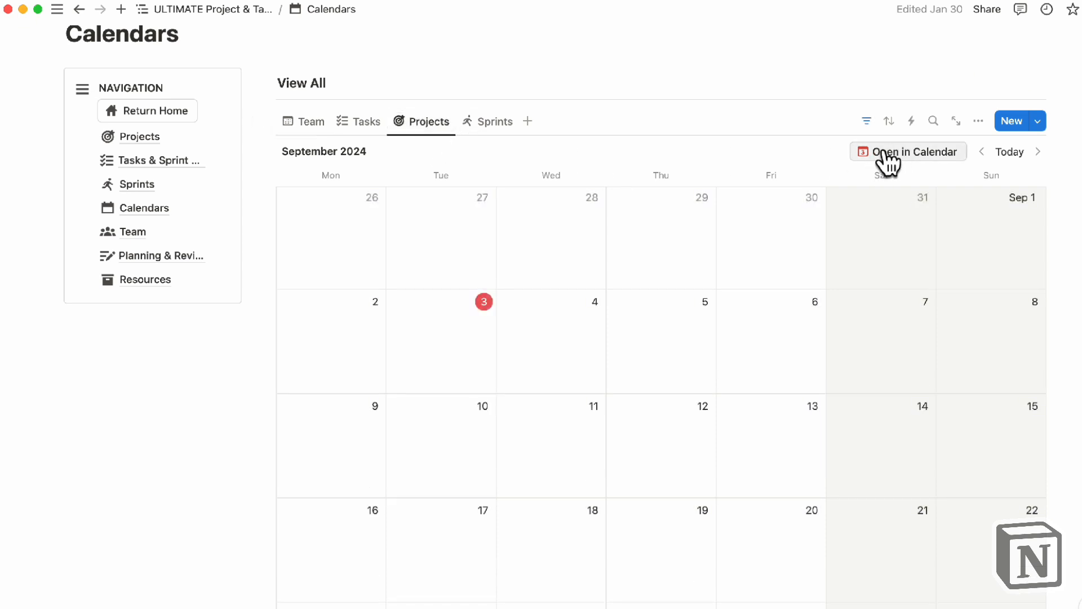
mouse_move(311, 122)
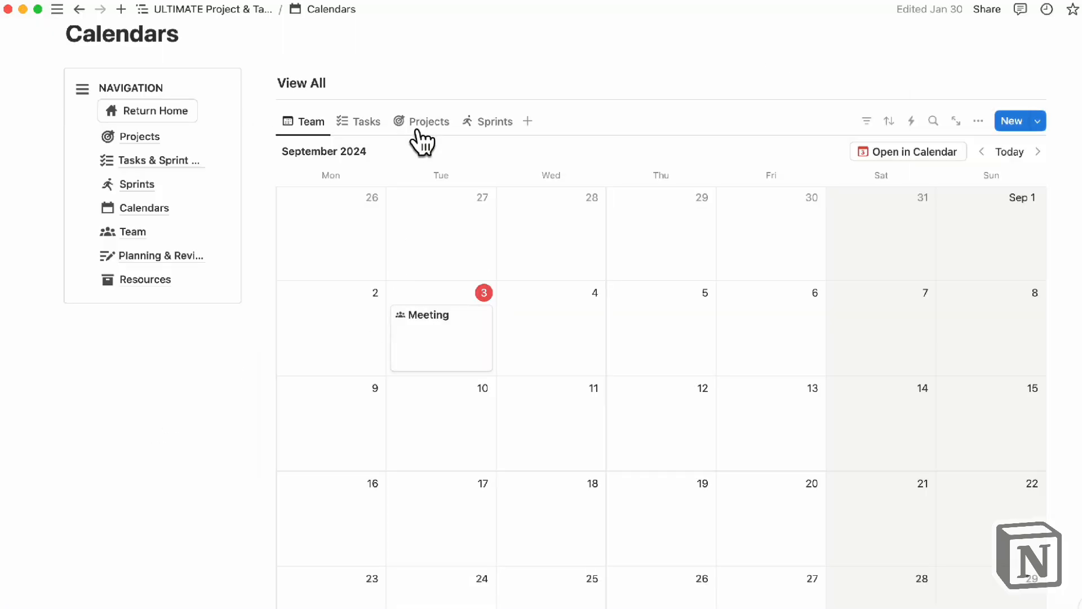
click(428, 121)
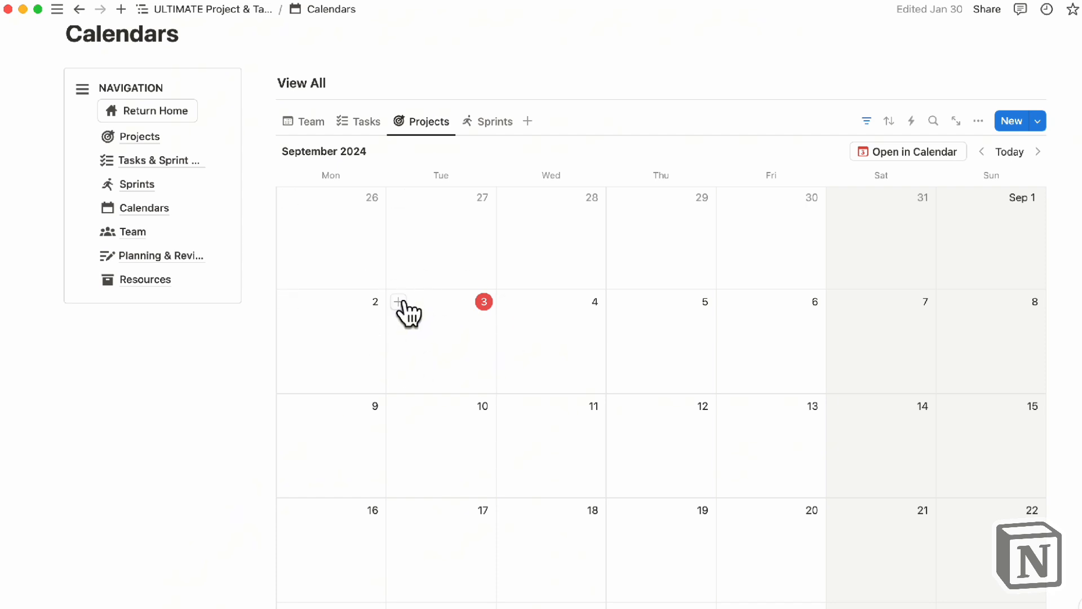
mouse_move(873, 214)
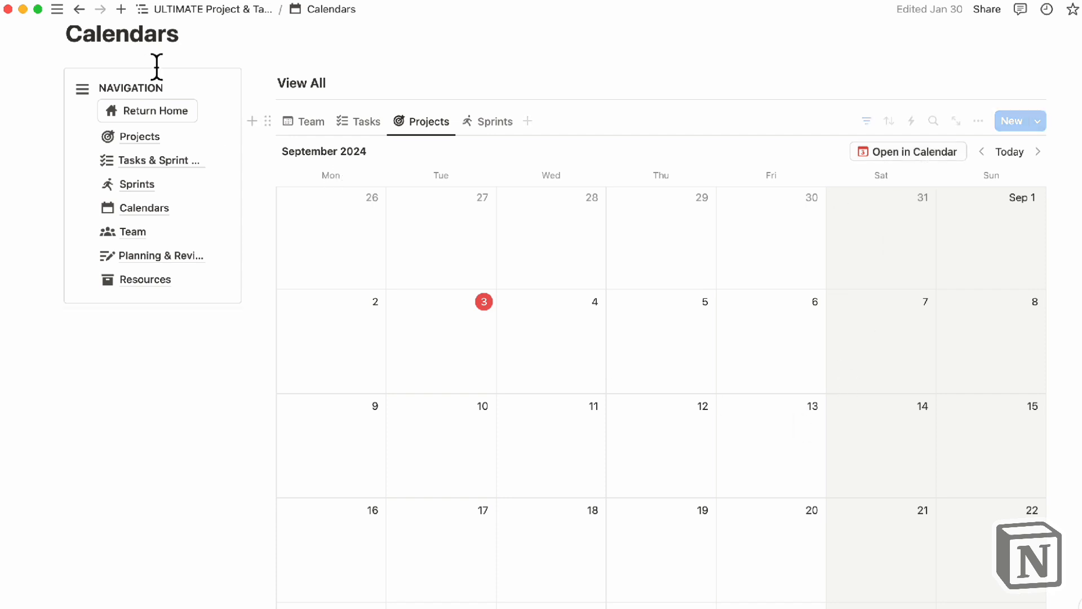
click(57, 9)
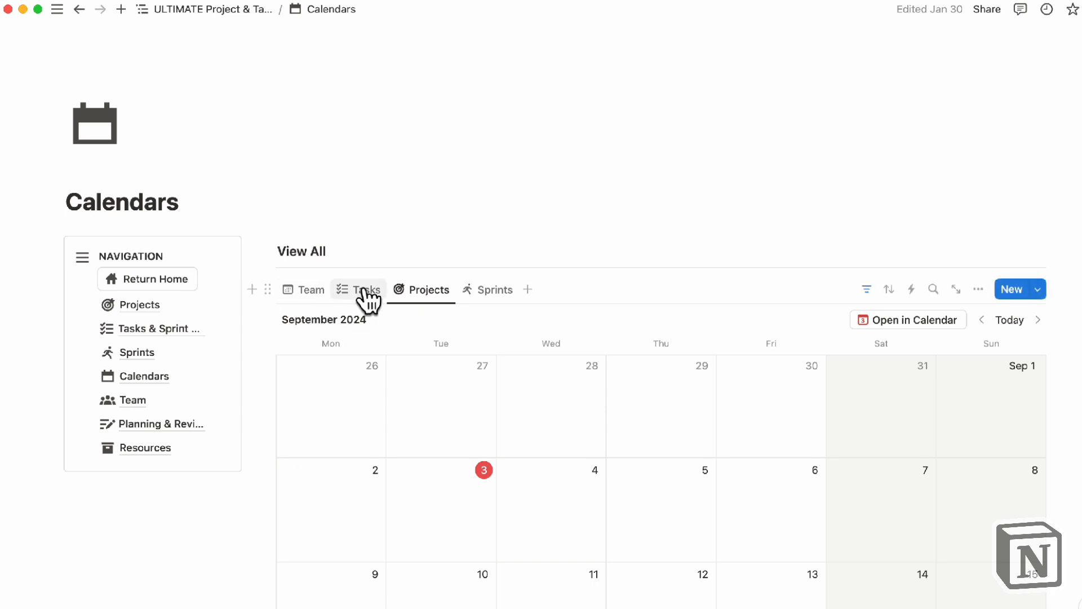
mouse_move(359, 289)
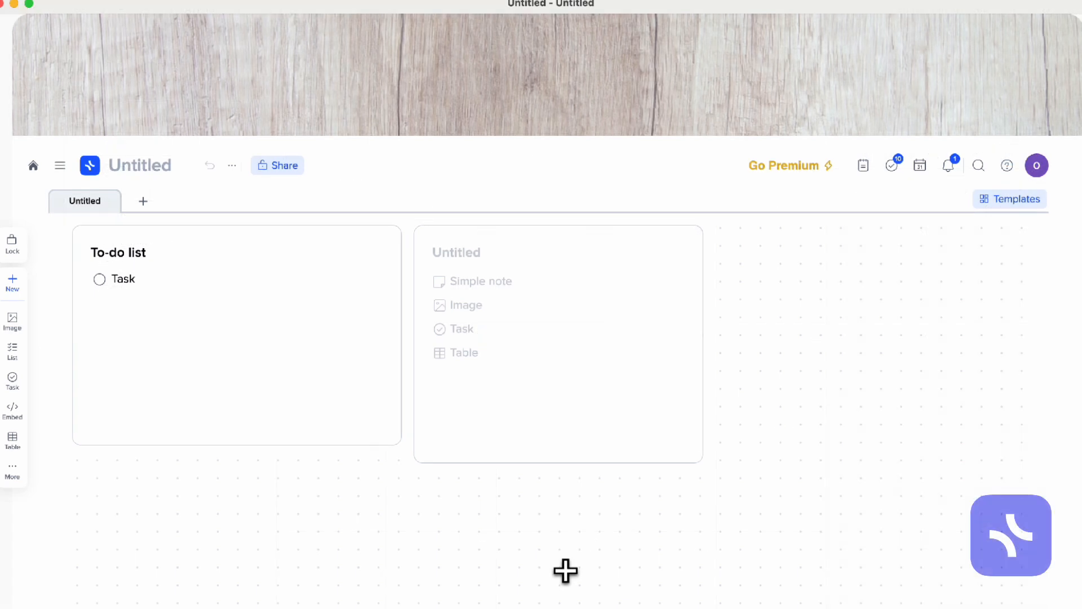
mouse_move(919, 172)
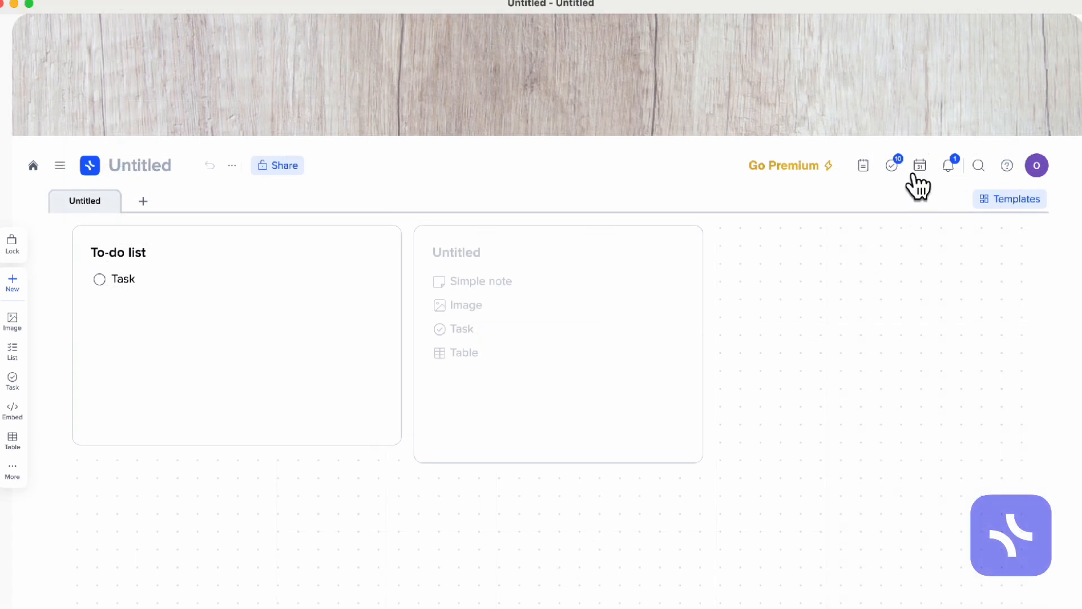
Add a task on September 4 from the calendar, then view it in the task overview.
click(919, 166)
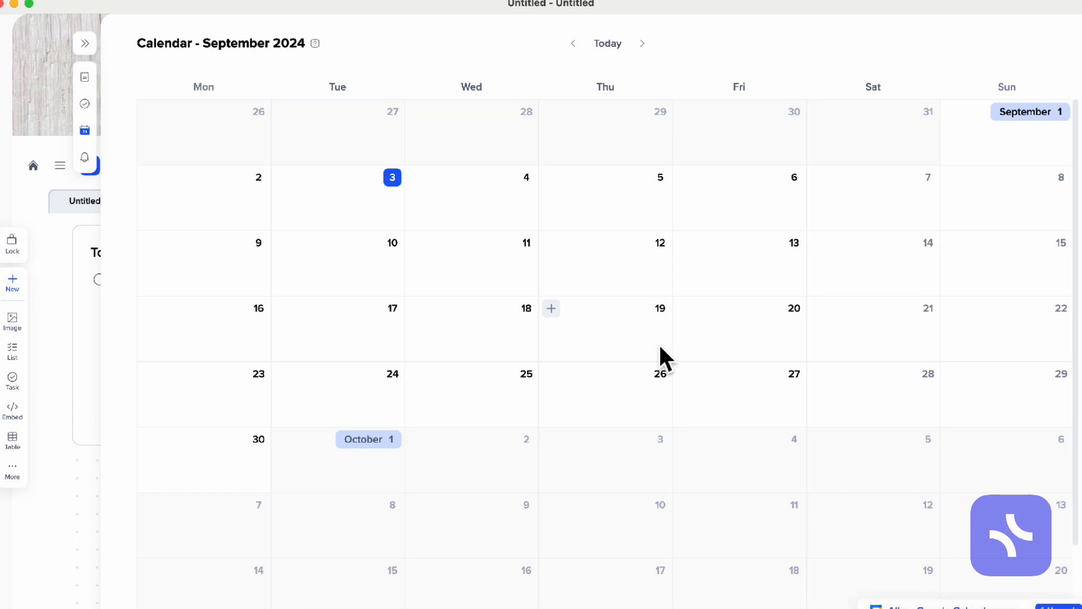
mouse_move(417, 186)
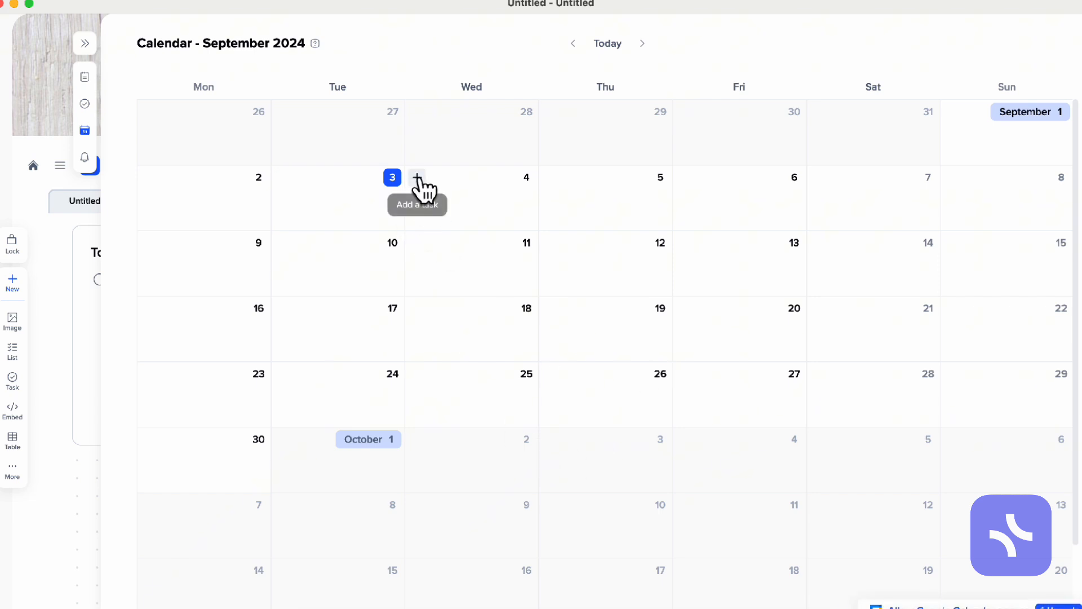
click(416, 178)
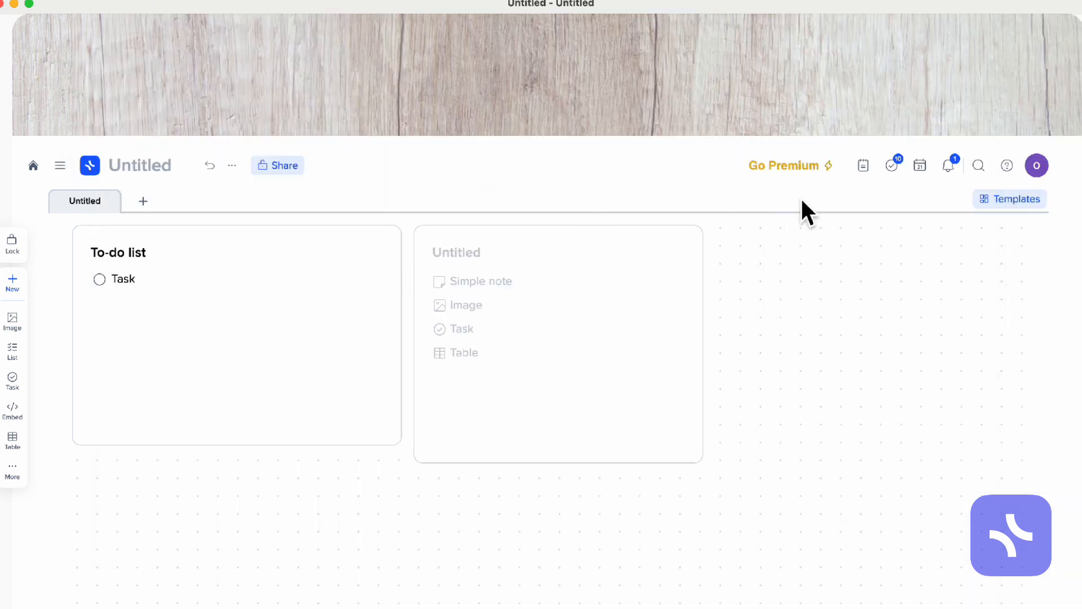
click(890, 165)
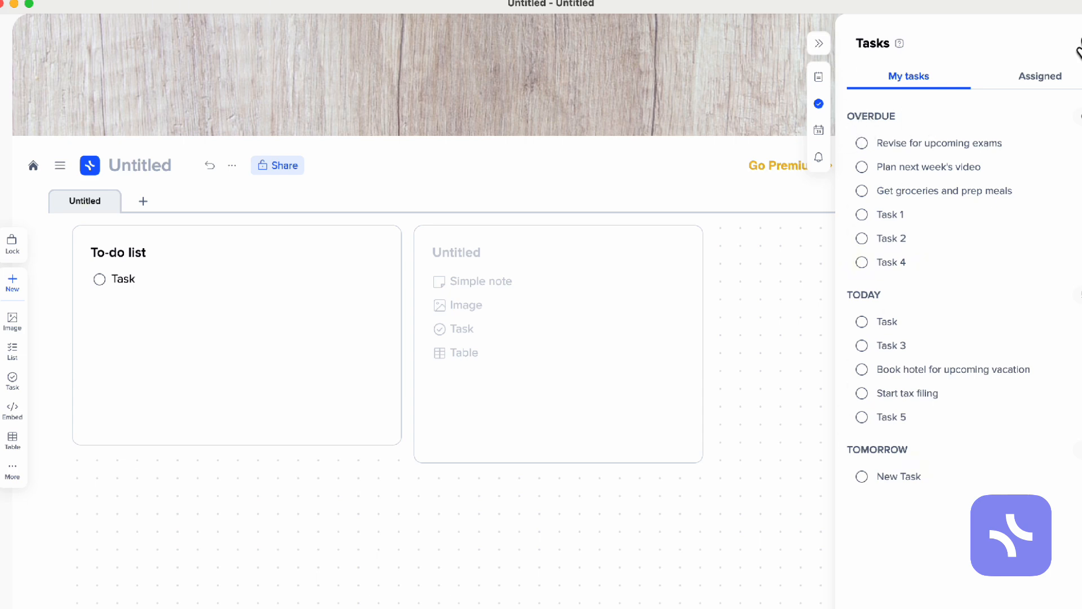
Create a new calendar page with an 'Entry here!' entry on September 4.
click(143, 201)
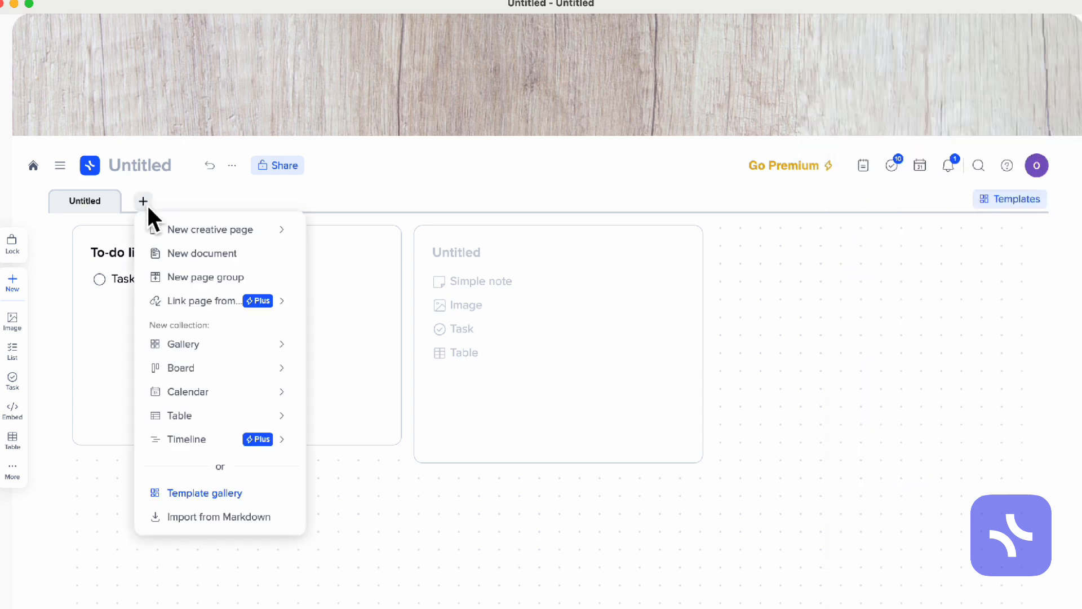
mouse_move(187, 391)
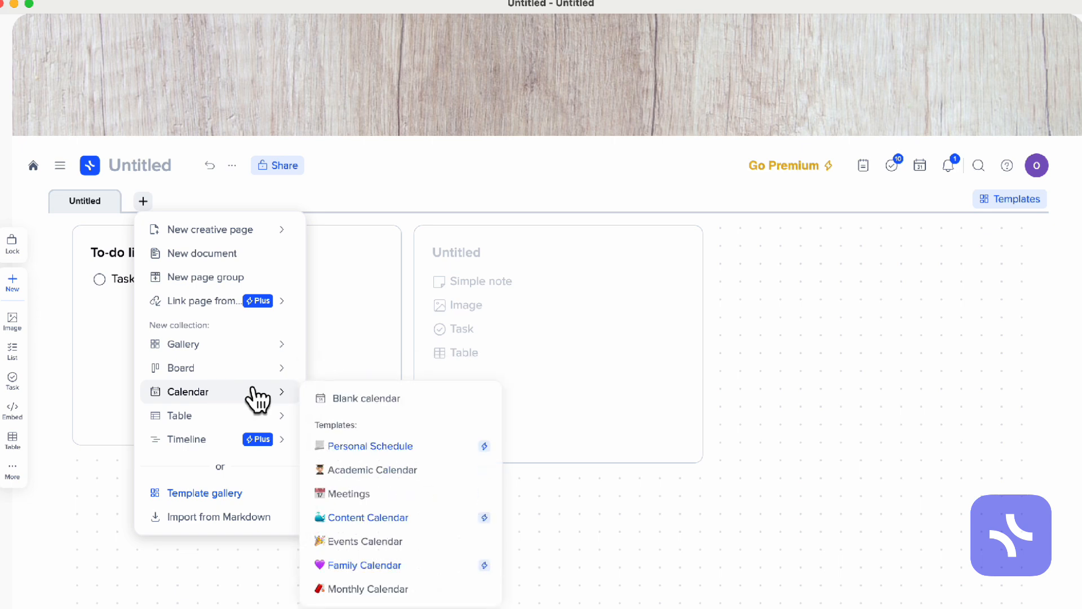
click(366, 398)
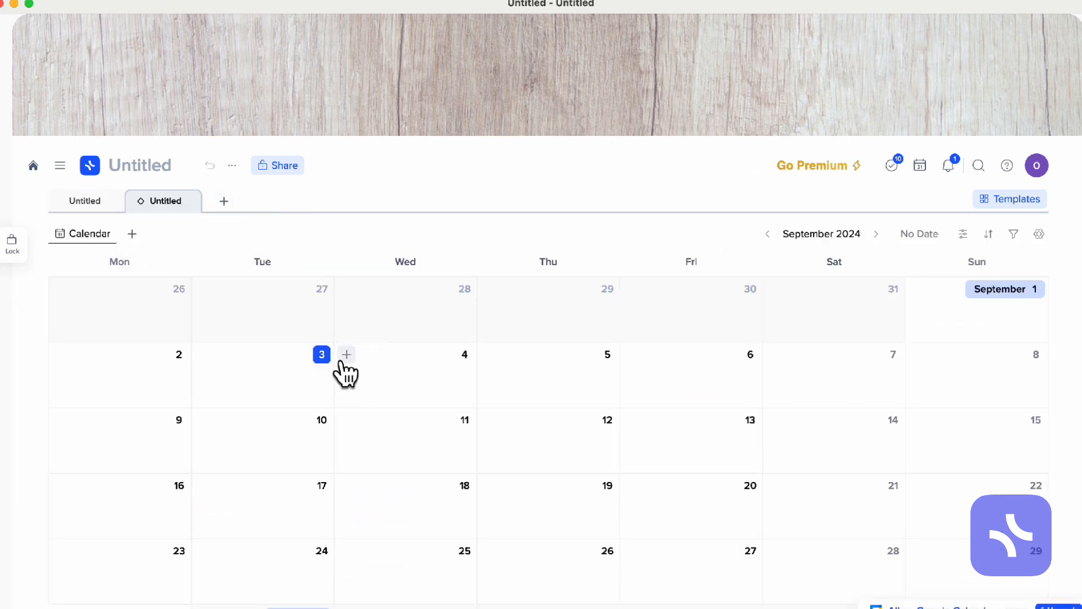
click(346, 354)
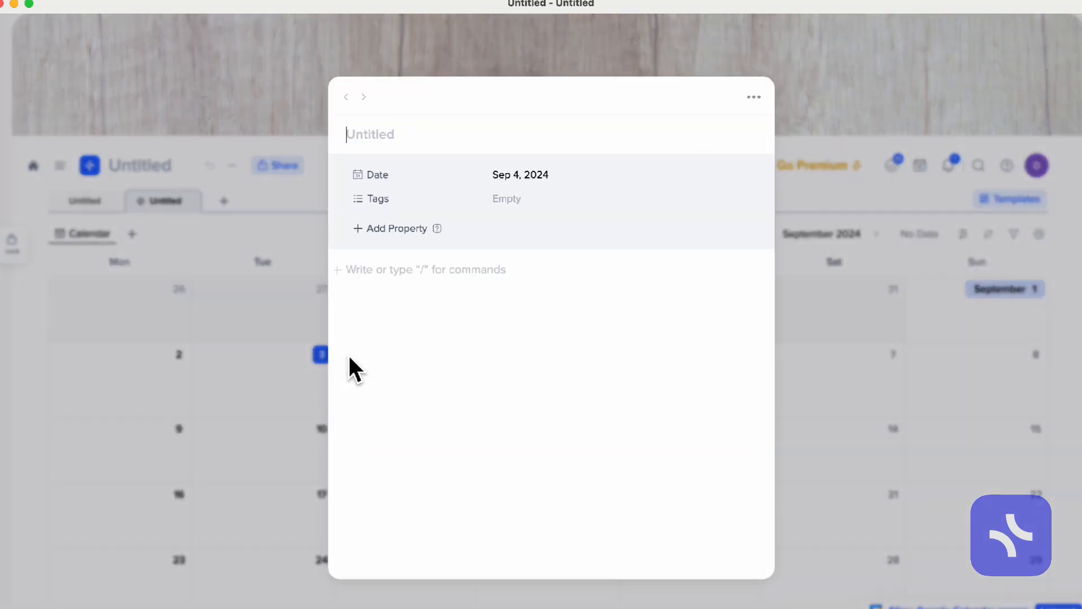
mouse_move(442, 259)
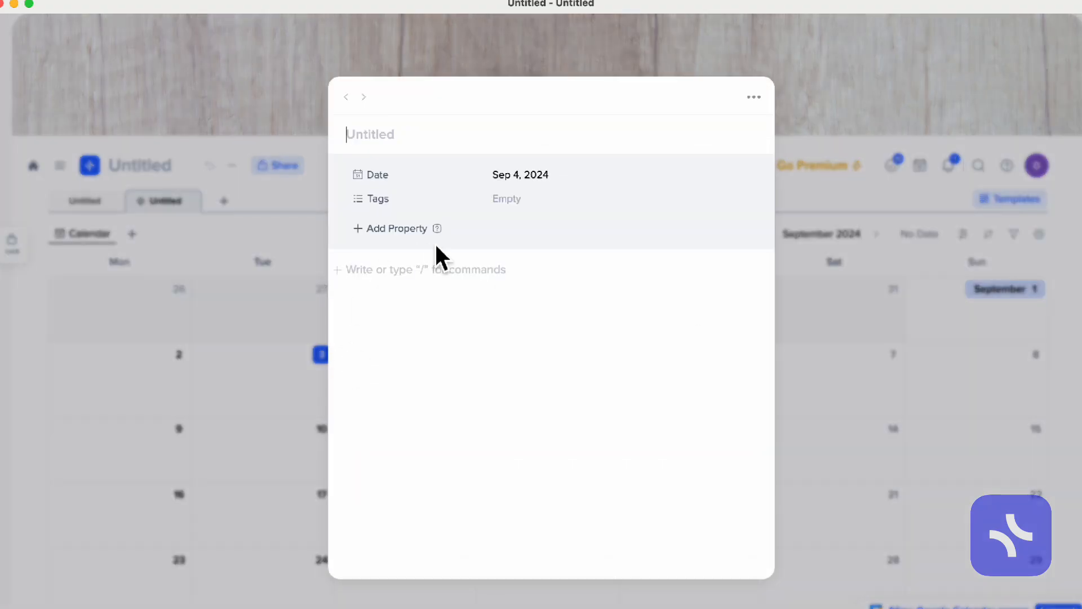
text(Entry here!)
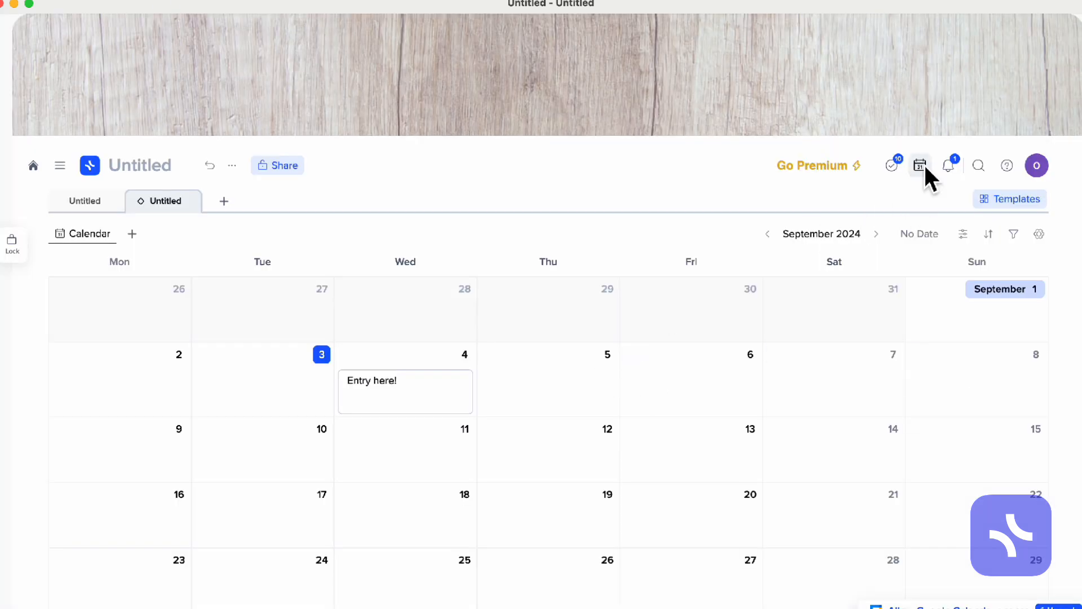
Inspect the 'Entry here!' entry, then hide tasks through the calendar's View Settings.
click(920, 165)
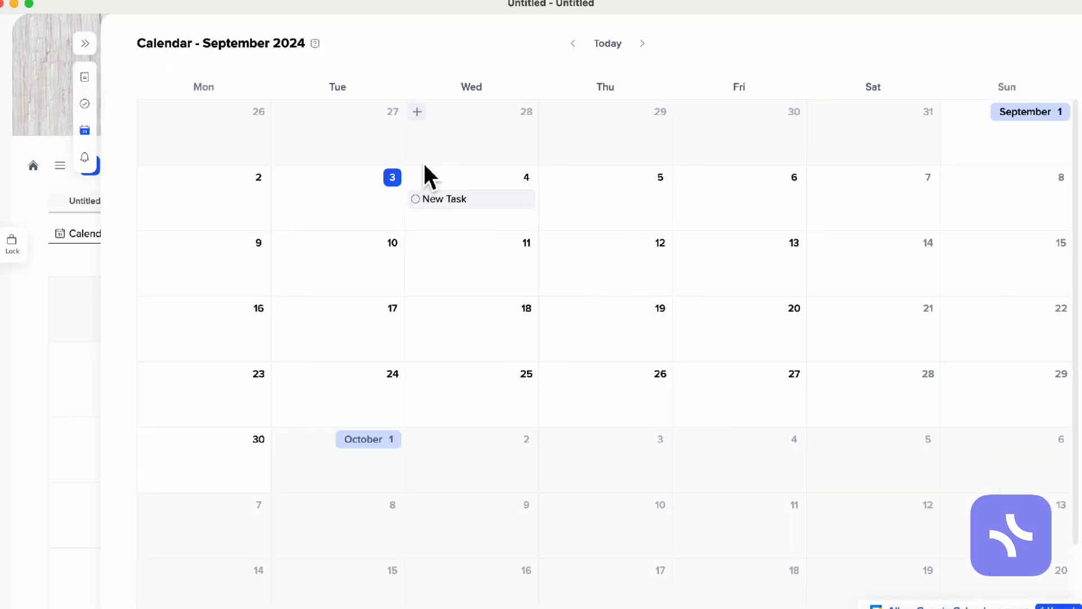
click(444, 199)
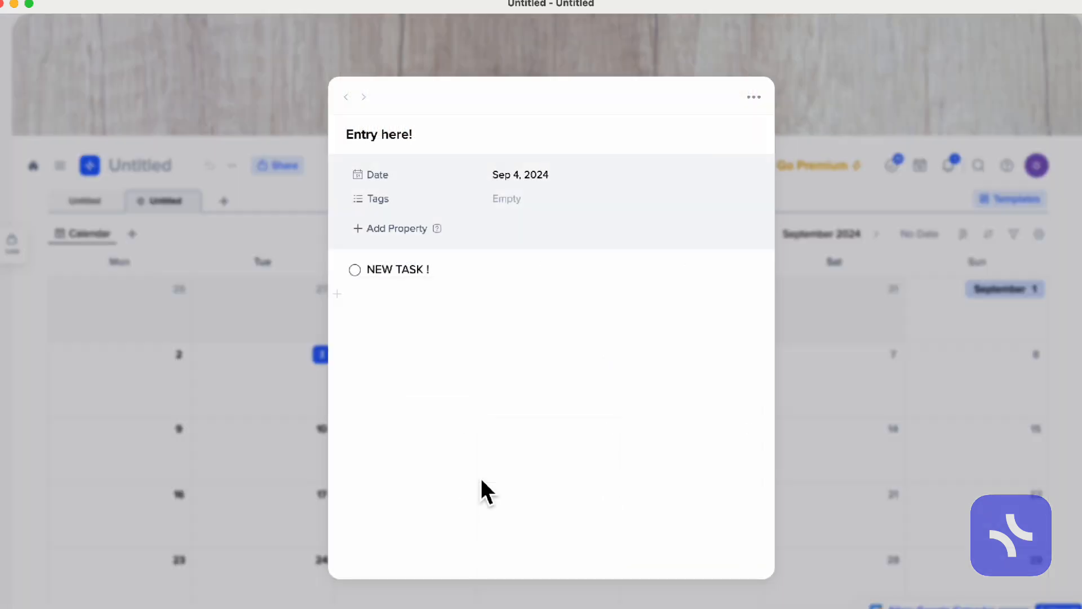
mouse_move(434, 297)
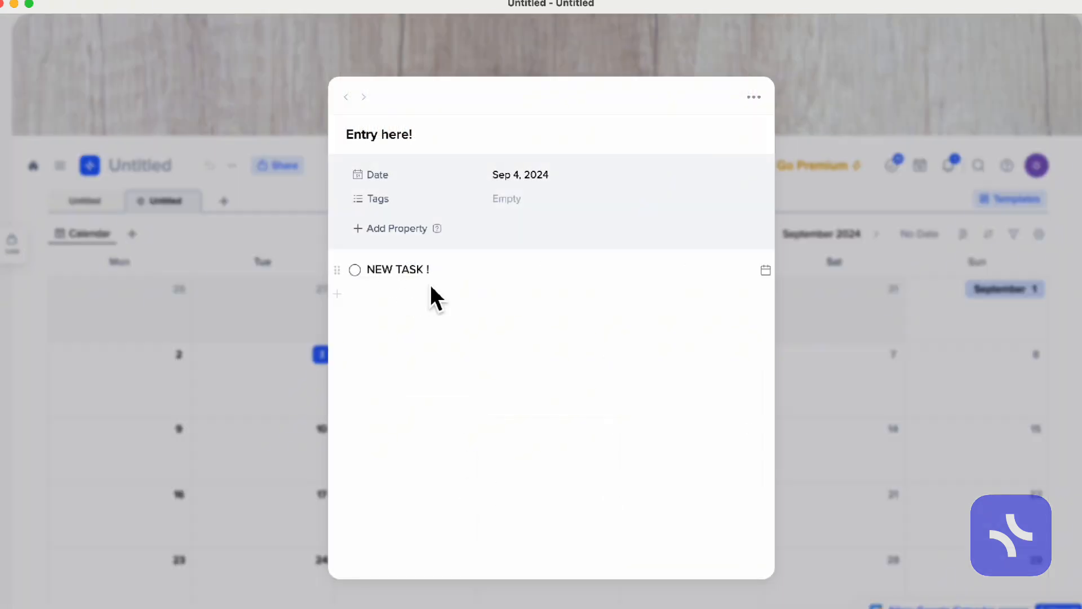
click(765, 270)
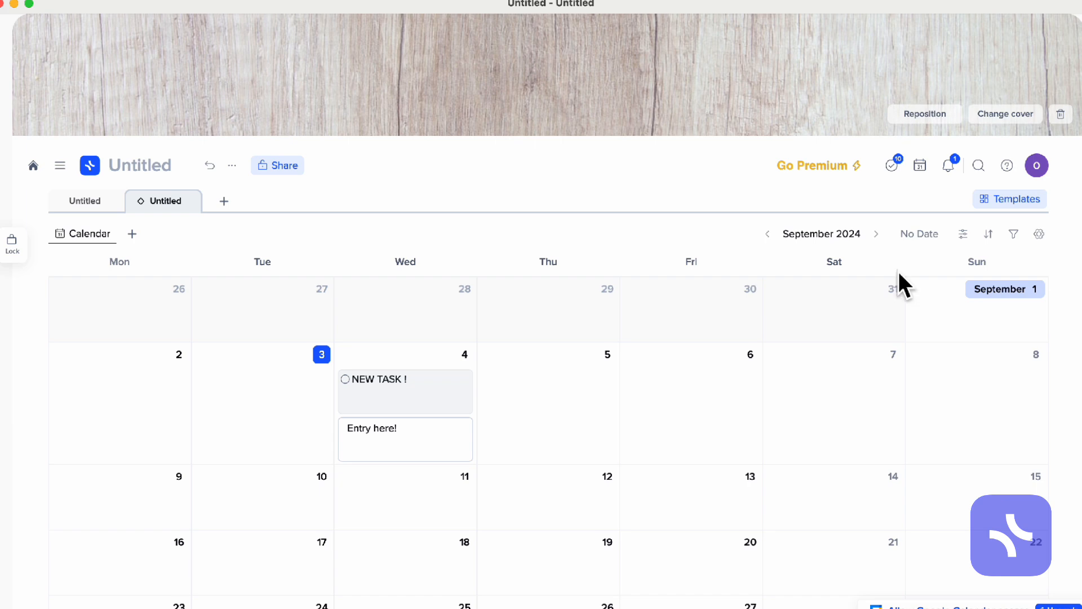
mouse_move(834, 357)
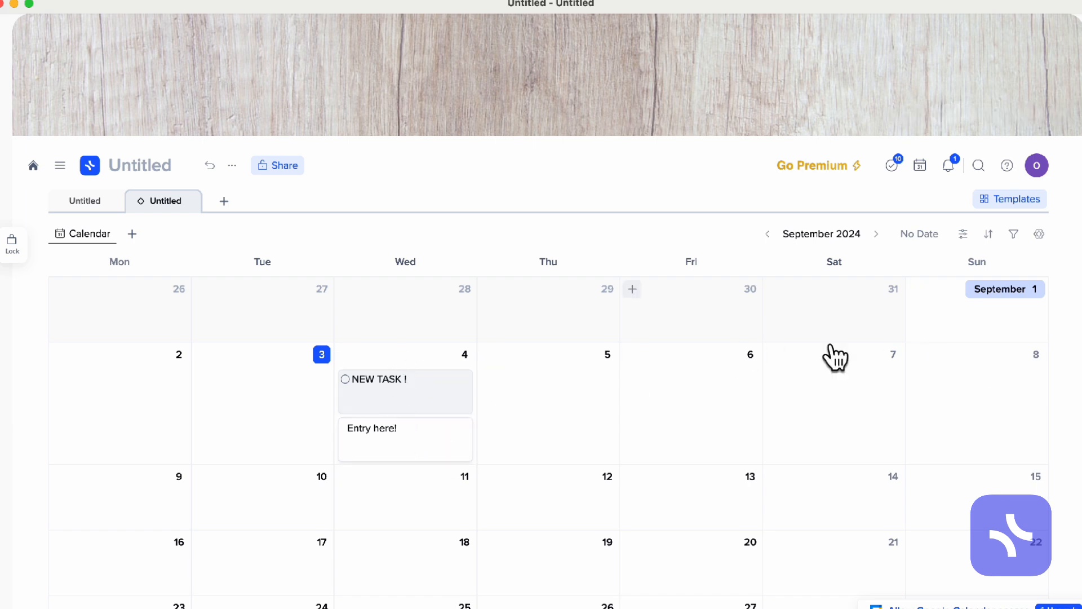
click(1038, 233)
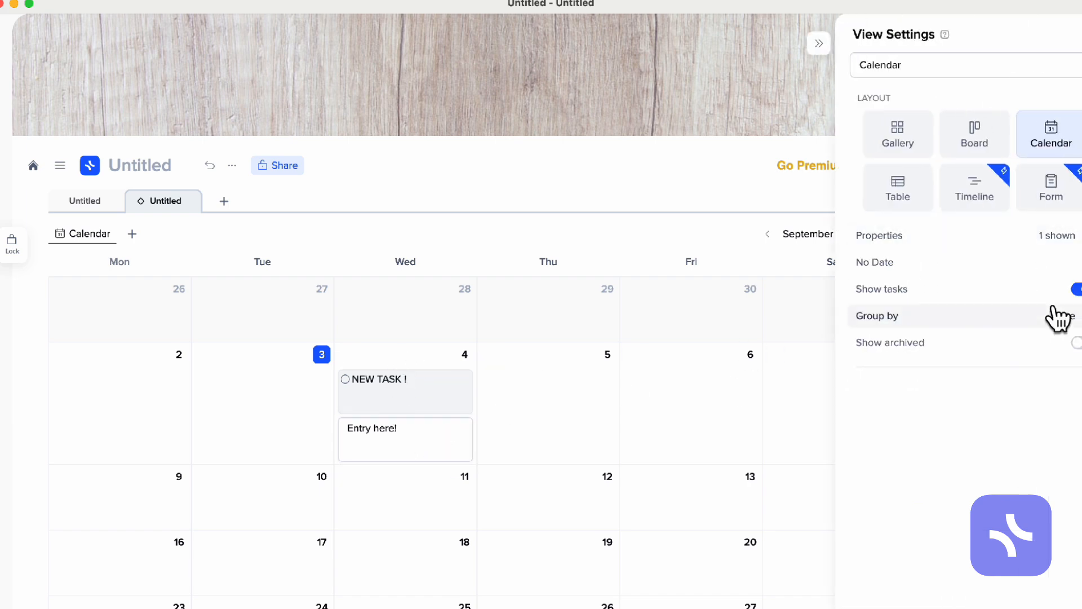
click(1072, 288)
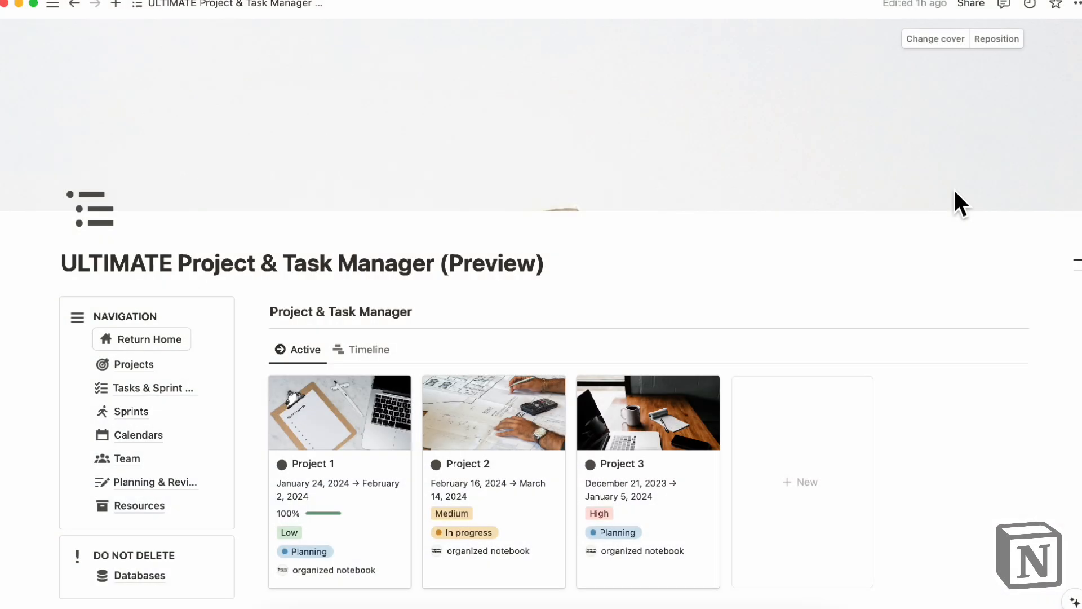
mouse_move(818, 230)
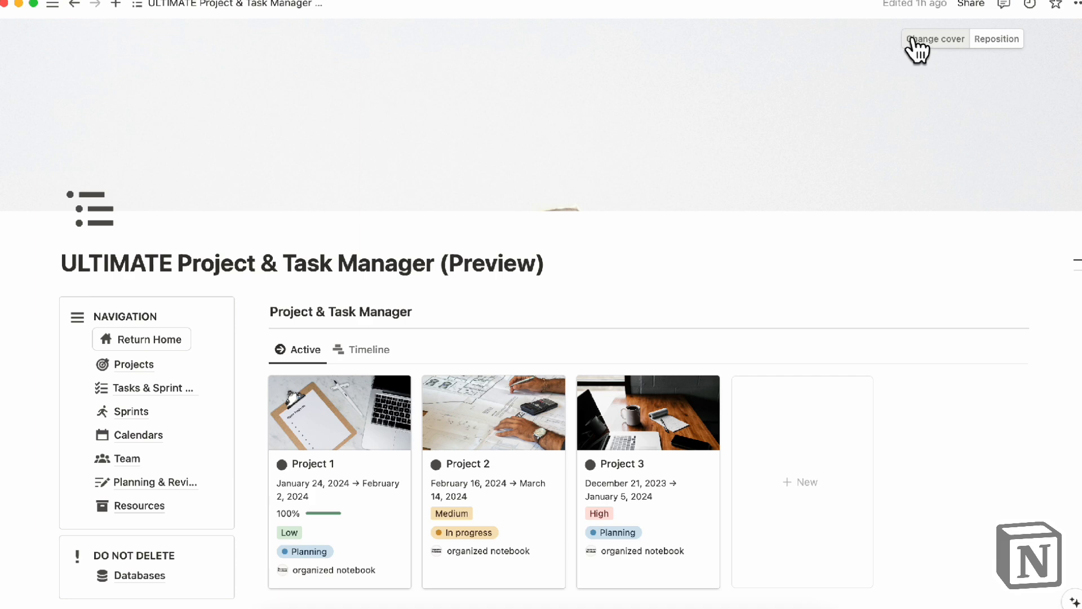
click(935, 39)
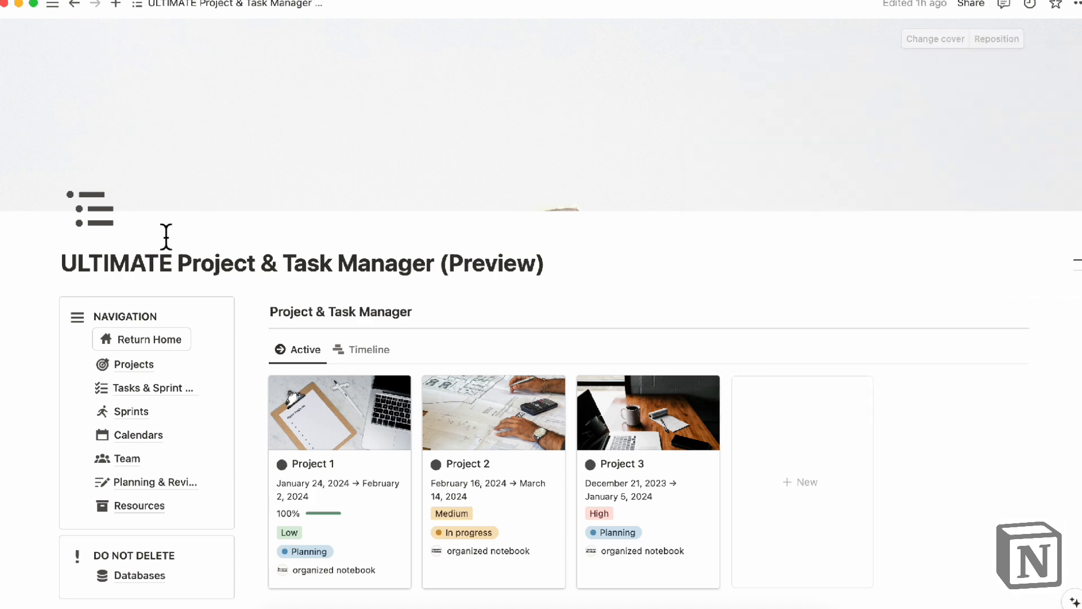
click(88, 208)
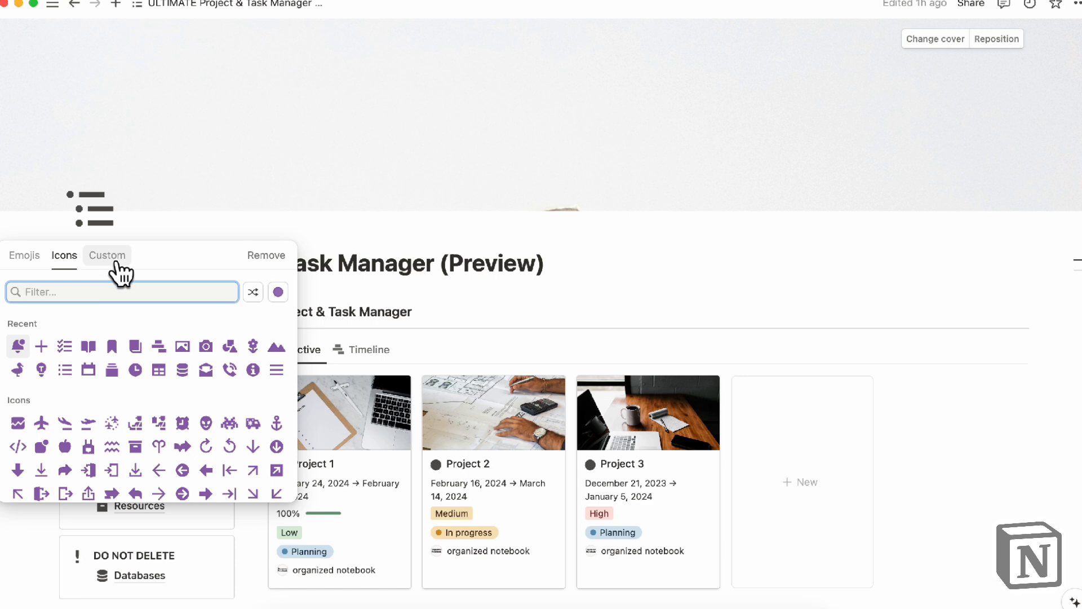
scroll(down, 3)
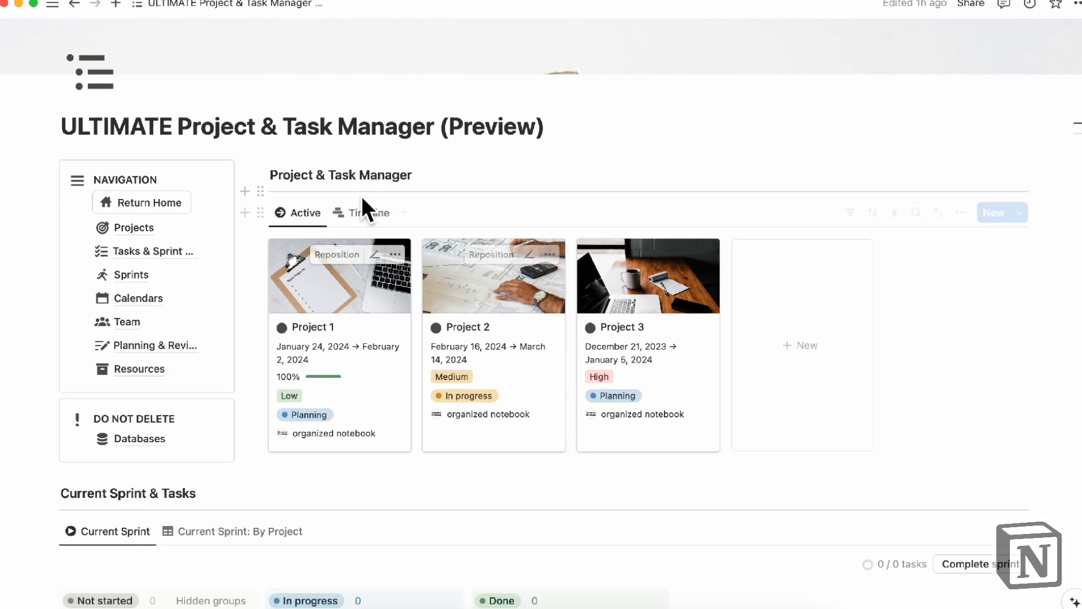
click(261, 175)
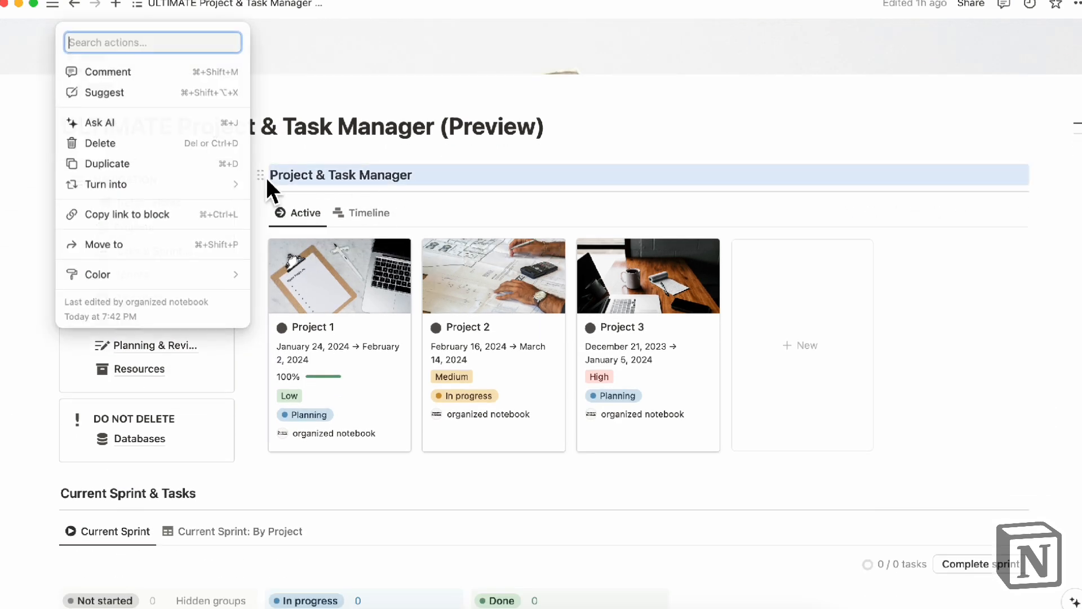
click(98, 274)
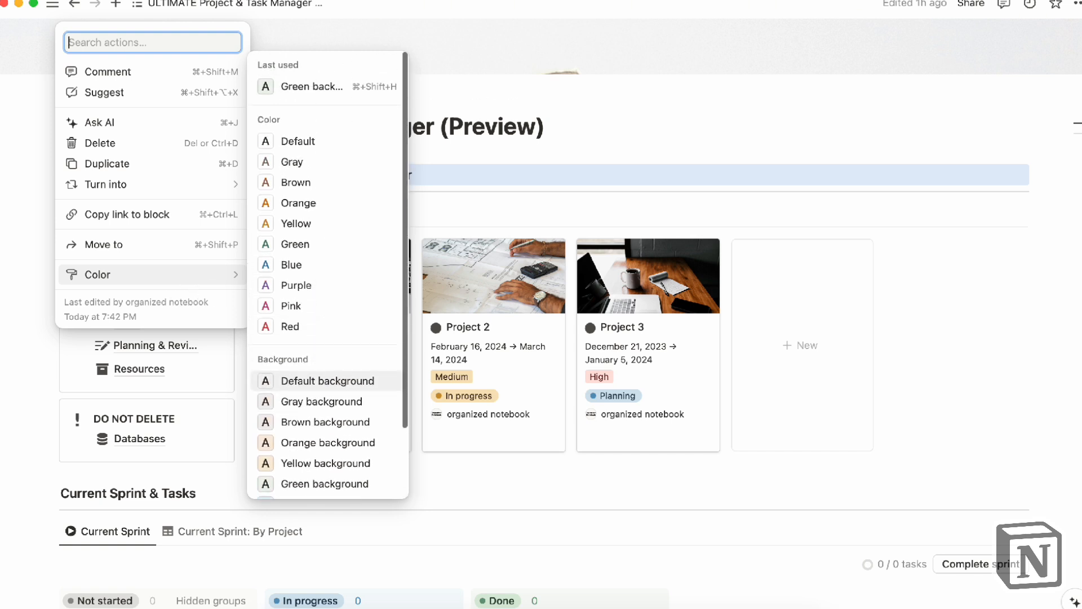
key(Escape)
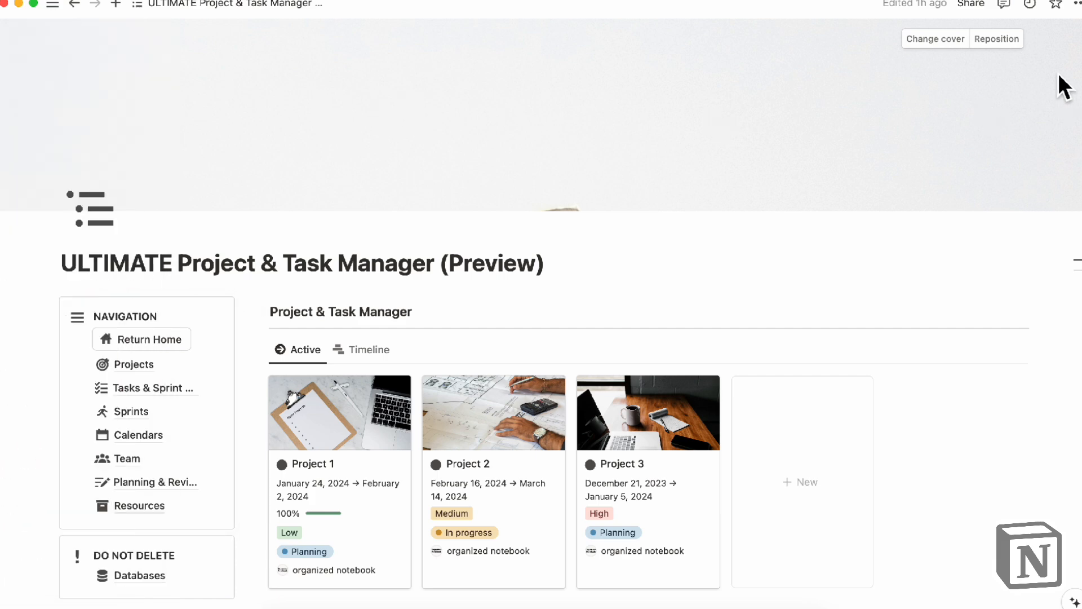
mouse_move(236, 10)
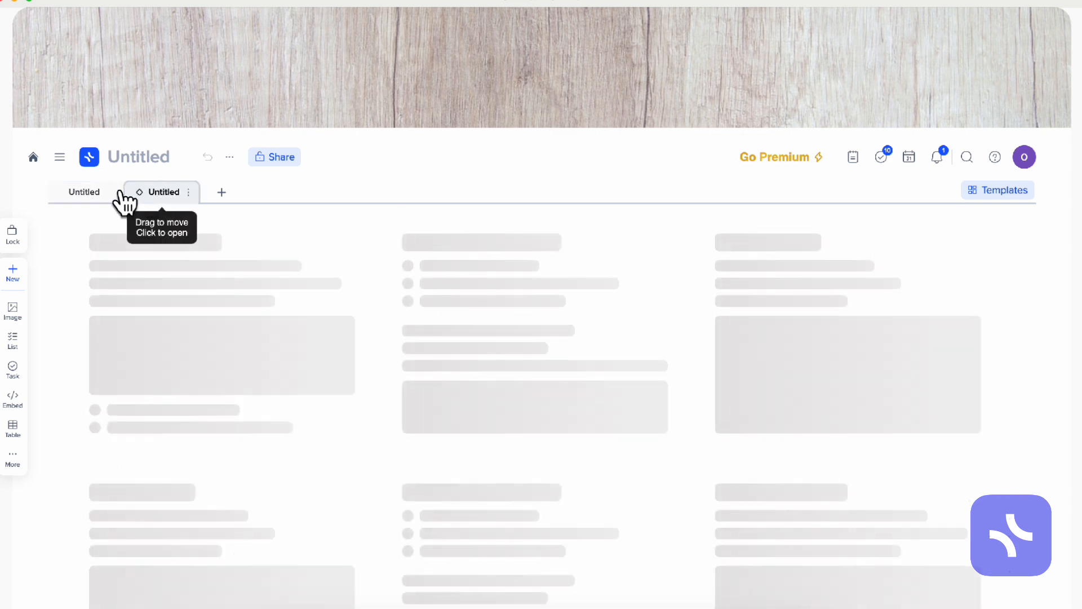
Look at the calendar page, then return to the first Untitled page with tiles.
click(83, 192)
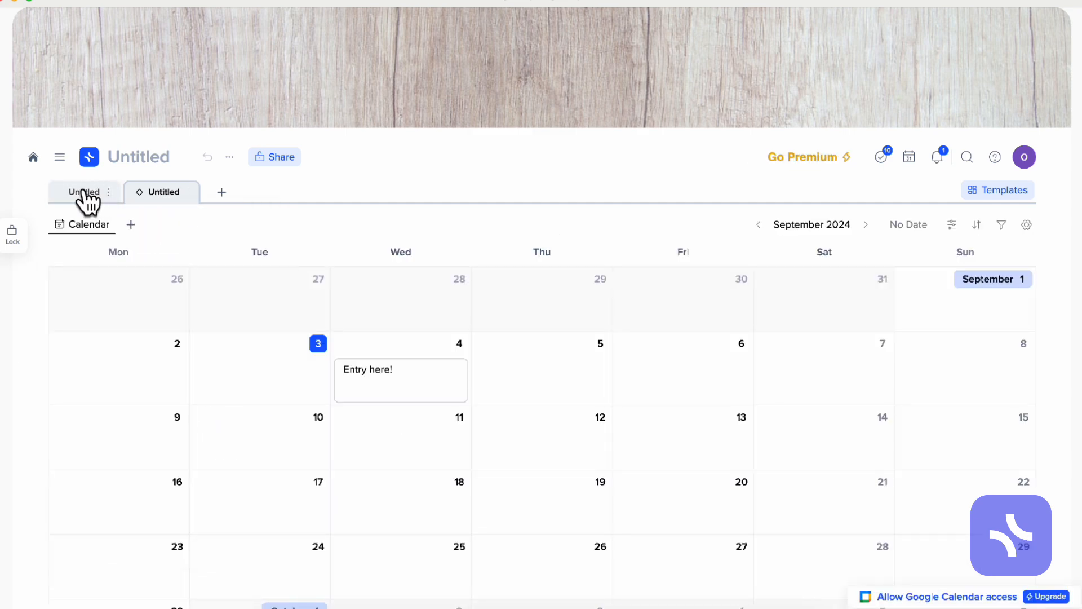
click(83, 191)
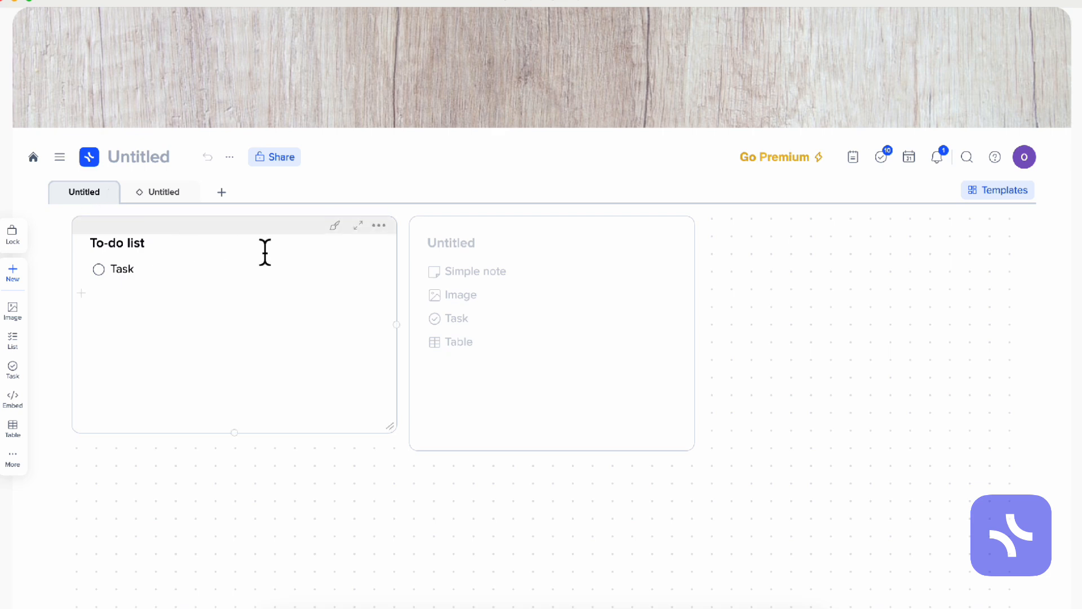
Try header styles, then give the To-do list tile a filled light blue style.
click(335, 226)
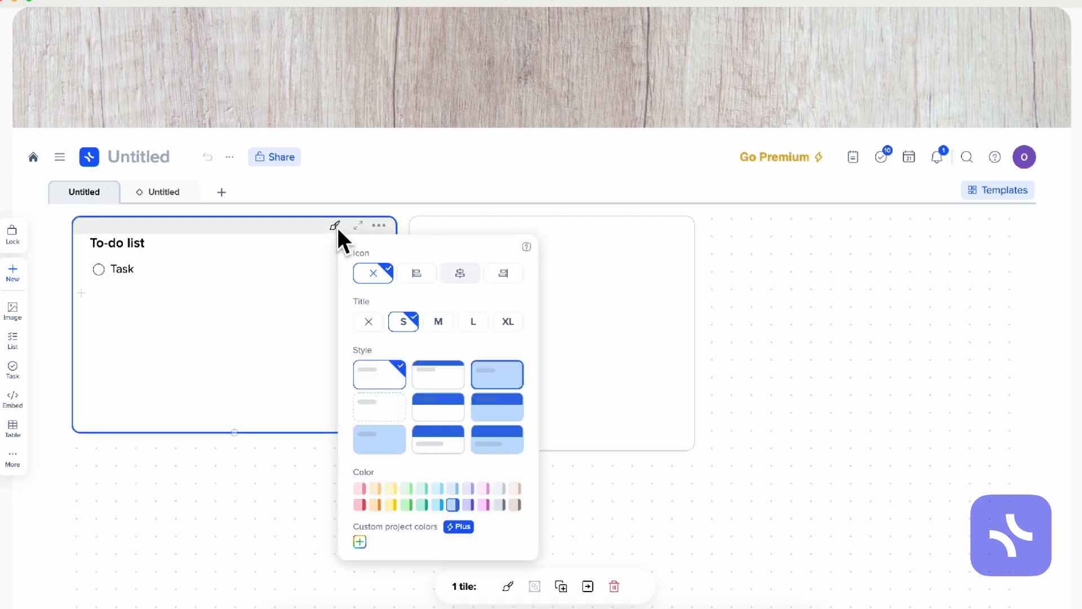
click(438, 373)
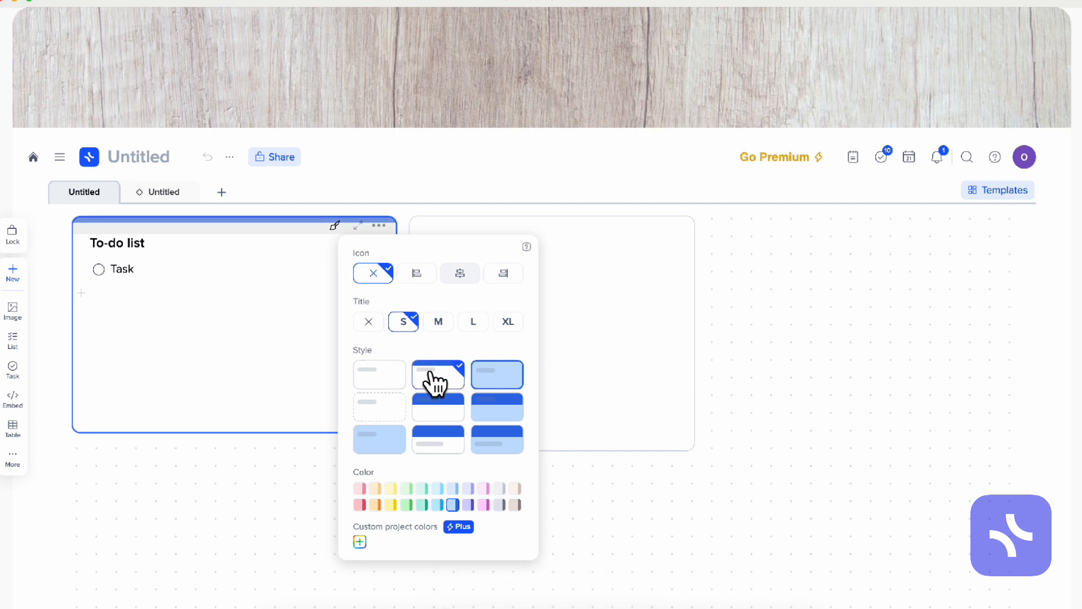
click(496, 406)
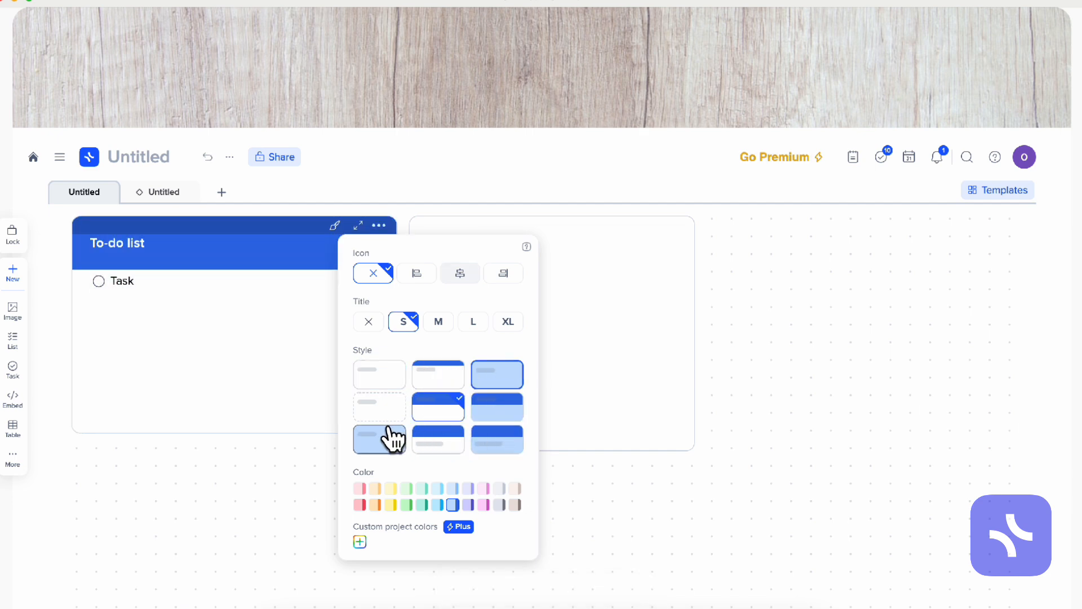
click(440, 488)
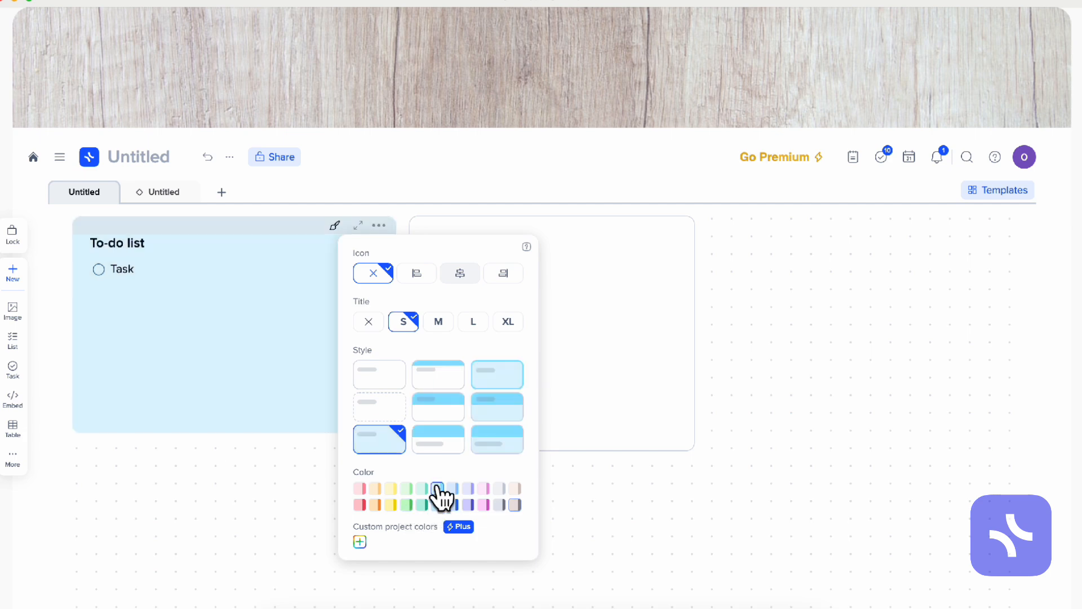
click(416, 273)
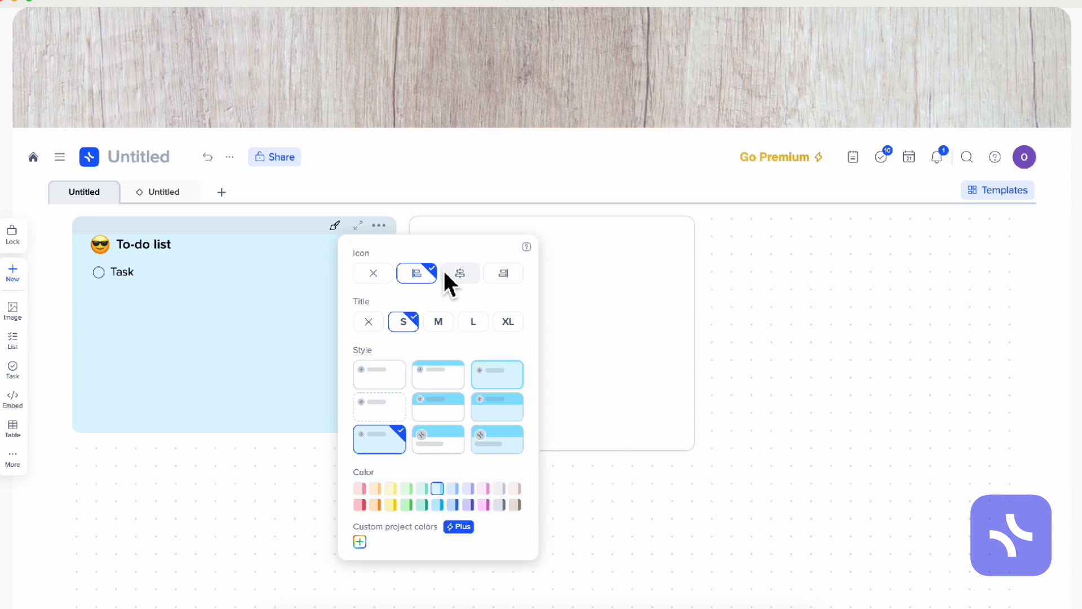
Try title icons and sizes, hide the title, and attempt a custom colour.
click(502, 273)
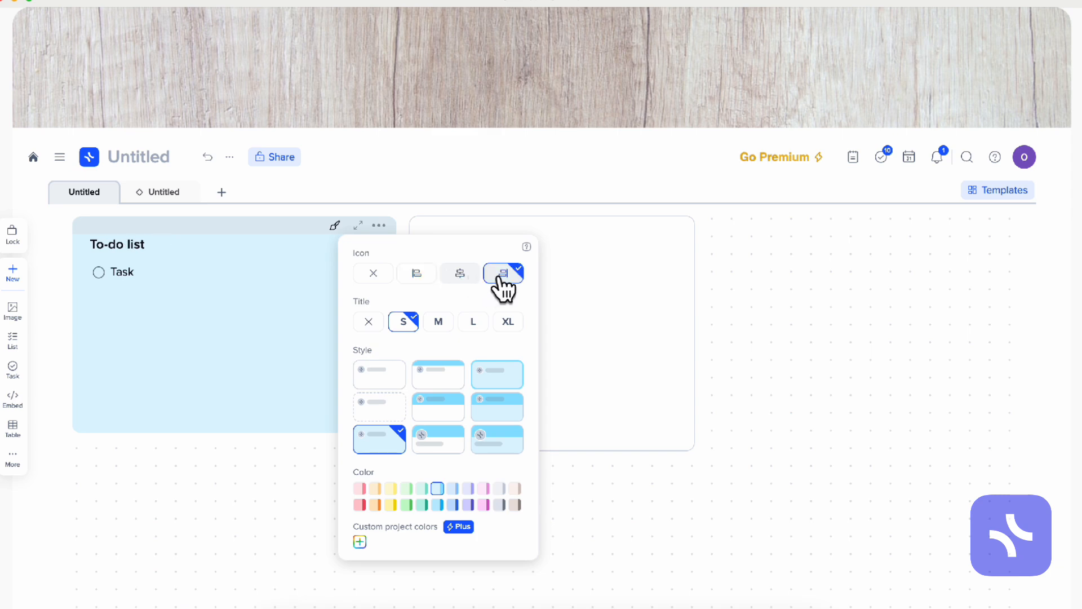
click(437, 321)
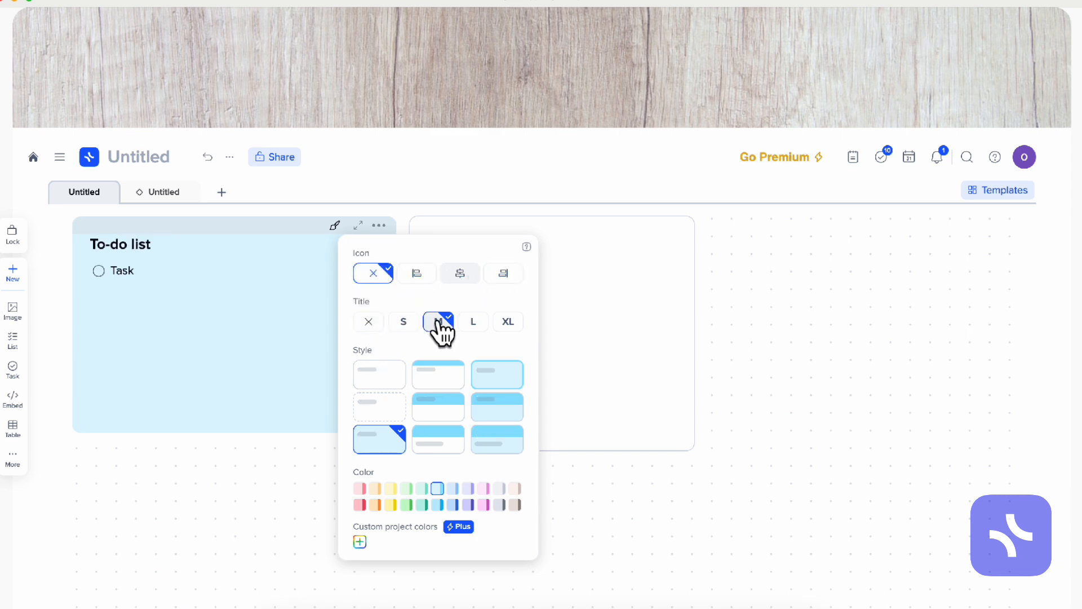
click(507, 321)
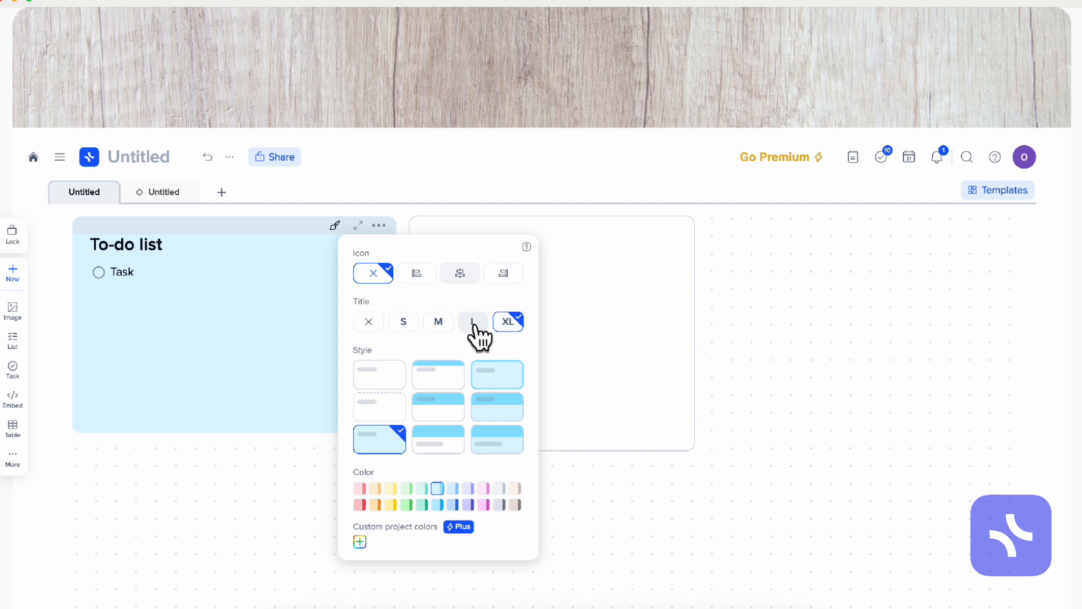
click(368, 321)
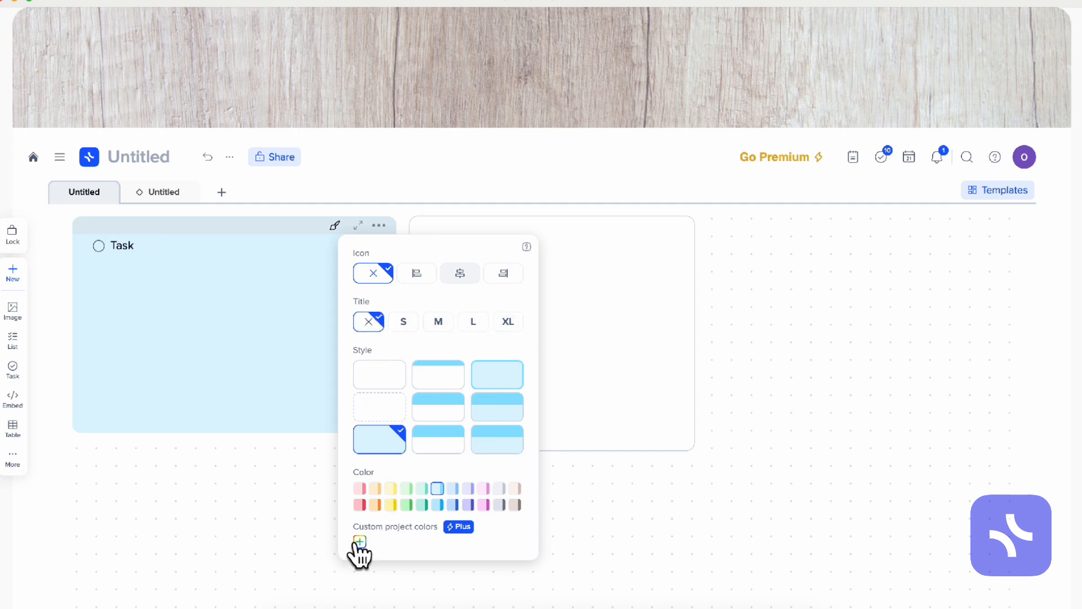
click(358, 541)
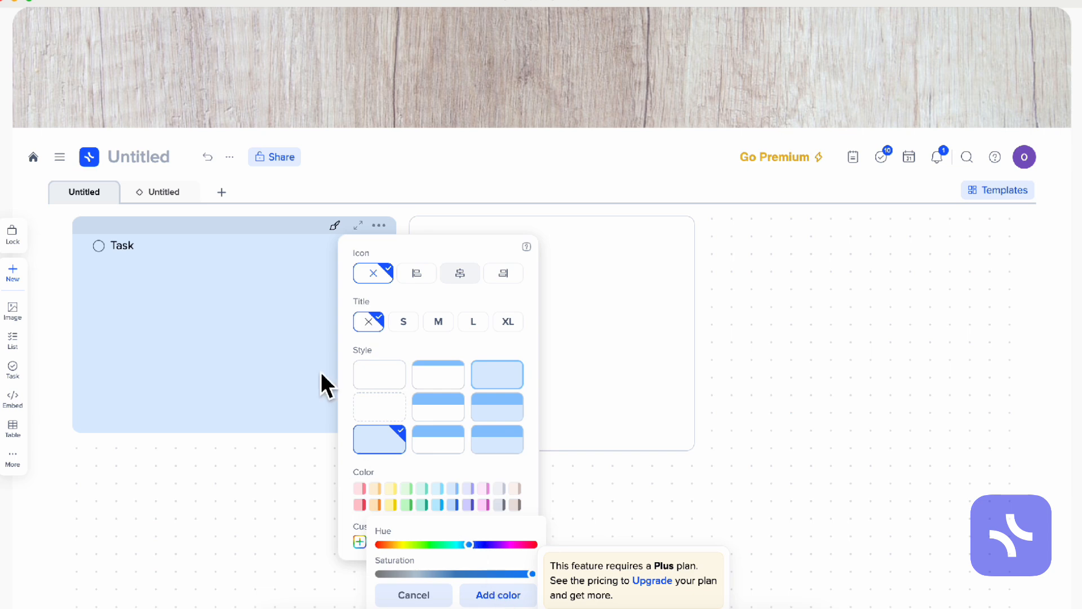
mouse_move(564, 510)
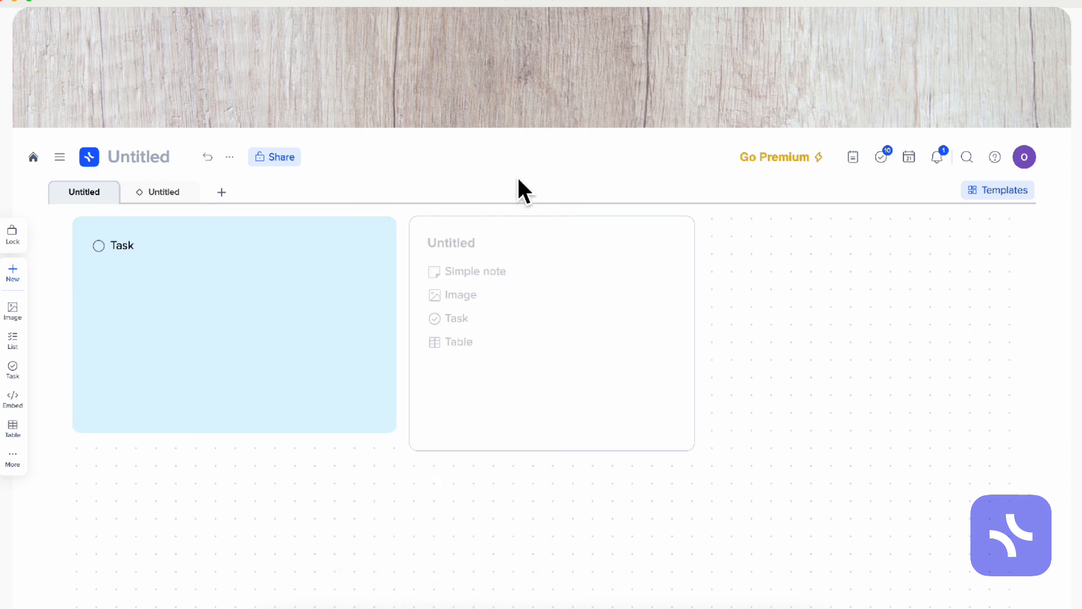
Add a third empty tile to the right of the existing tiles on the board.
click(234, 325)
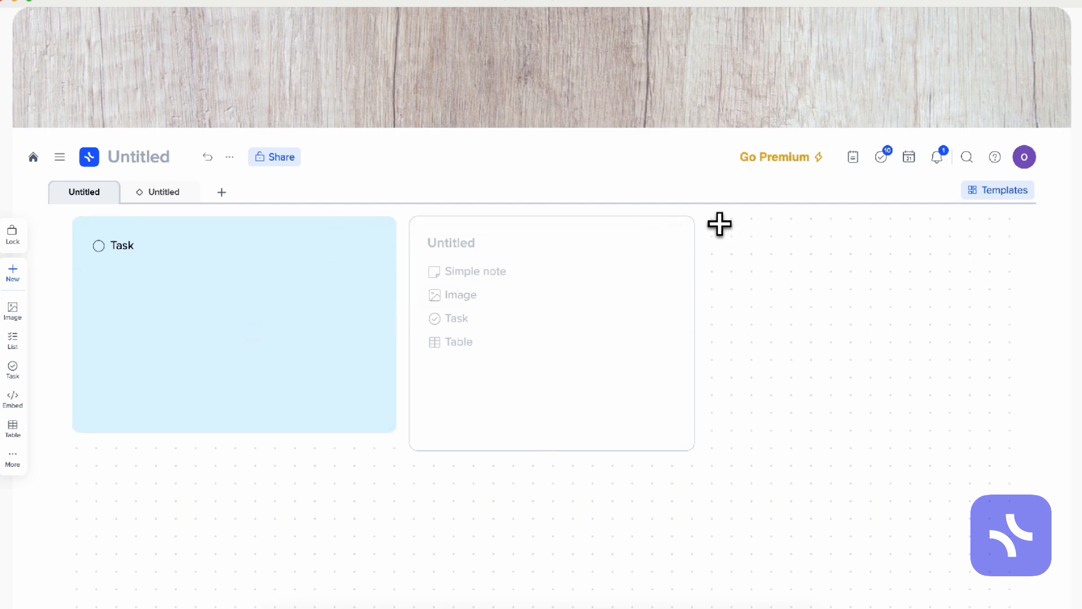
click(720, 224)
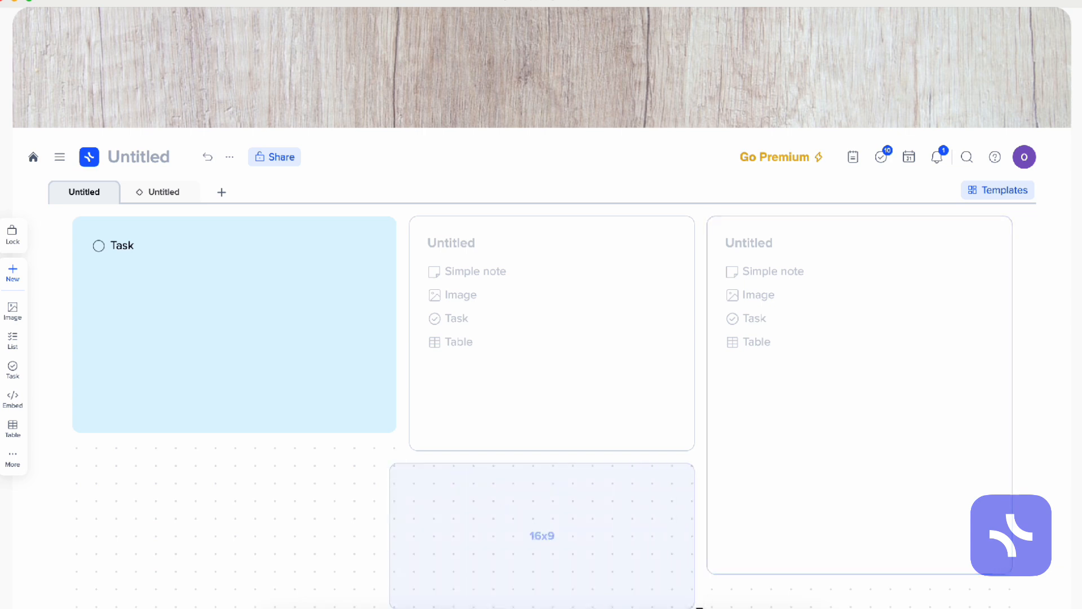
click(541, 534)
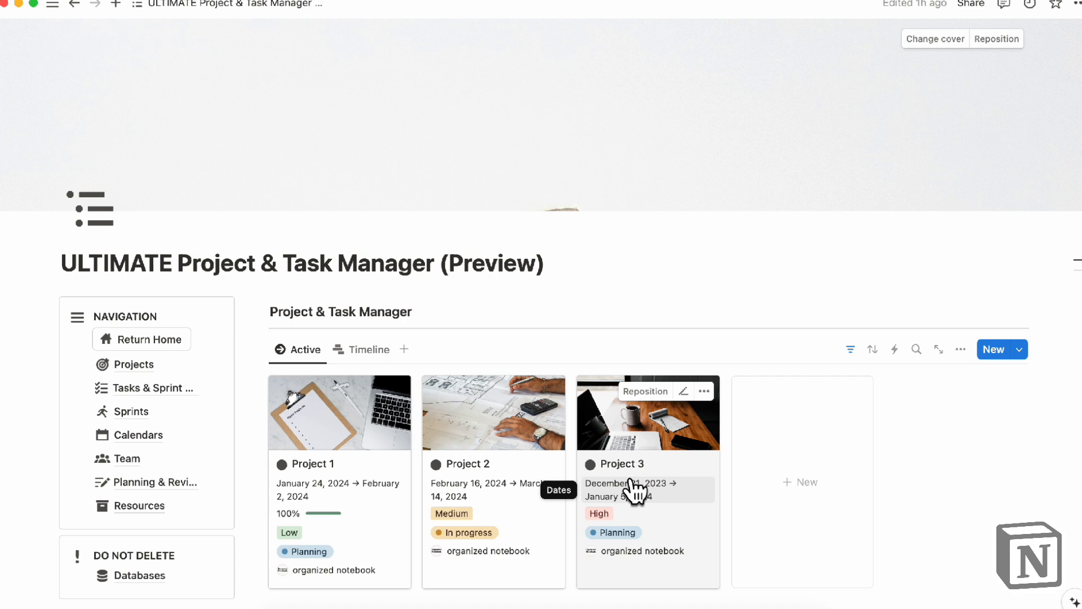
scroll(down, 3)
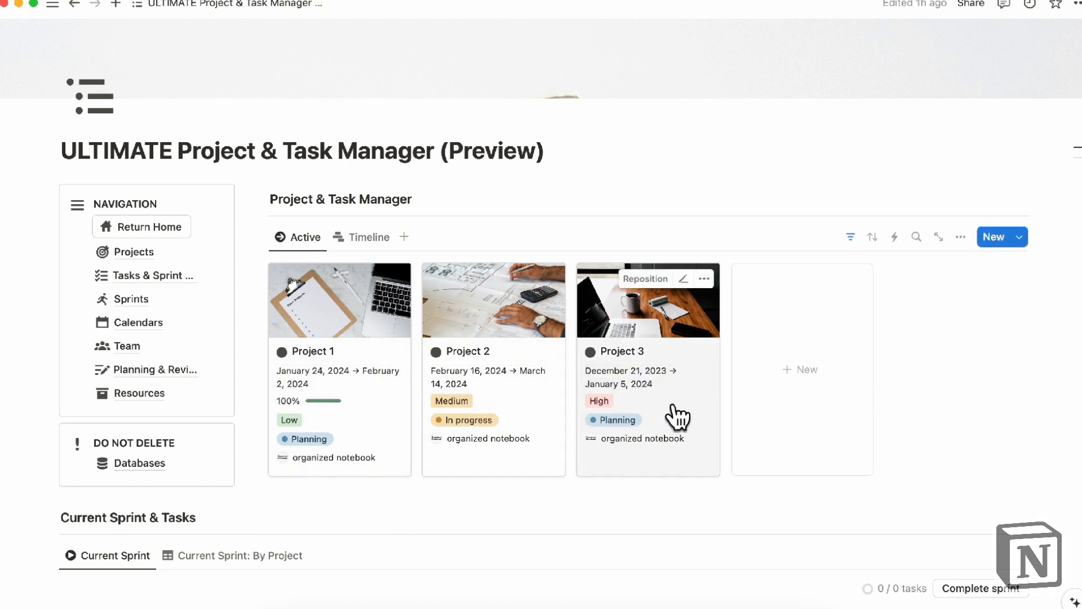
mouse_move(705, 335)
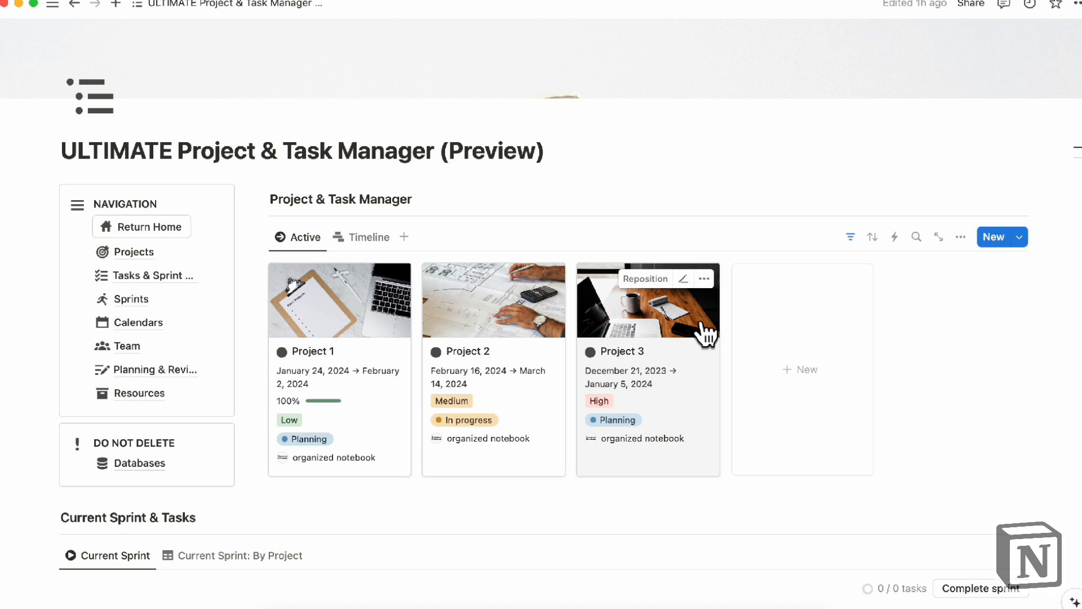
click(959, 237)
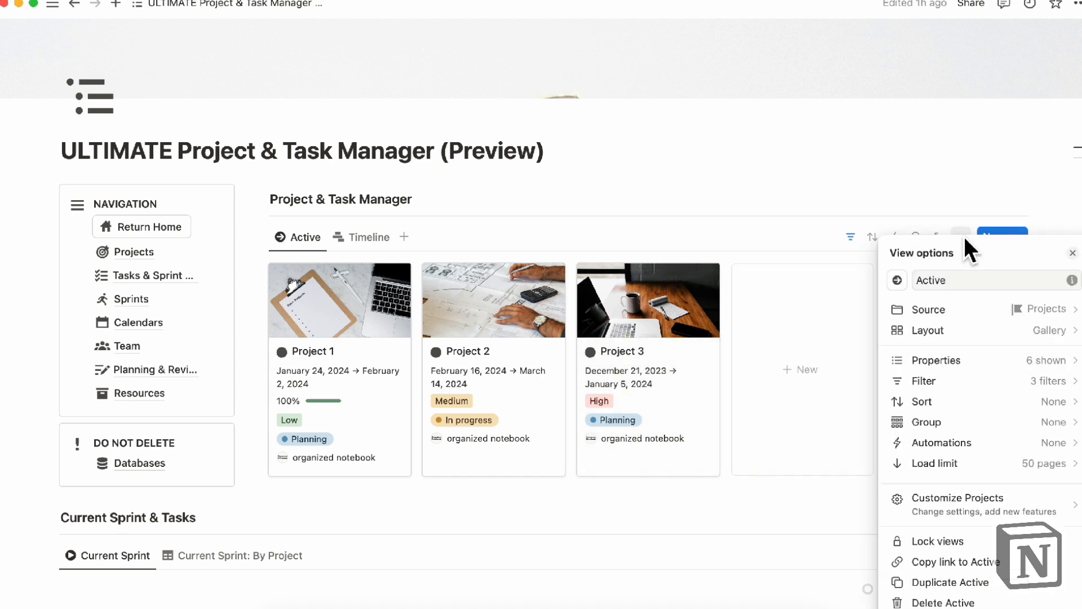
click(928, 330)
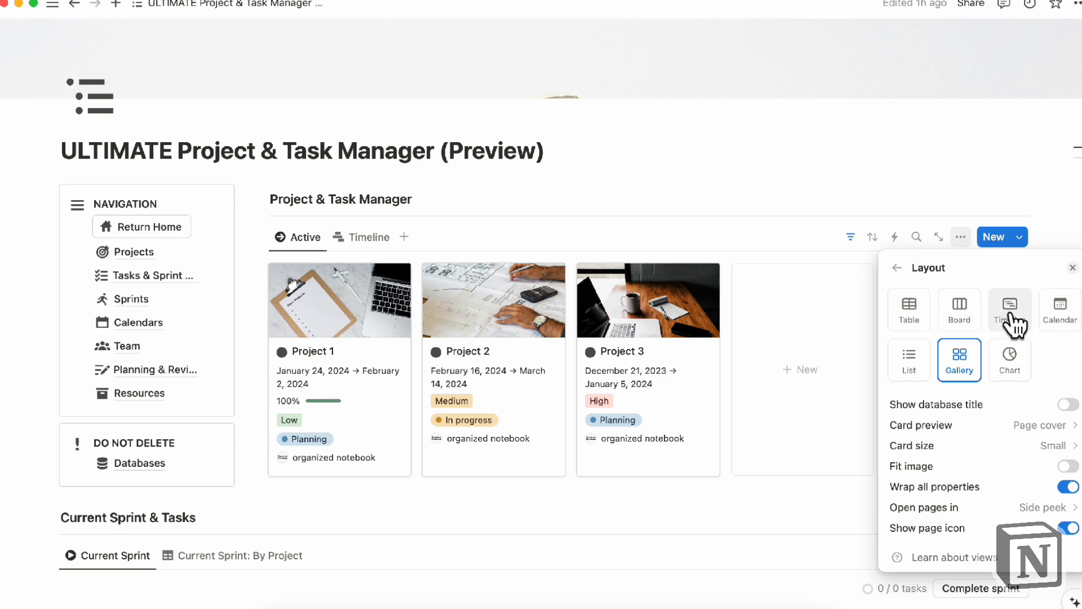
mouse_move(908, 309)
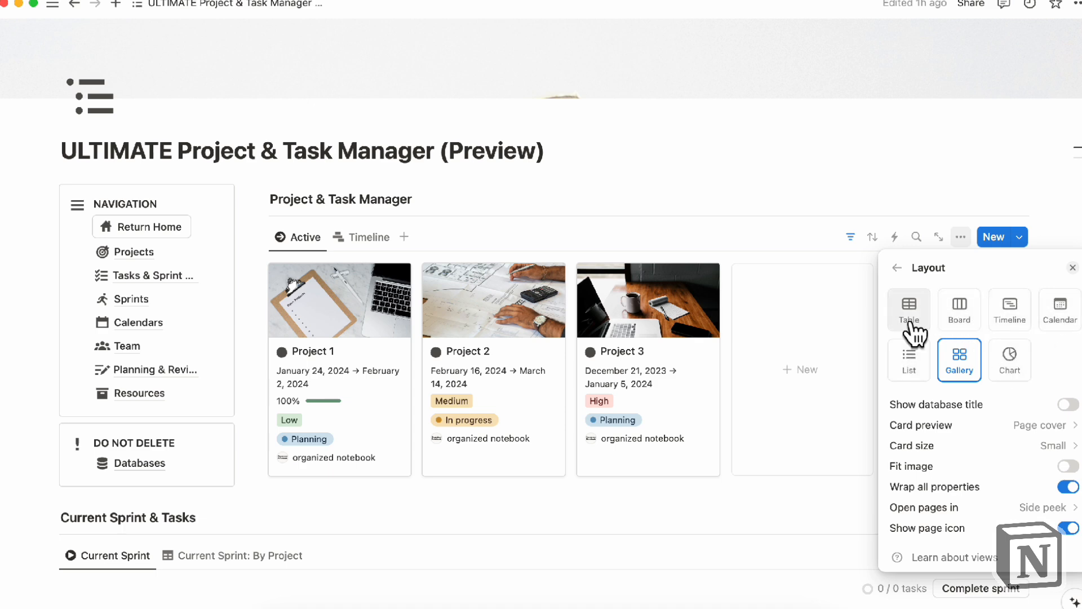
mouse_move(1009, 317)
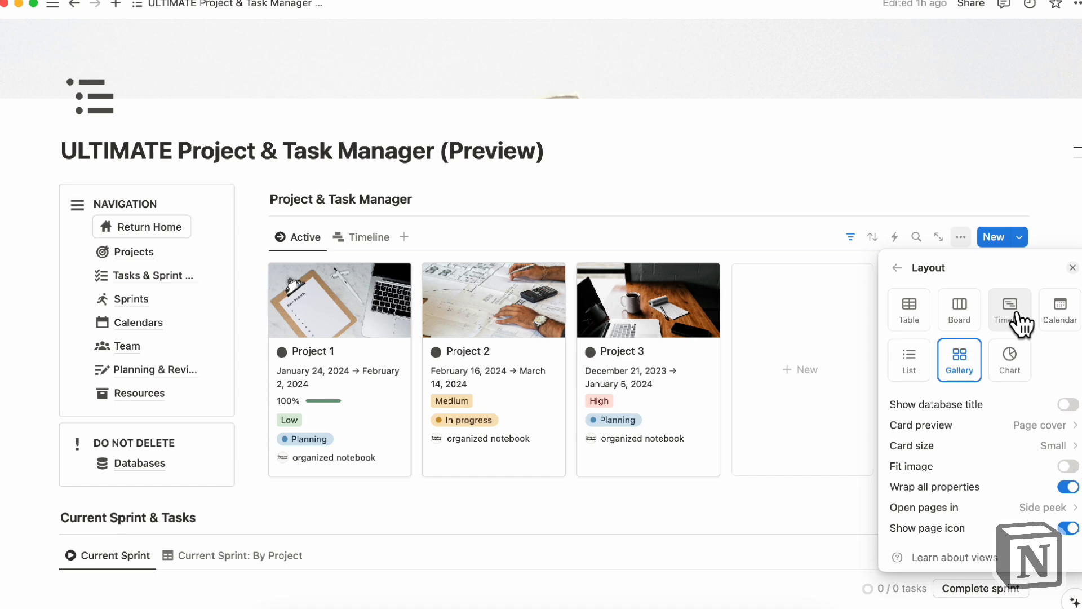
mouse_move(949, 391)
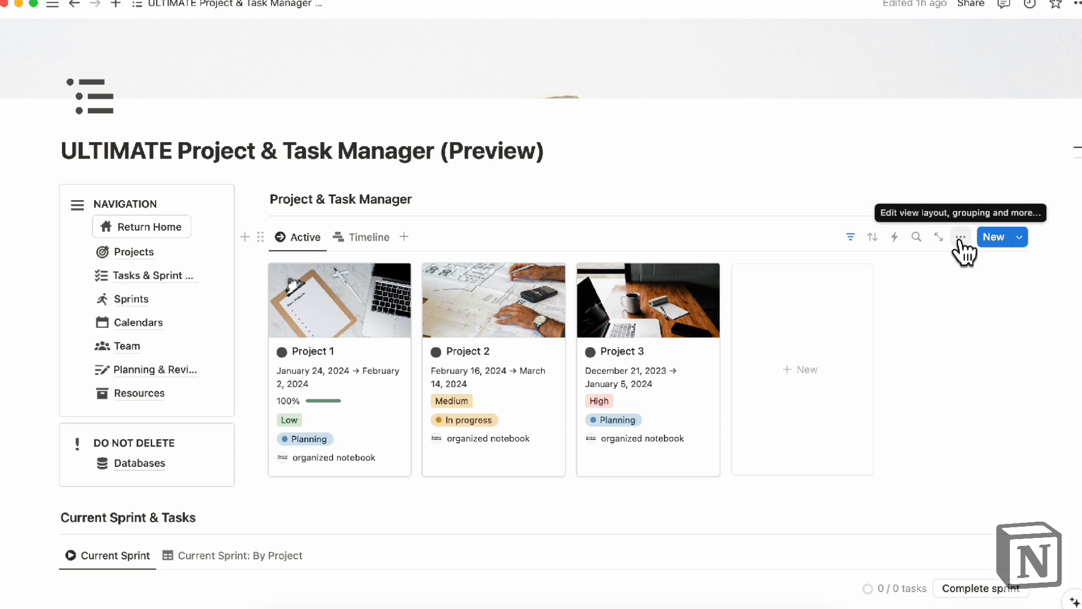
click(960, 237)
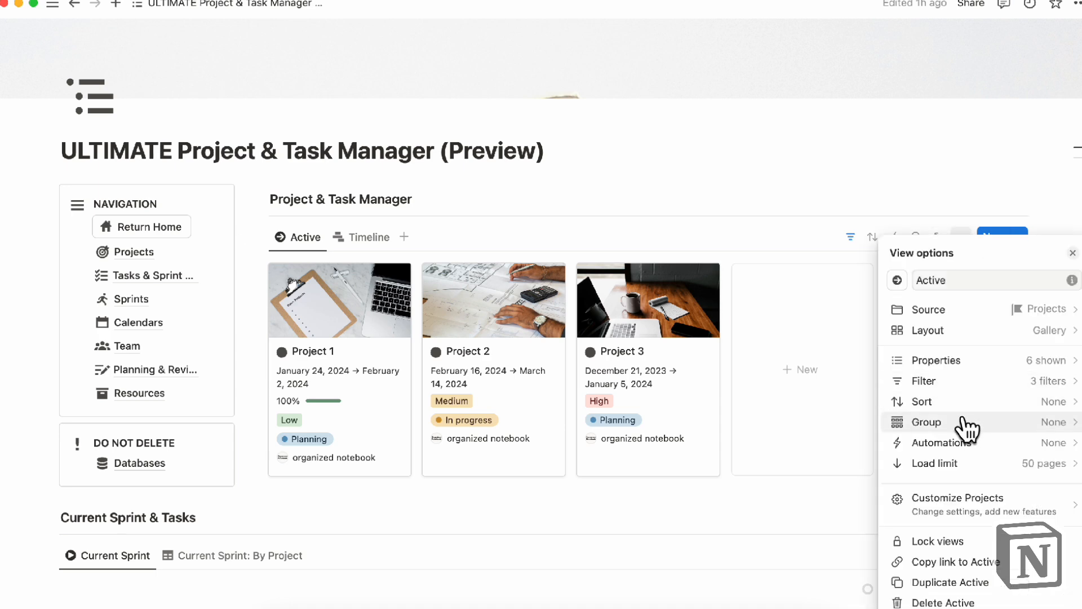
click(926, 421)
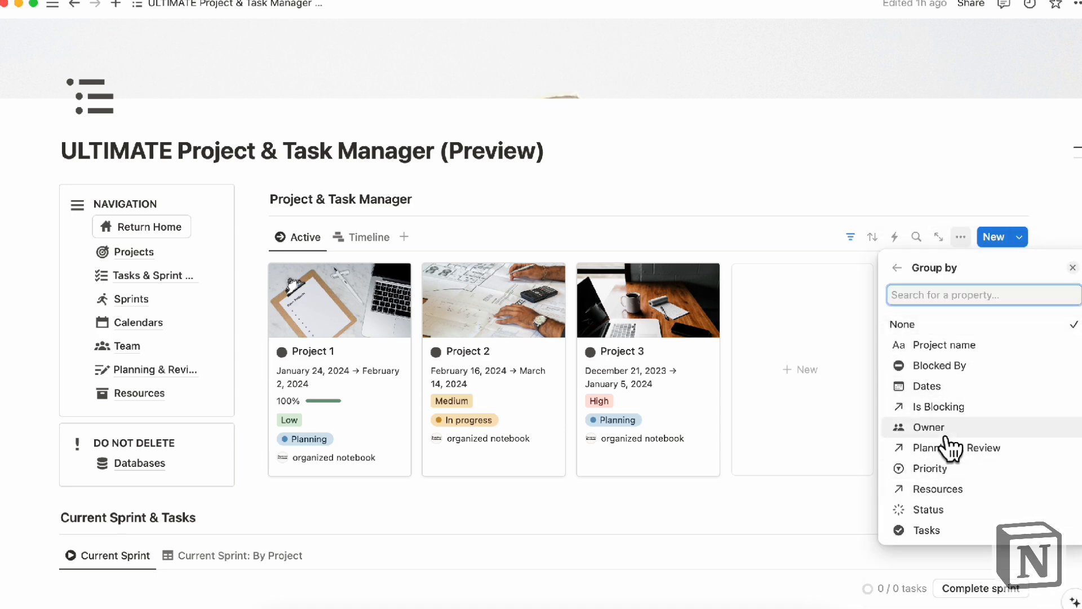
click(931, 467)
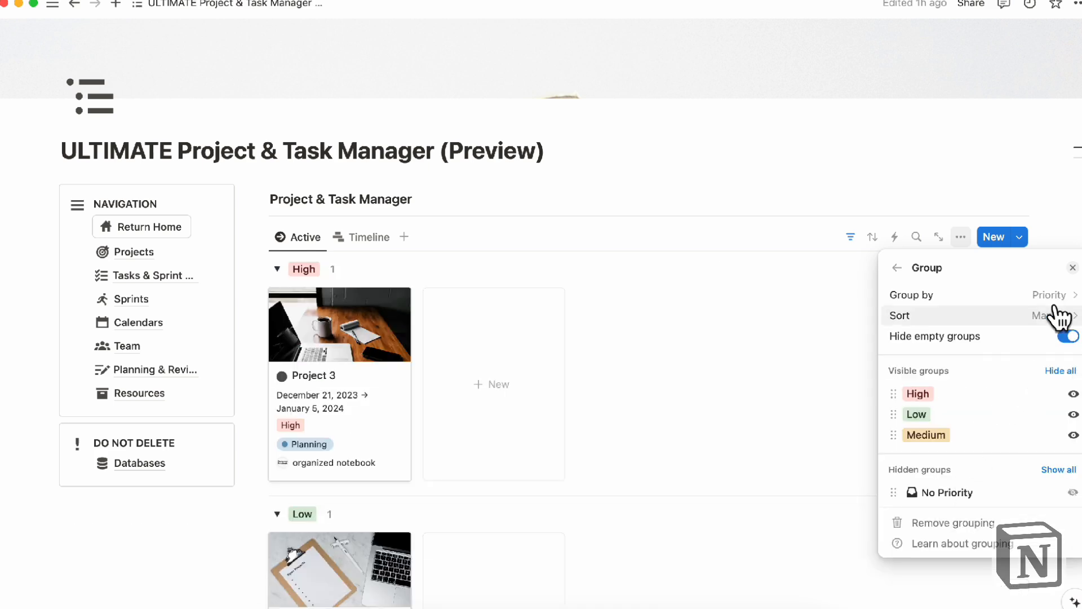
click(896, 267)
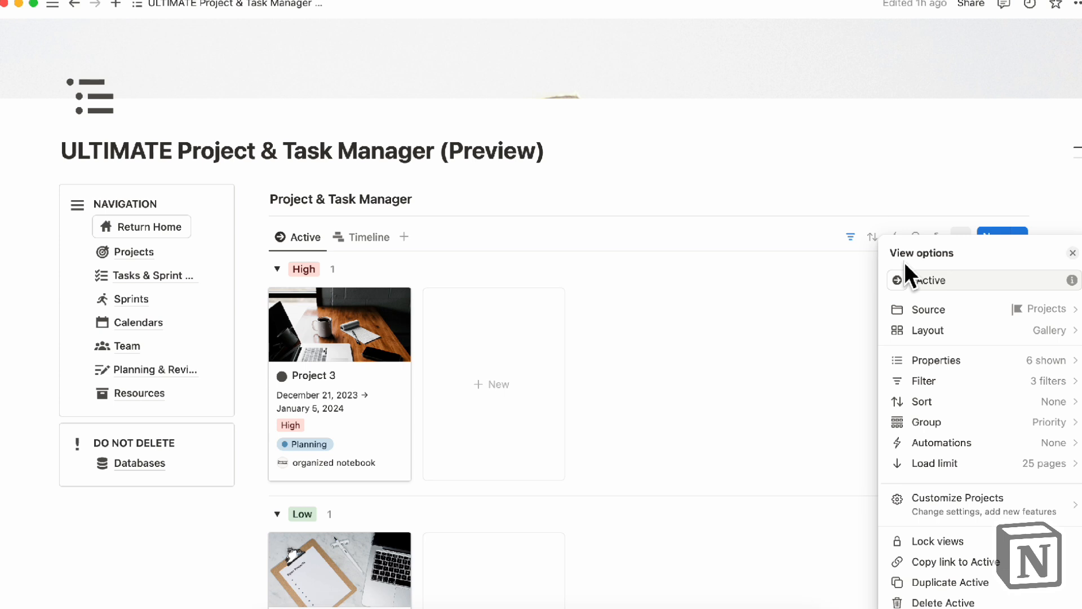
mouse_move(949, 431)
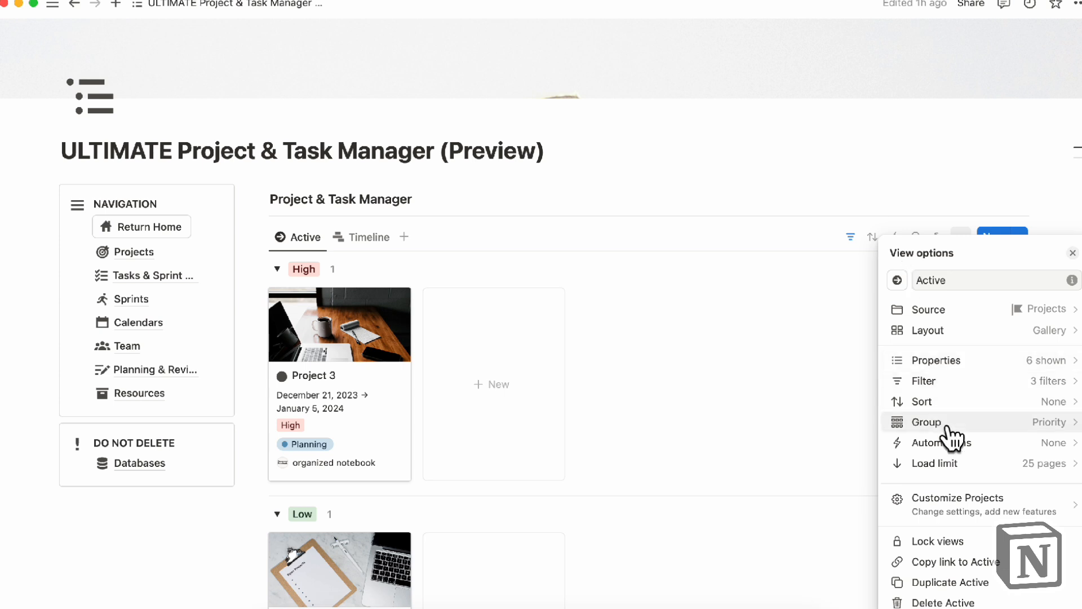
click(928, 422)
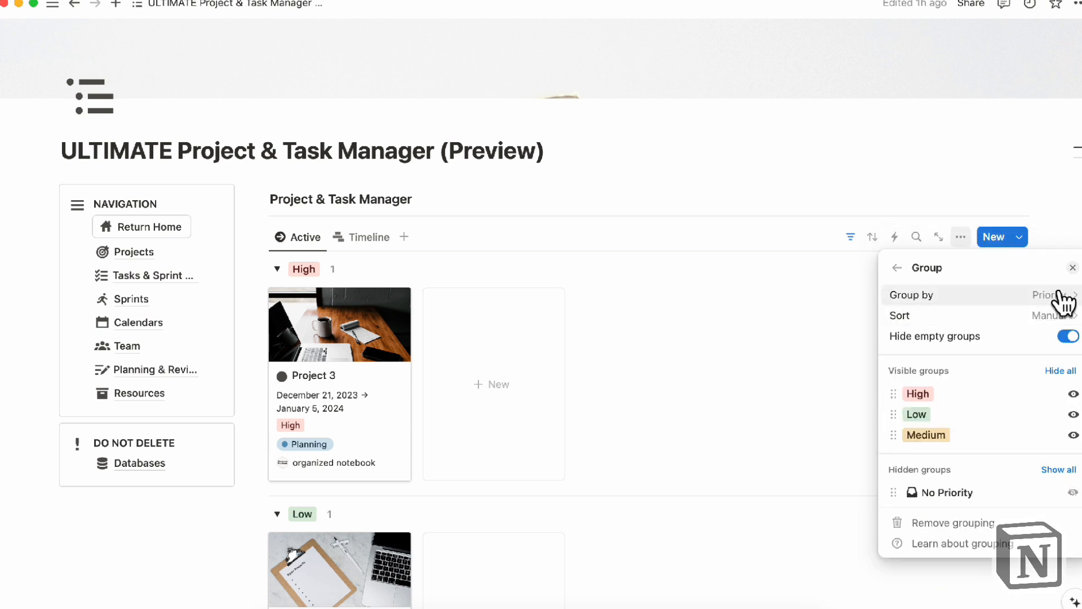
click(954, 522)
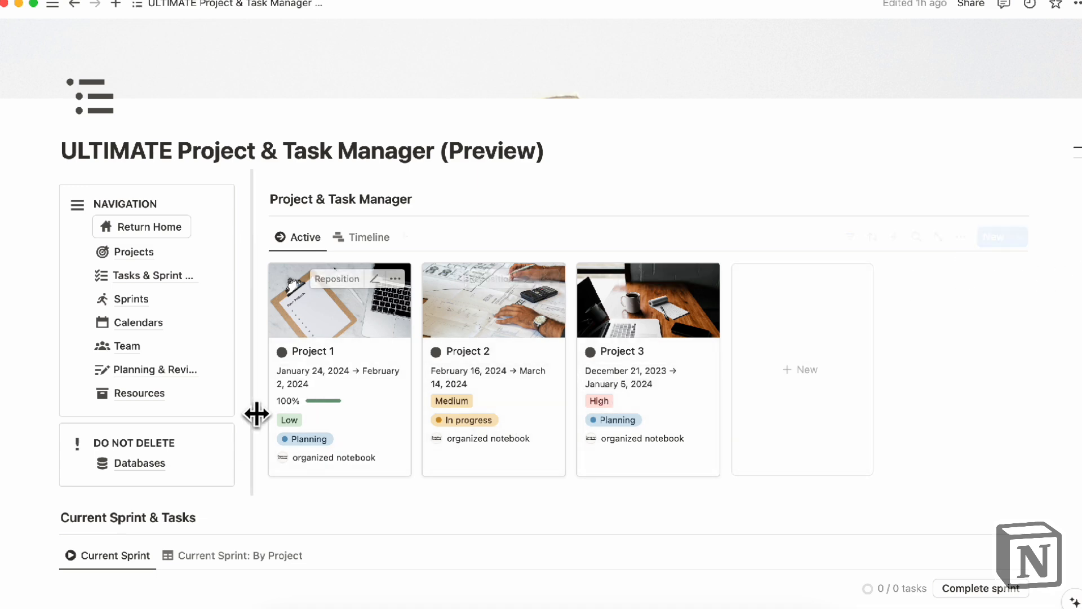
mouse_move(269, 245)
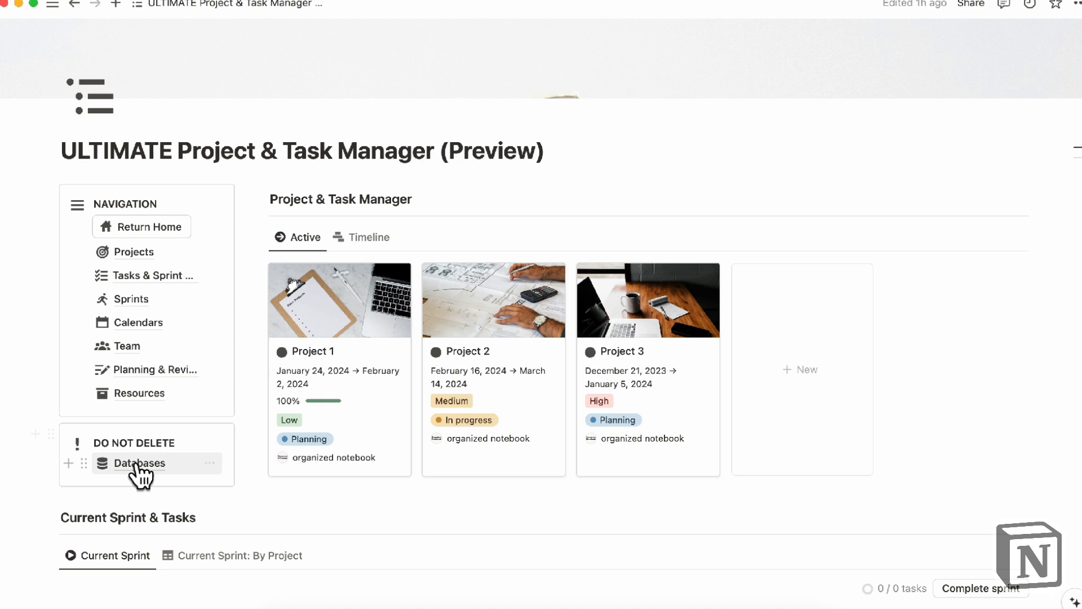
Browse Databases and Projects, then insert a linked database view via /linked.
click(140, 463)
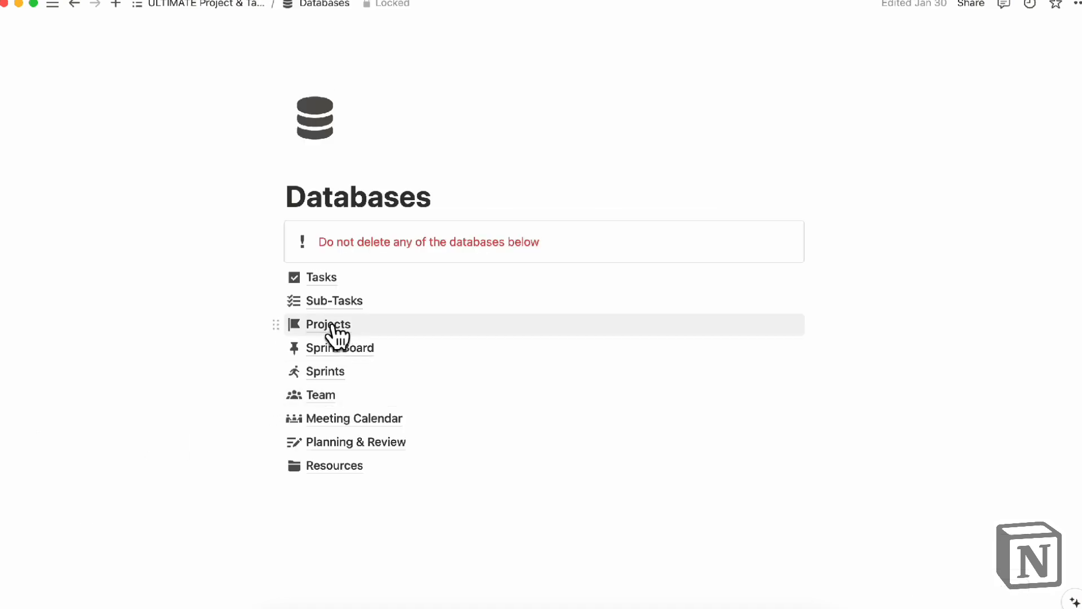
click(327, 325)
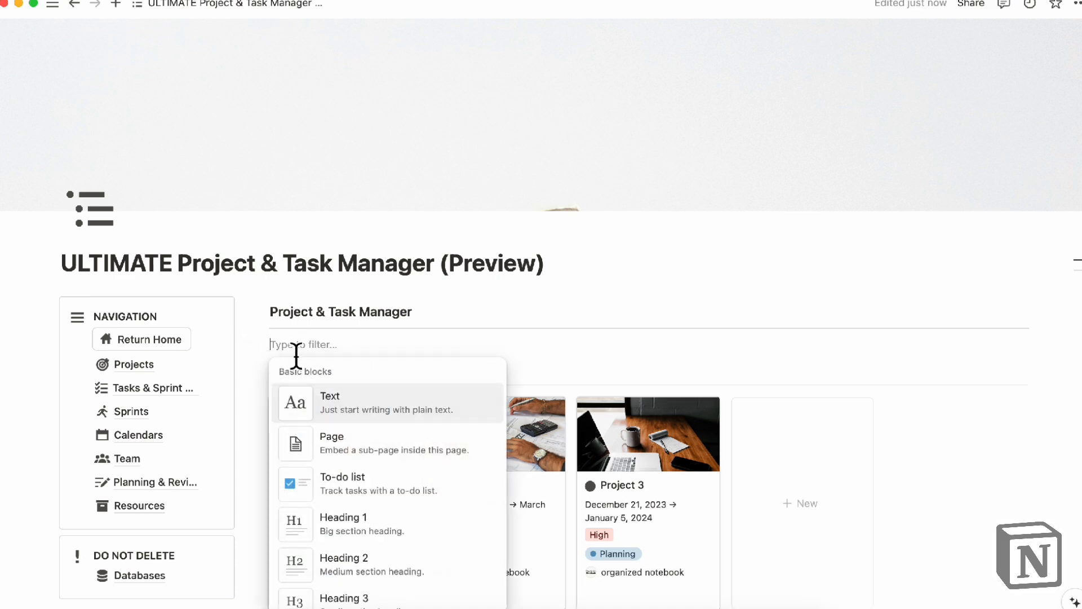
text(/linked)
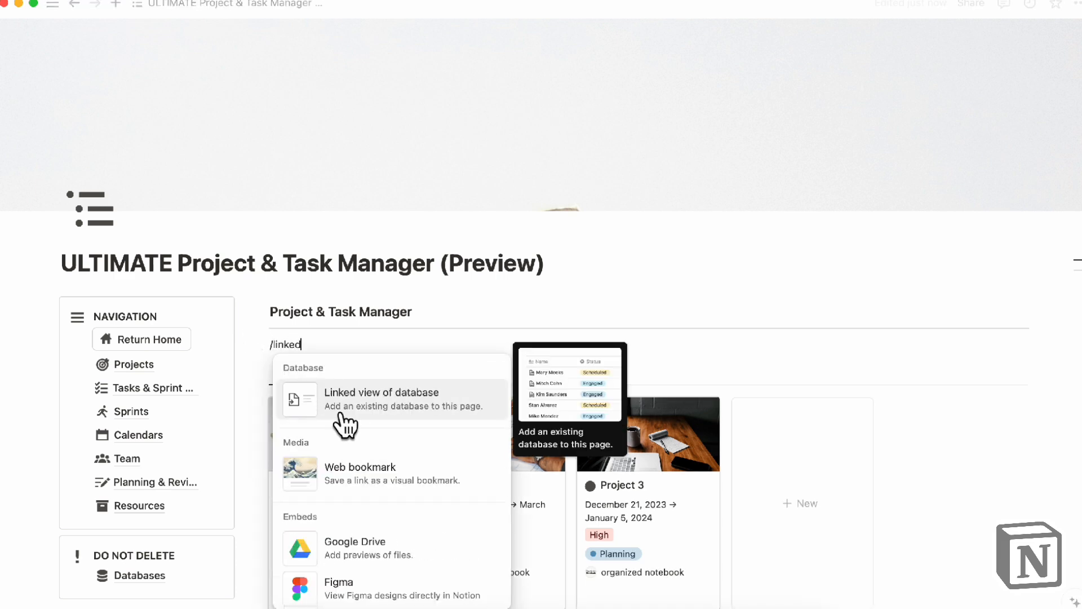
click(381, 392)
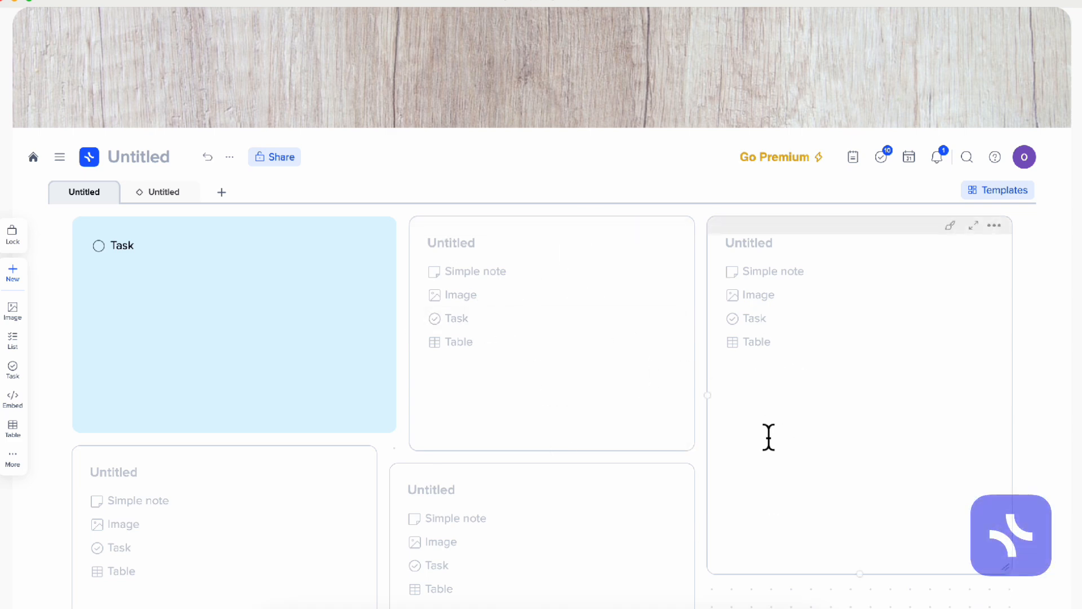
mouse_move(193, 191)
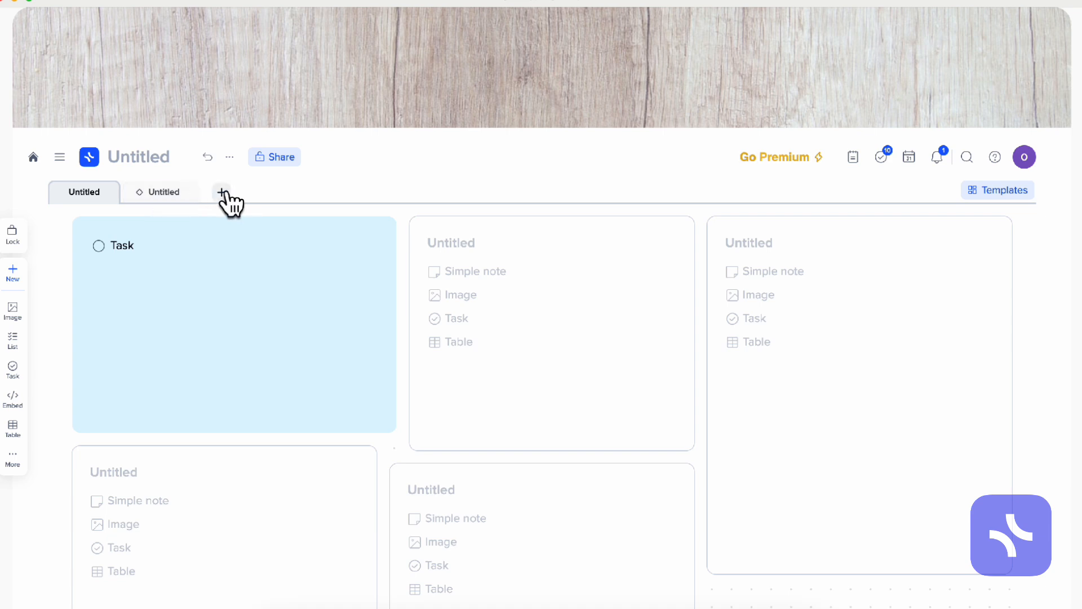
Create a new page with a blank gallery and copy a link to its view.
click(221, 192)
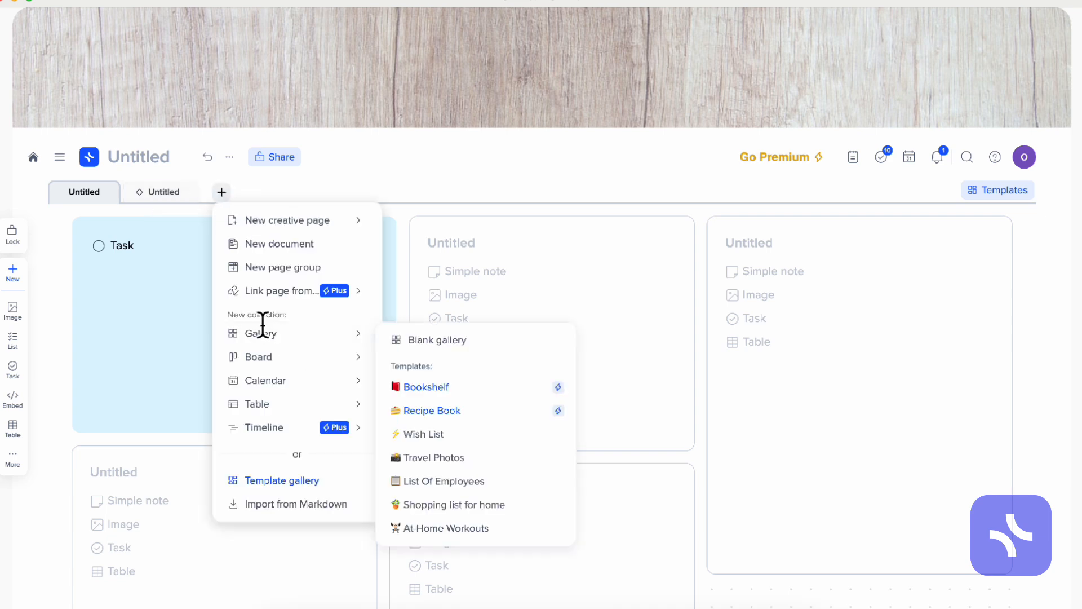
mouse_move(260, 333)
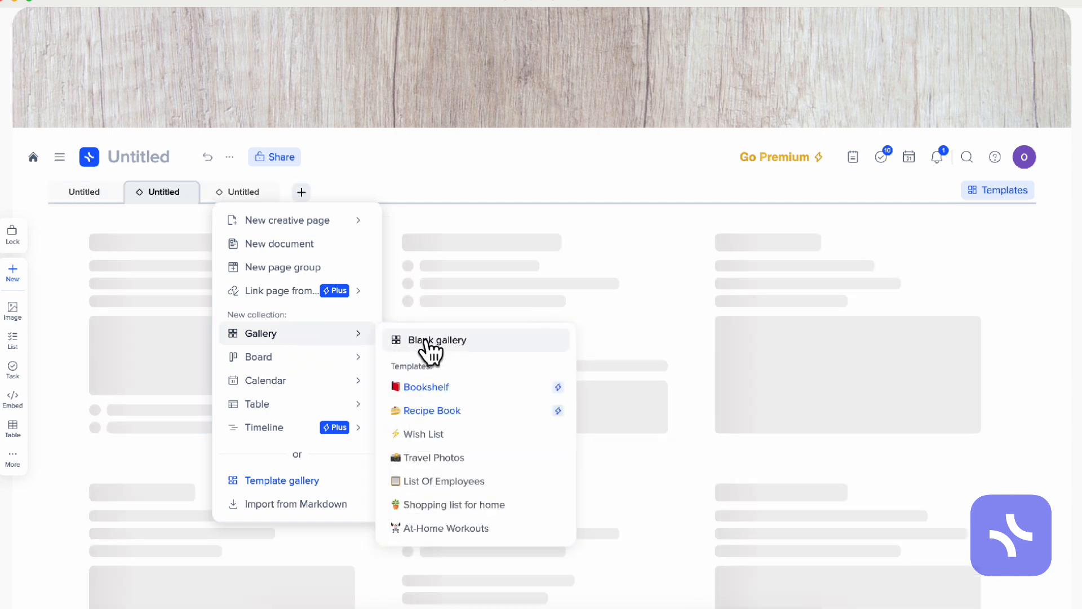
click(434, 338)
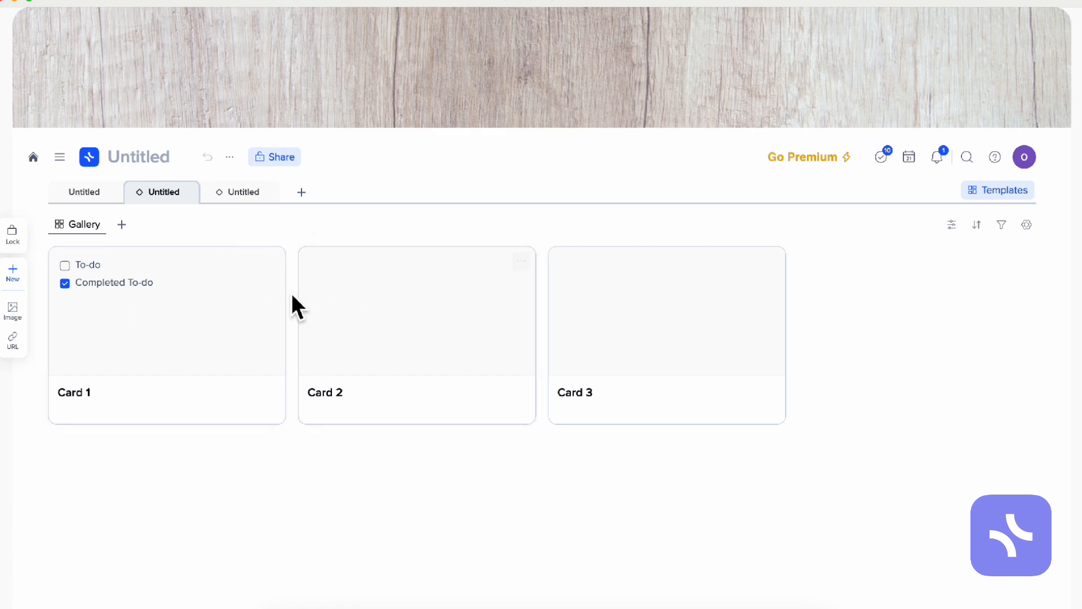
click(78, 224)
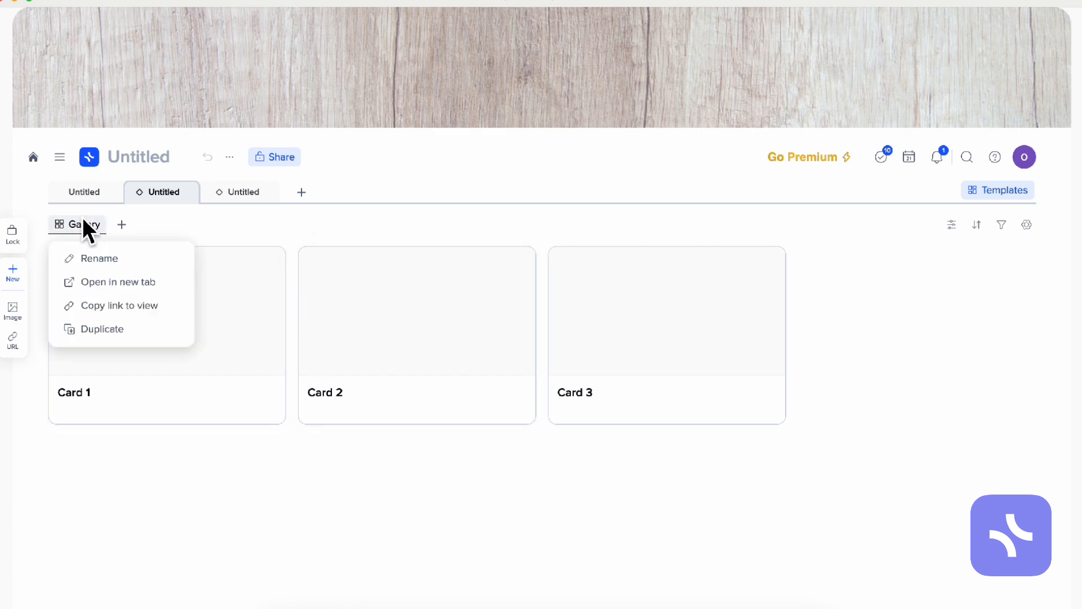
mouse_move(120, 305)
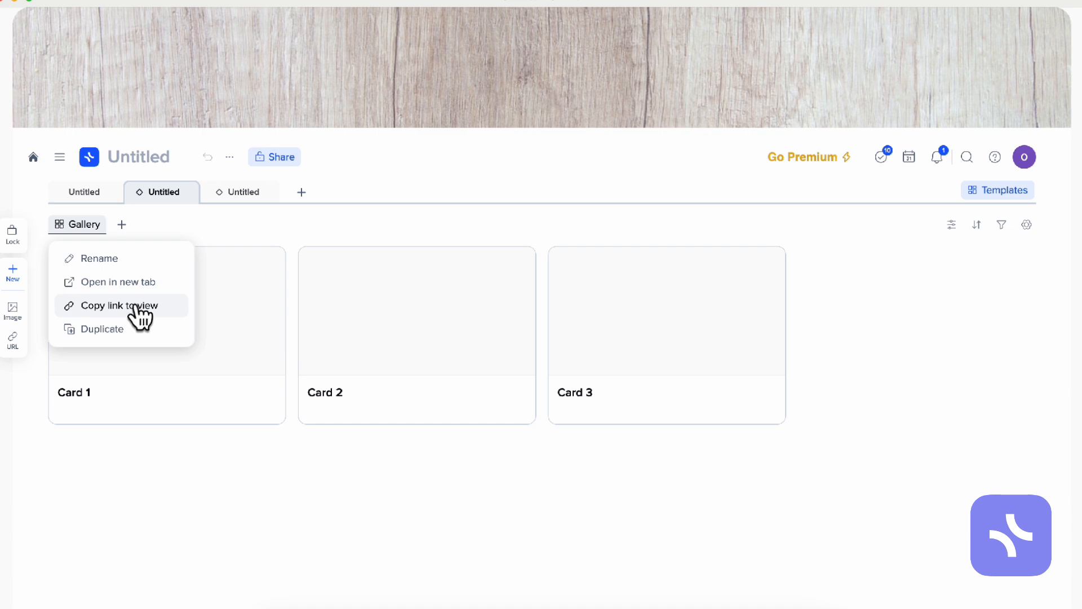
click(119, 304)
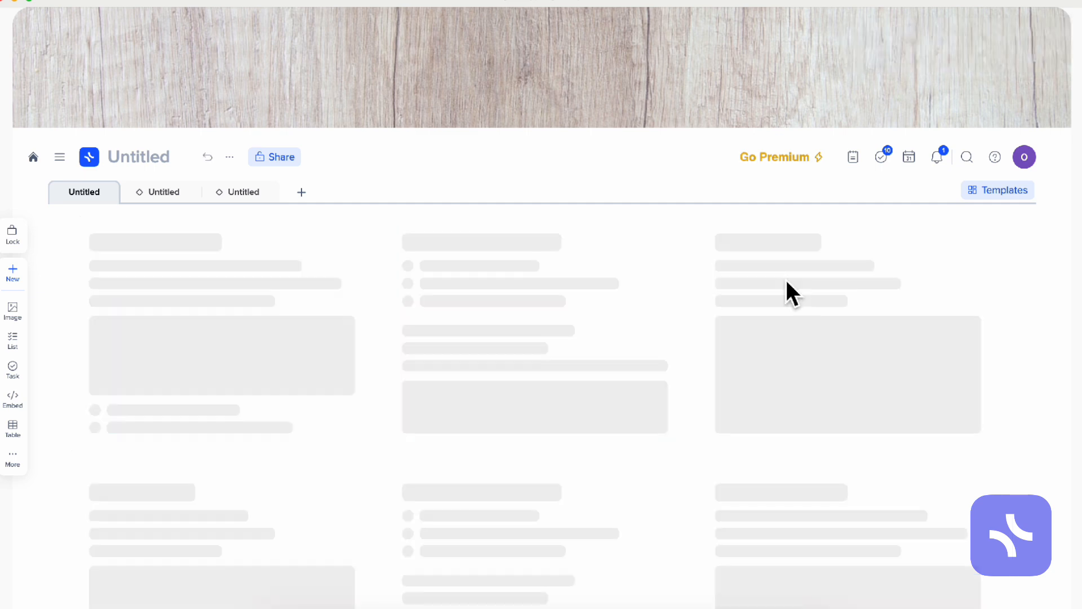
Paste the gallery view link into a tile on the first page.
click(162, 191)
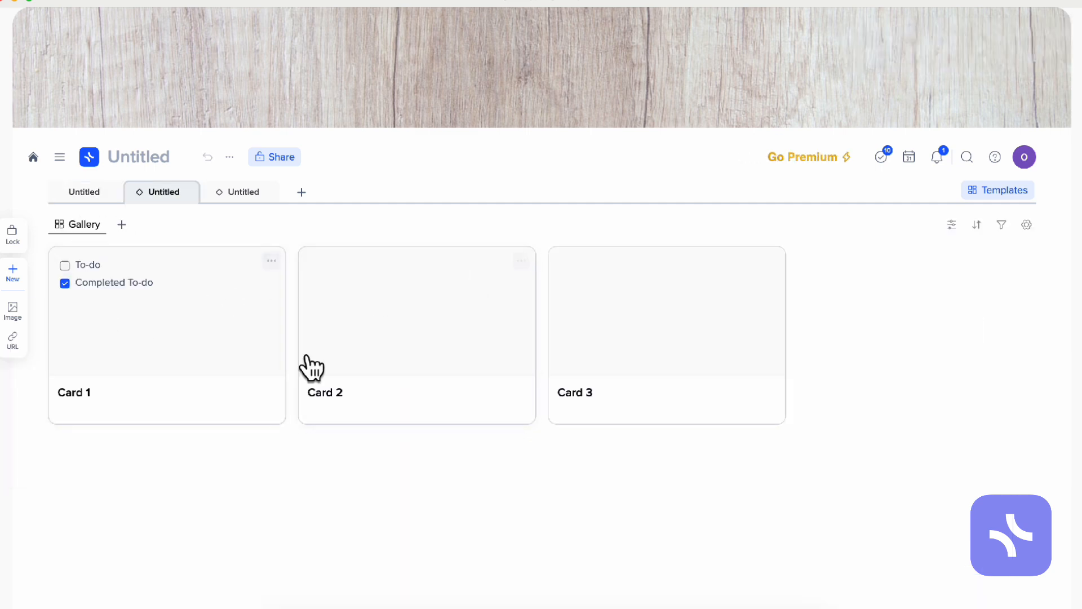
click(83, 191)
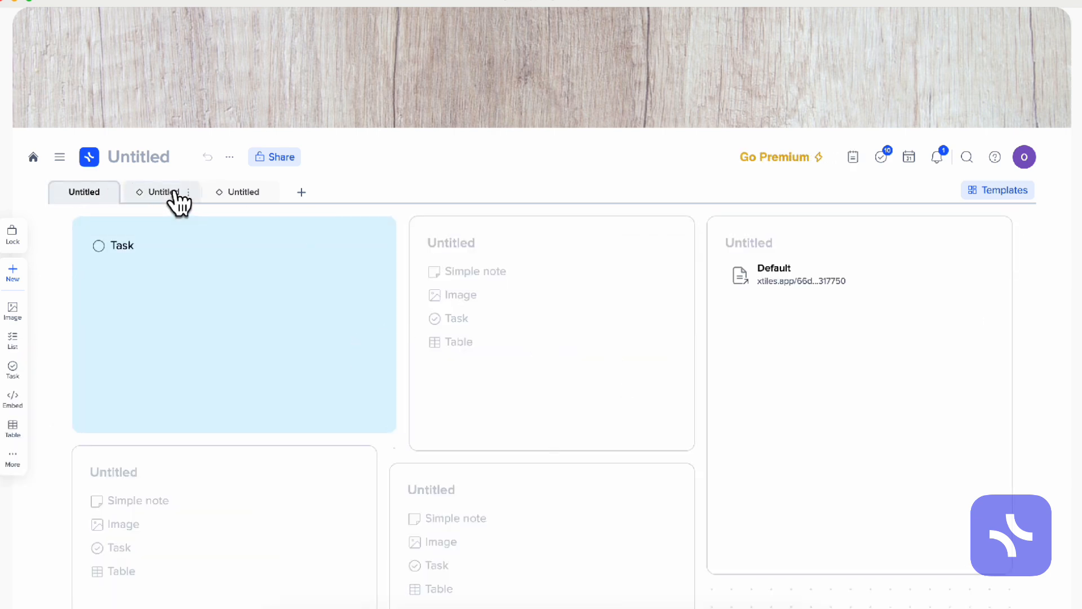
click(162, 192)
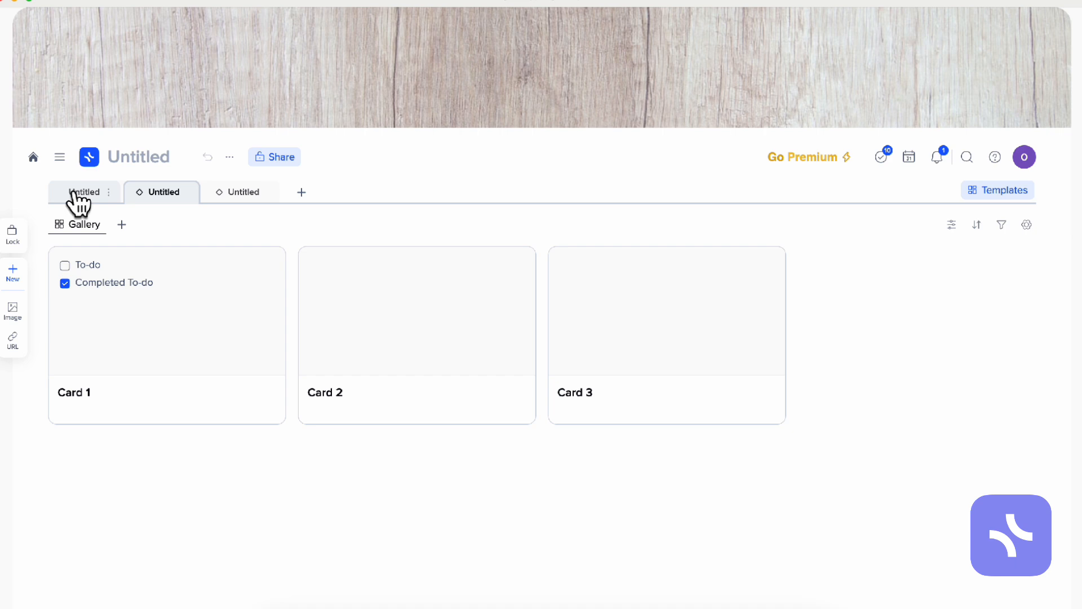
click(83, 191)
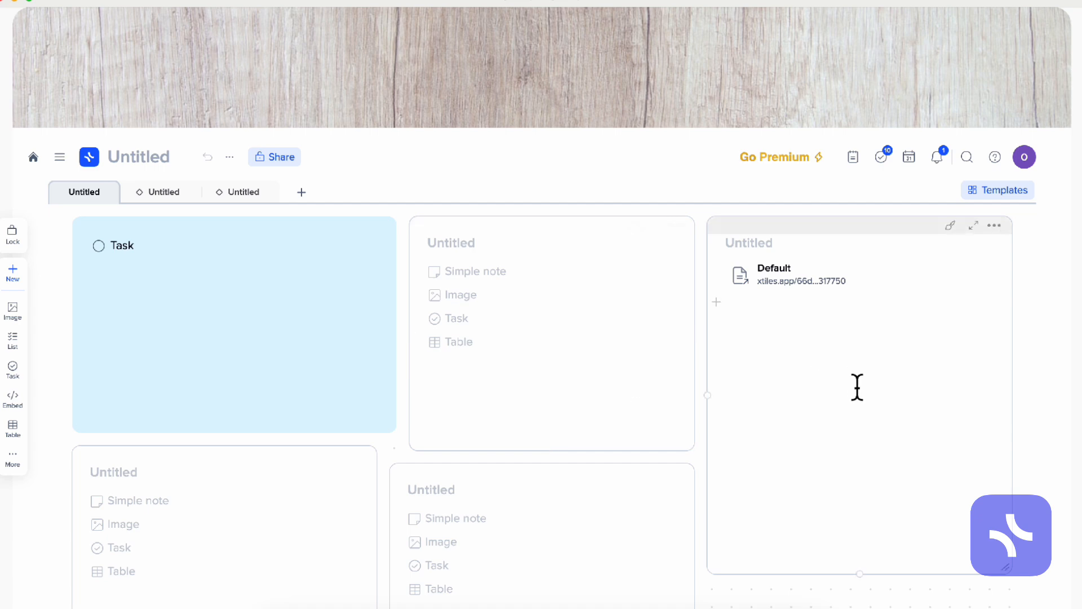
mouse_move(772, 343)
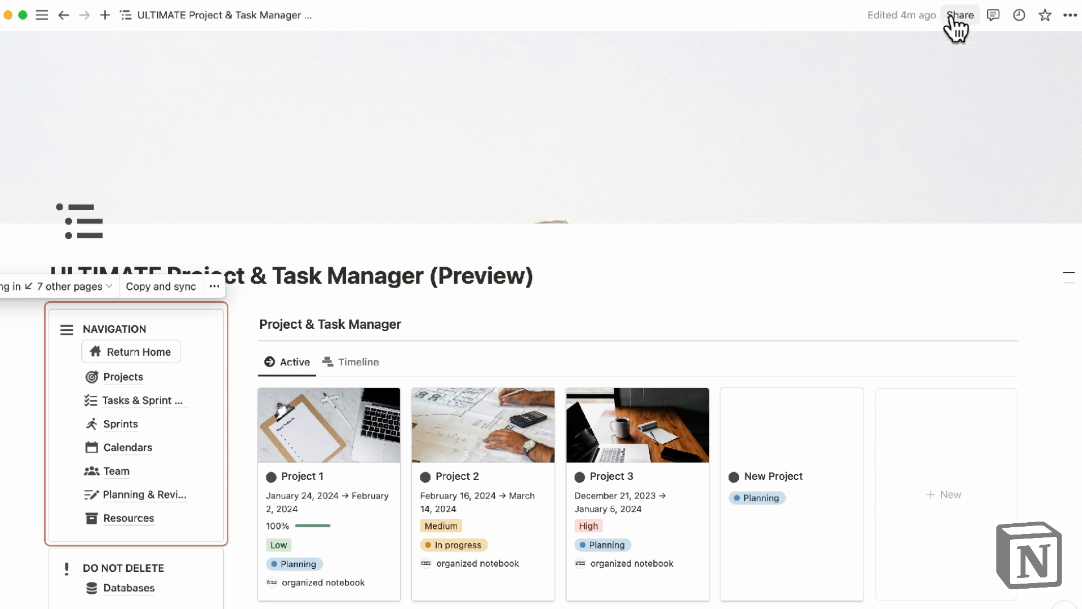
Publish the ULTIMATE Project & Task Manager (Preview) page to a notion.site address.
click(959, 15)
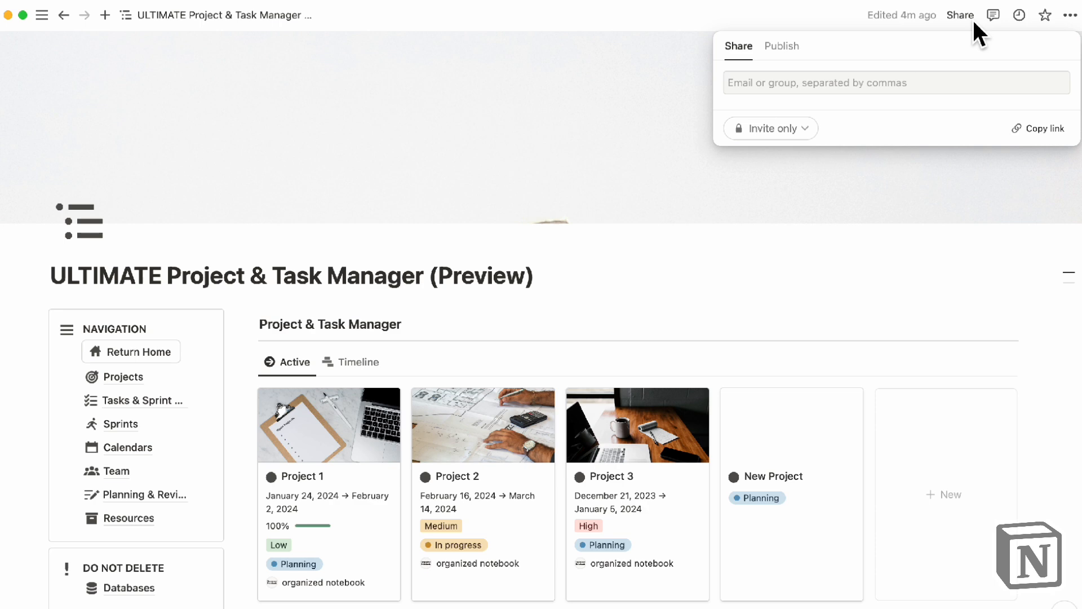
click(781, 46)
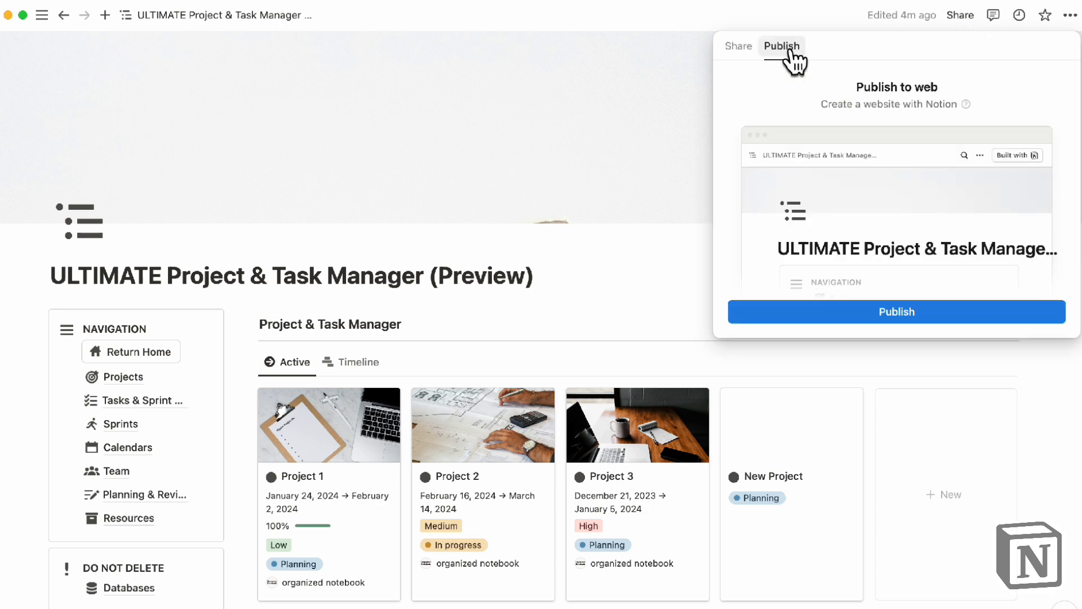
click(895, 311)
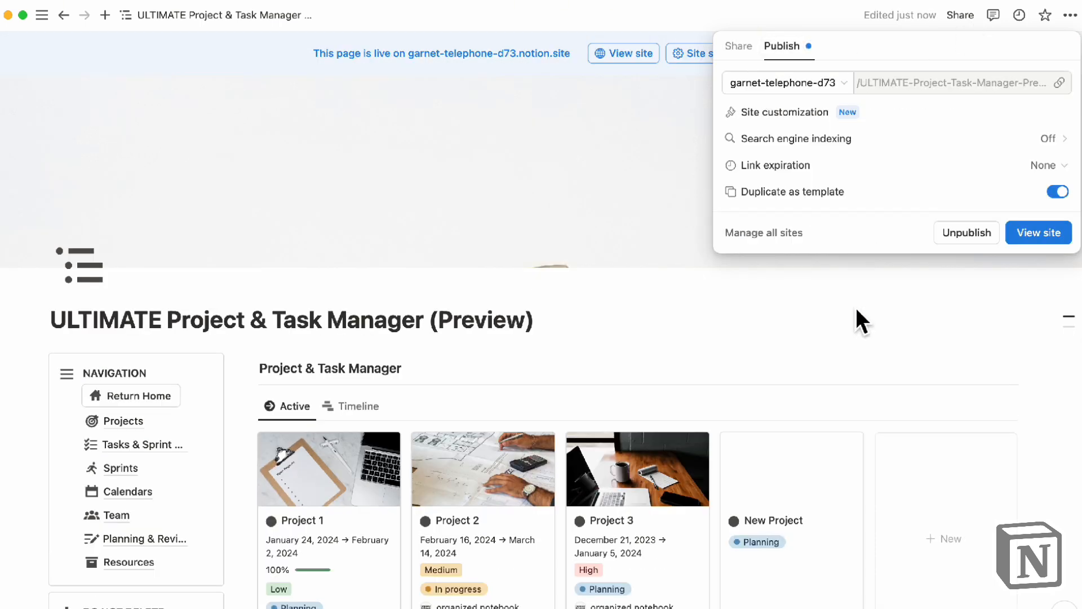
mouse_move(1064, 83)
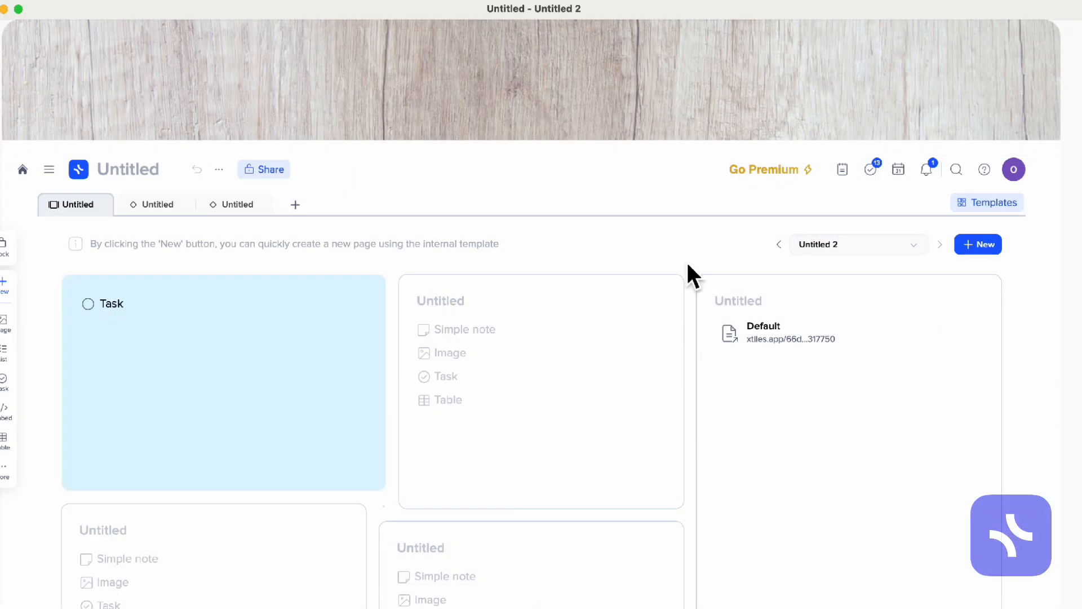
mouse_move(264, 169)
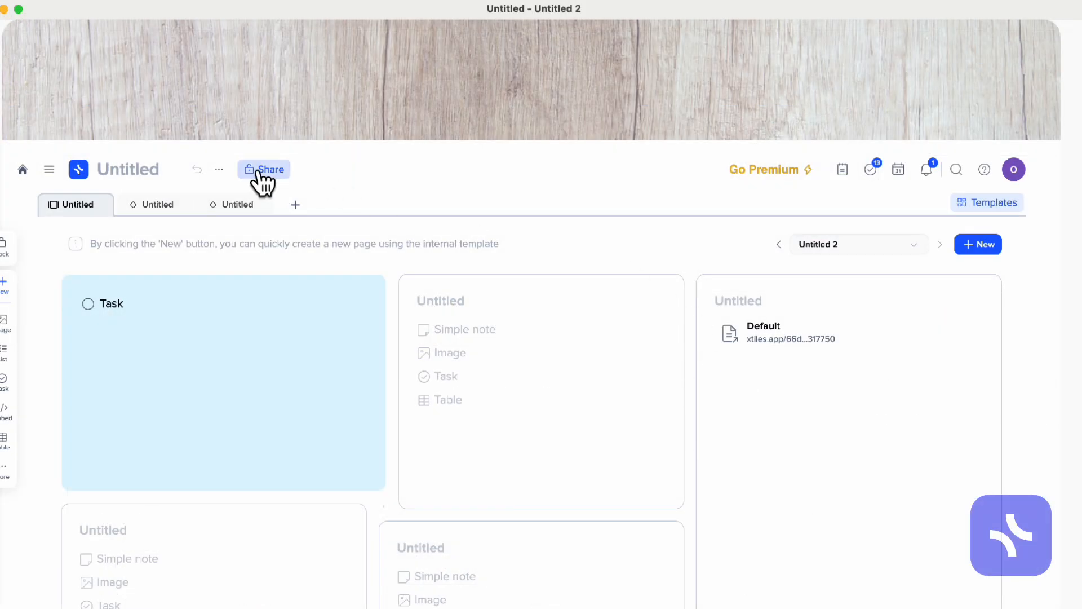
Share the xTiles board to the web, allowing edit requests and duplicating.
click(263, 169)
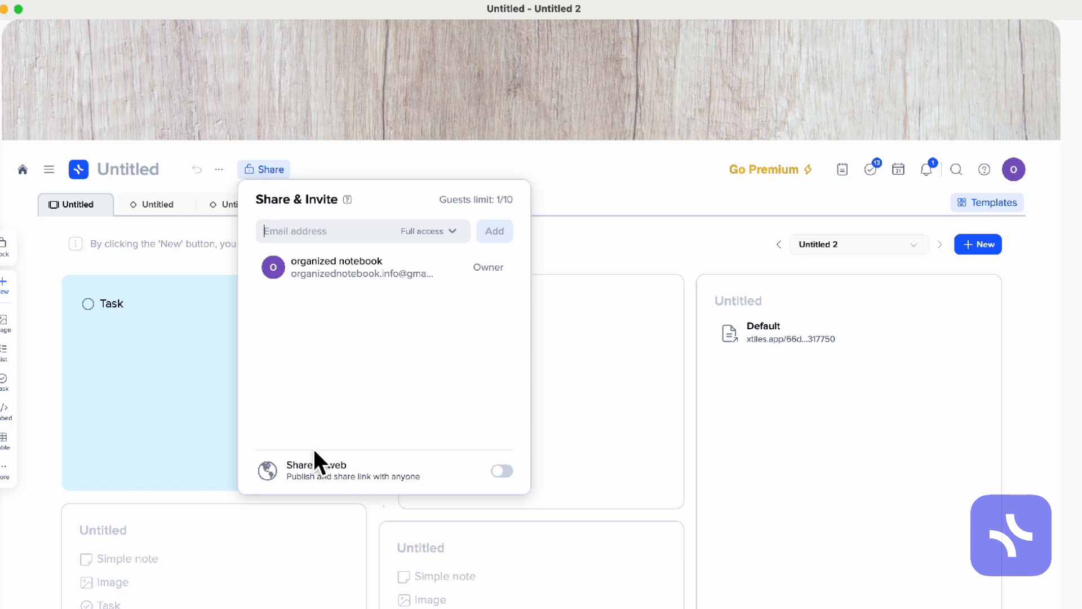
click(502, 470)
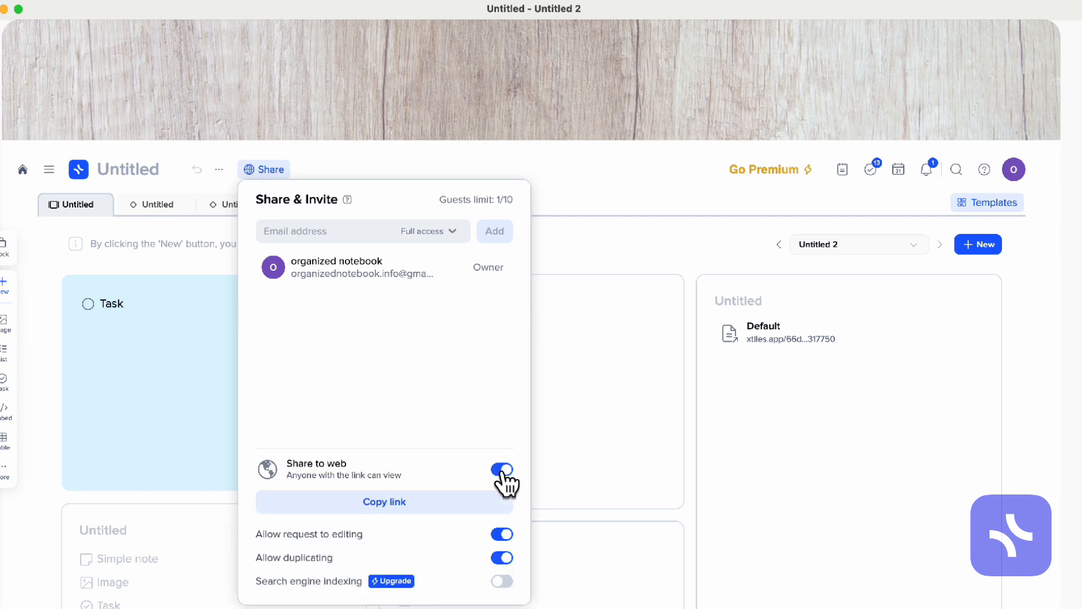
mouse_move(498, 555)
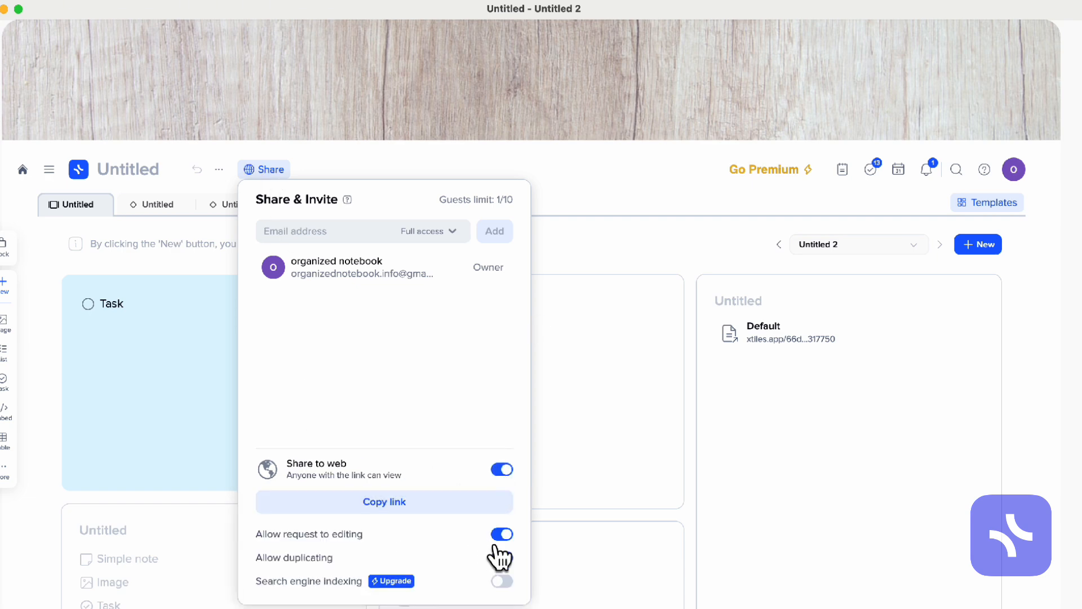
click(501, 557)
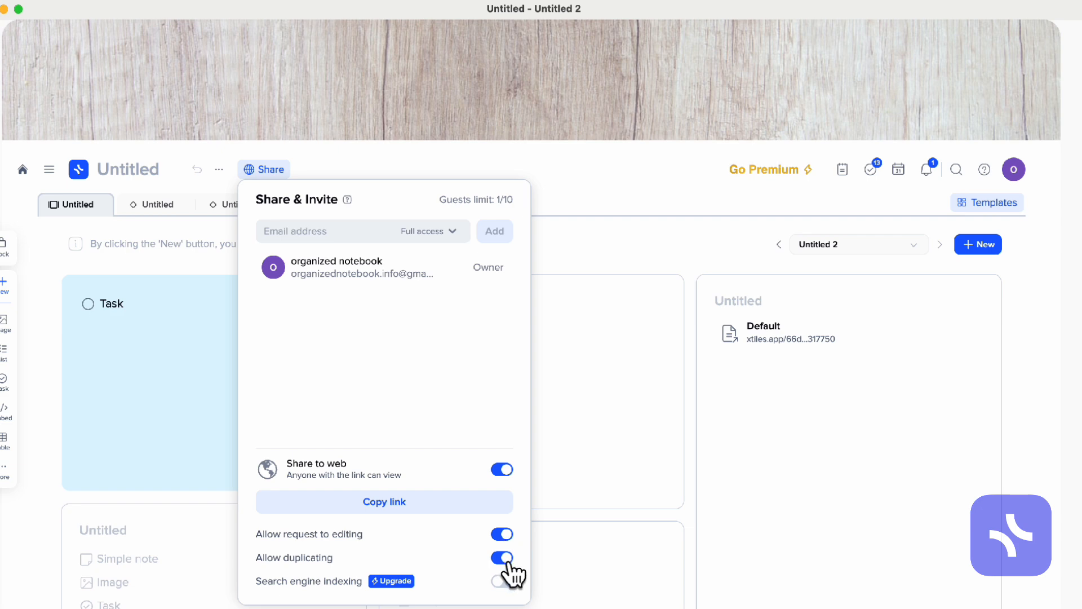
mouse_move(458, 580)
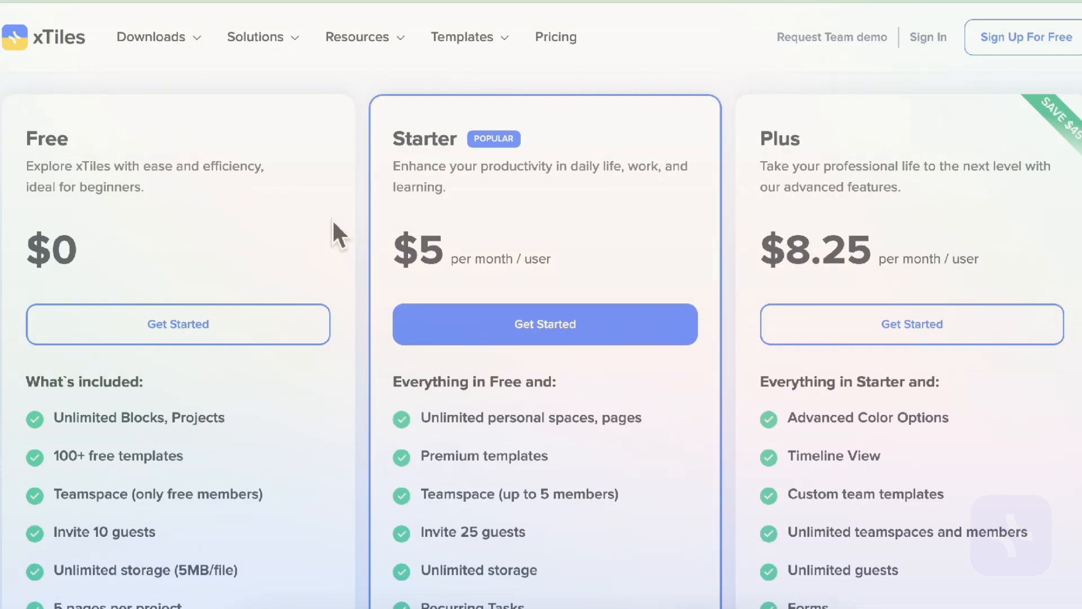
Scroll down the xTiles pricing page through the Free, Starter and Plus features.
scroll(down, 3)
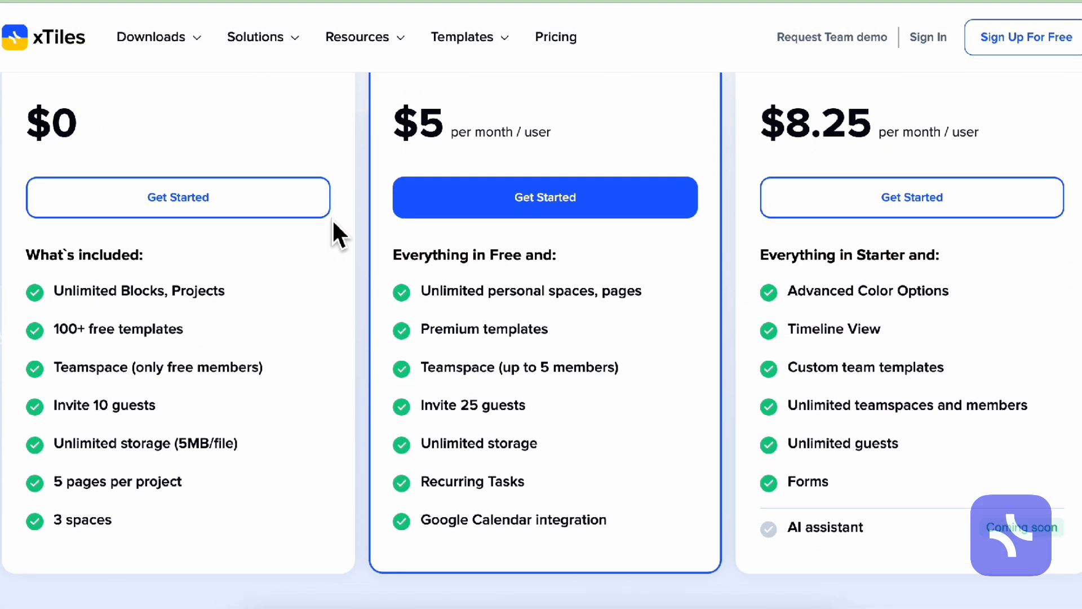
scroll(down, 3)
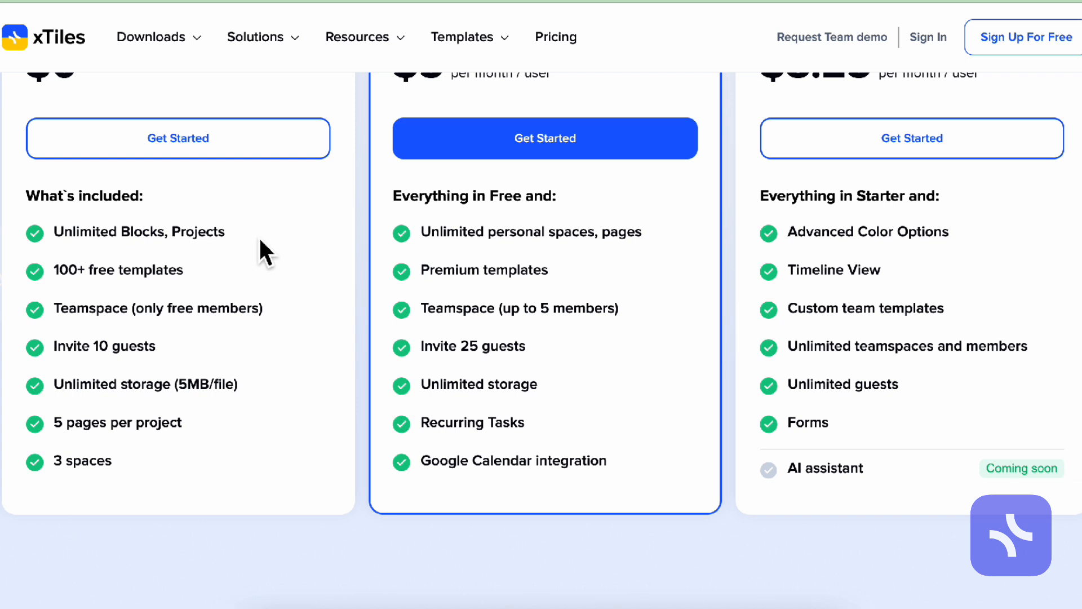
mouse_move(209, 283)
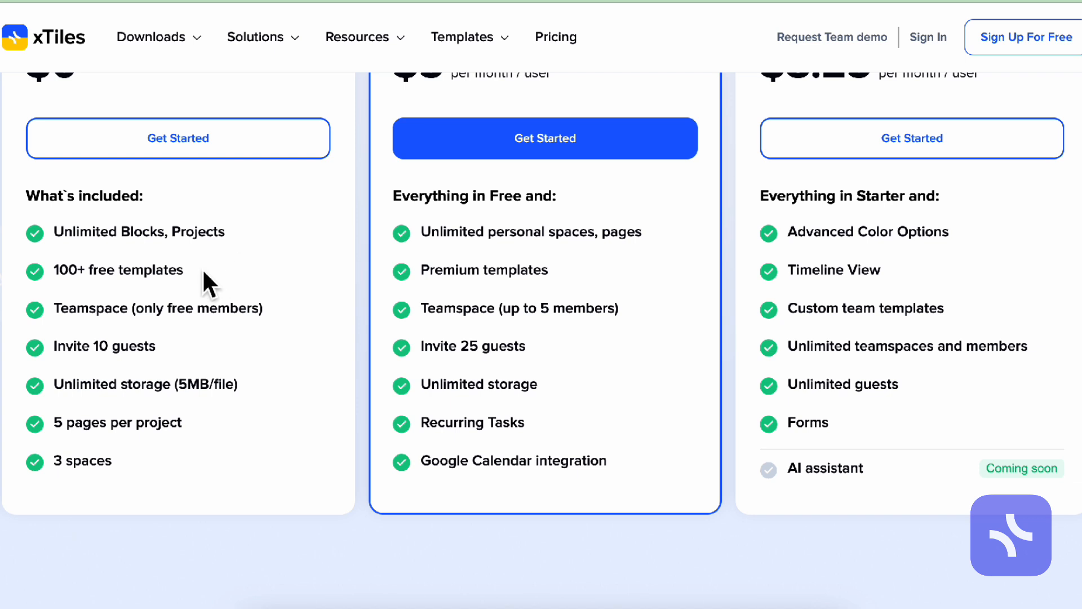
mouse_move(200, 417)
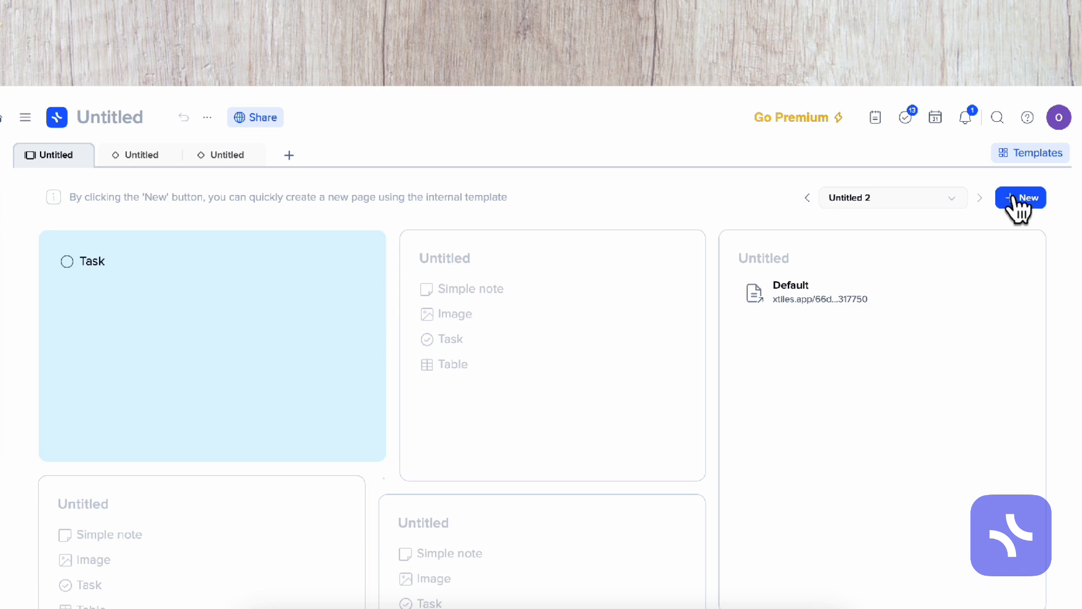
click(892, 198)
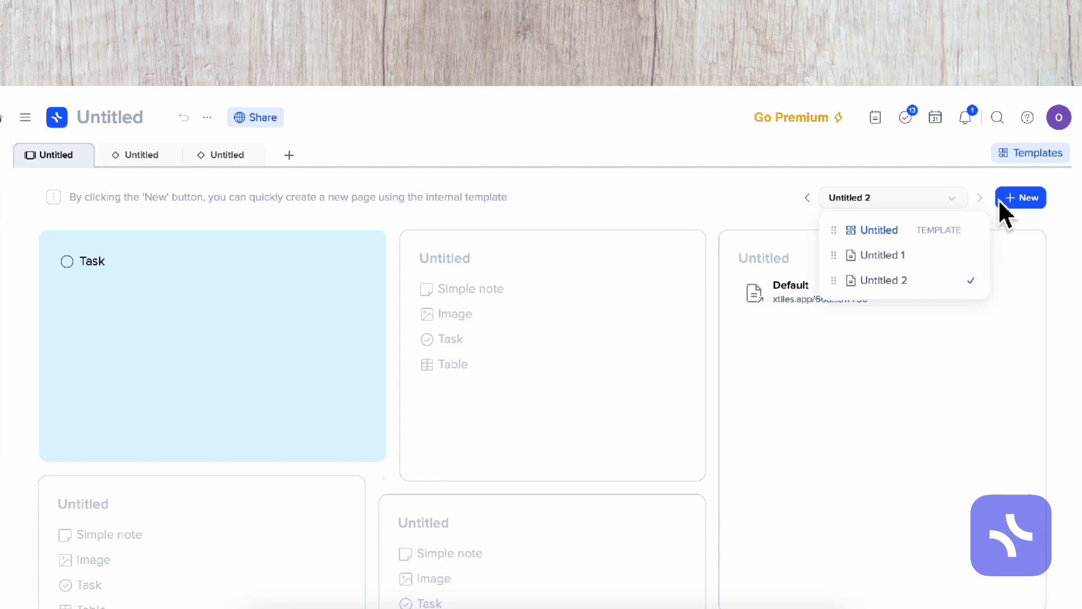
mouse_move(851, 219)
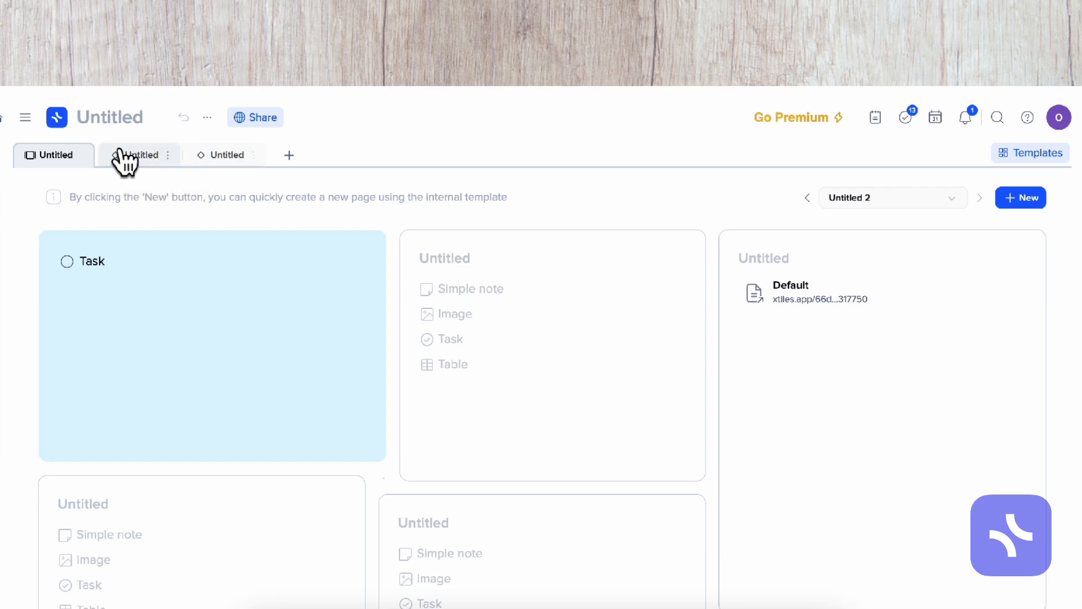
mouse_move(376, 178)
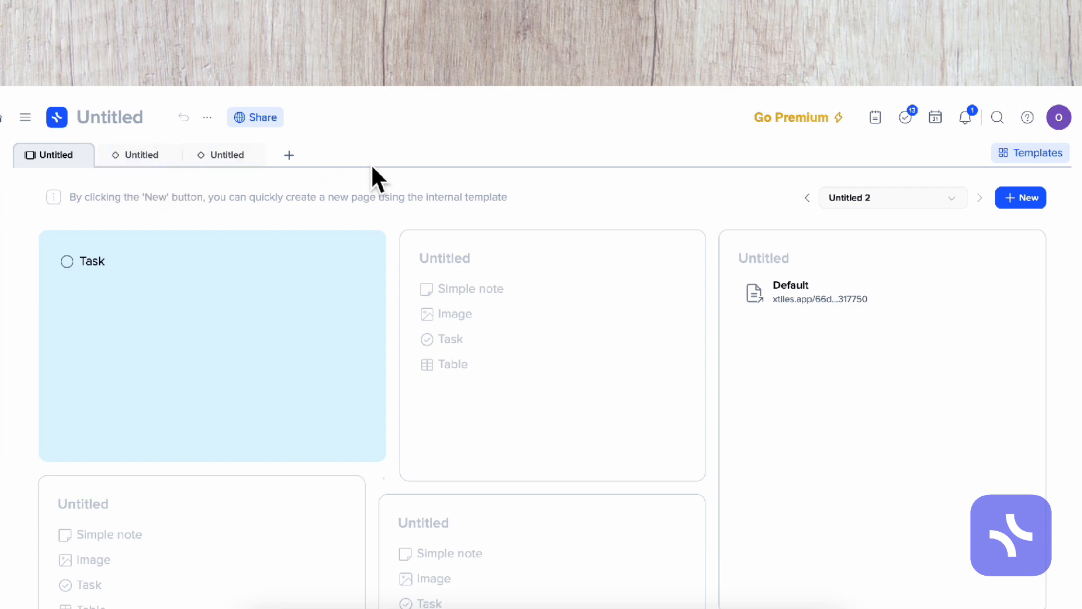
mouse_move(393, 185)
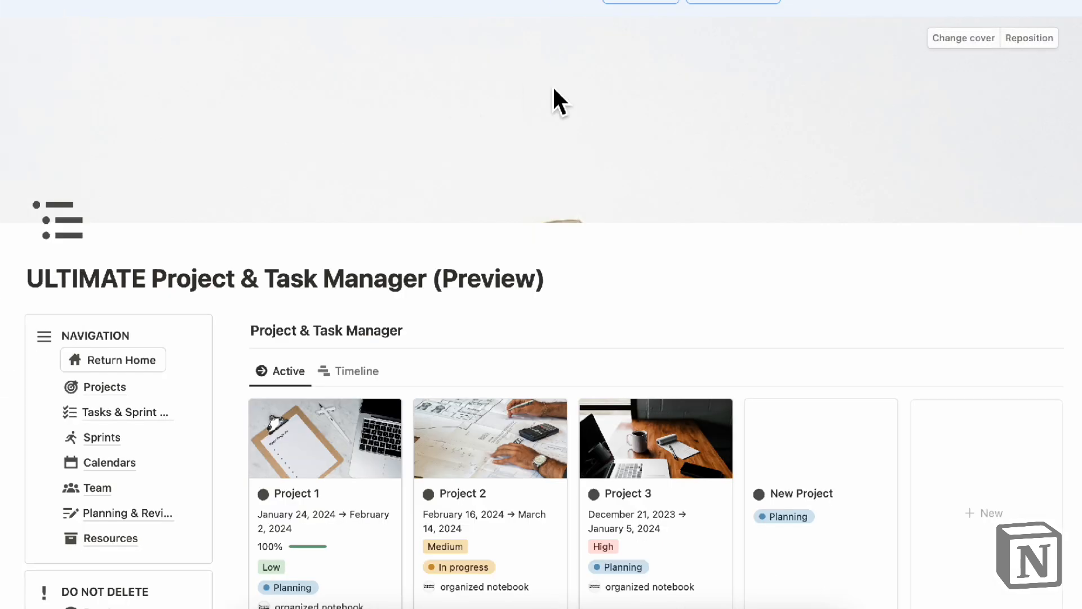
Scroll down through the Project & Task Manager template's navigation and project cards.
scroll(down, 3)
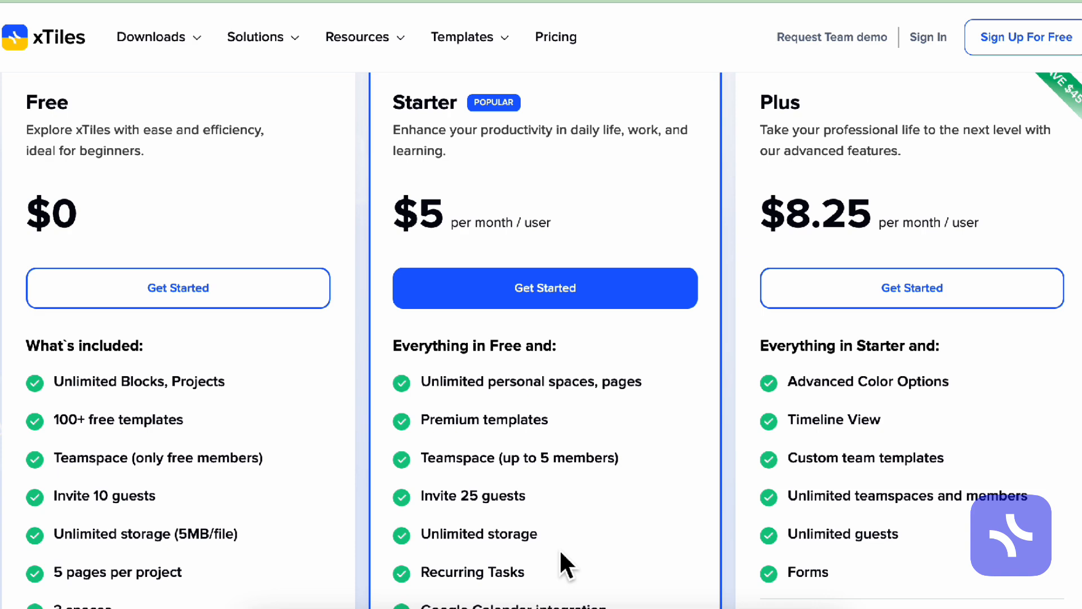
Scroll down and back up comparing xTiles' Free ($0), Starter ($5) and Plus ($8.25) columns.
scroll(down, 3)
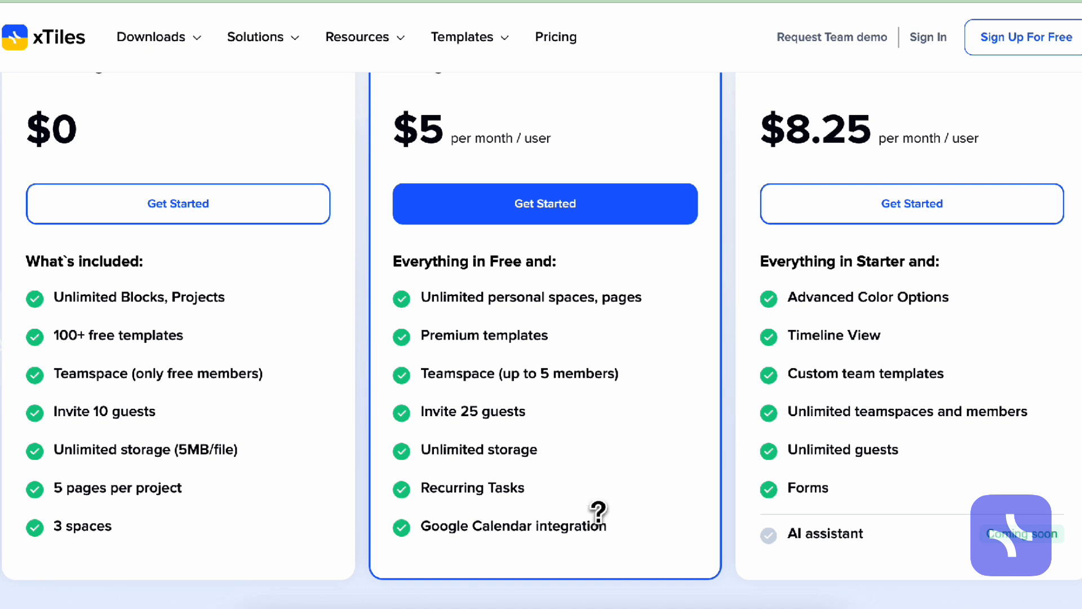
mouse_move(729, 462)
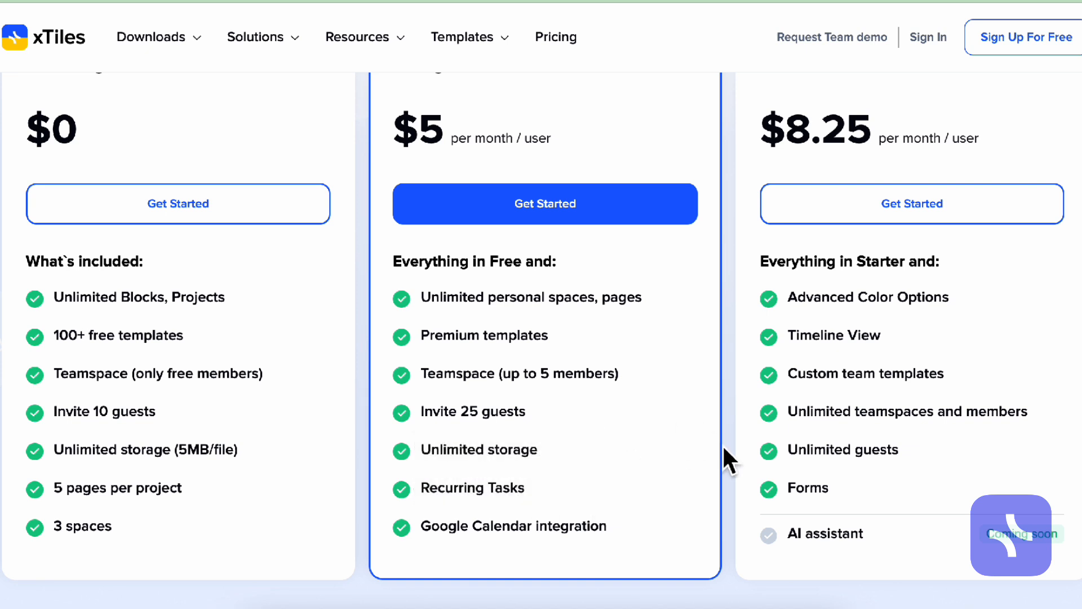
mouse_move(474, 128)
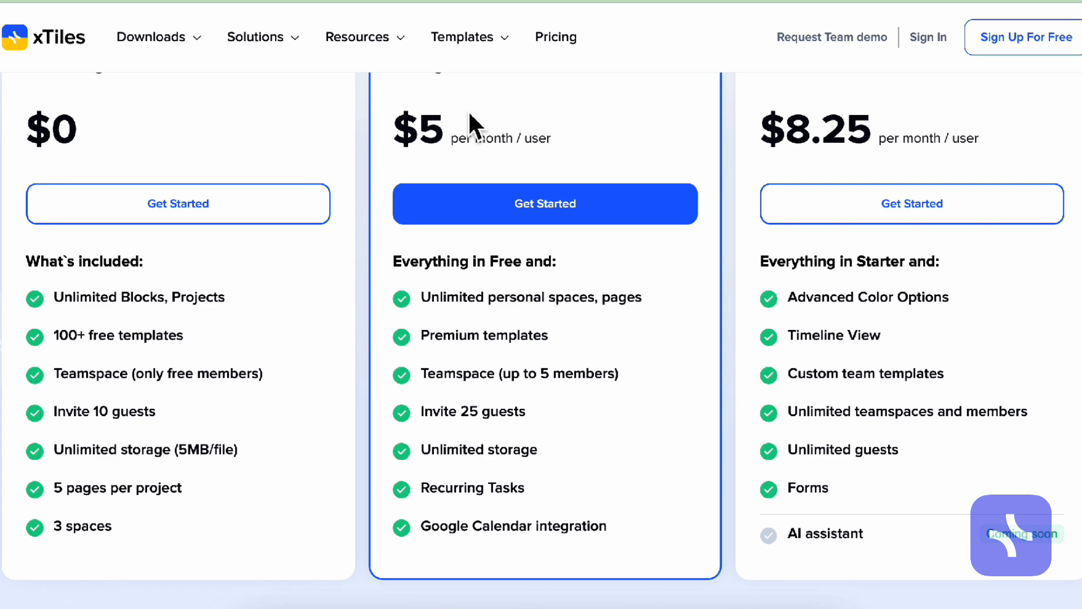
mouse_move(483, 362)
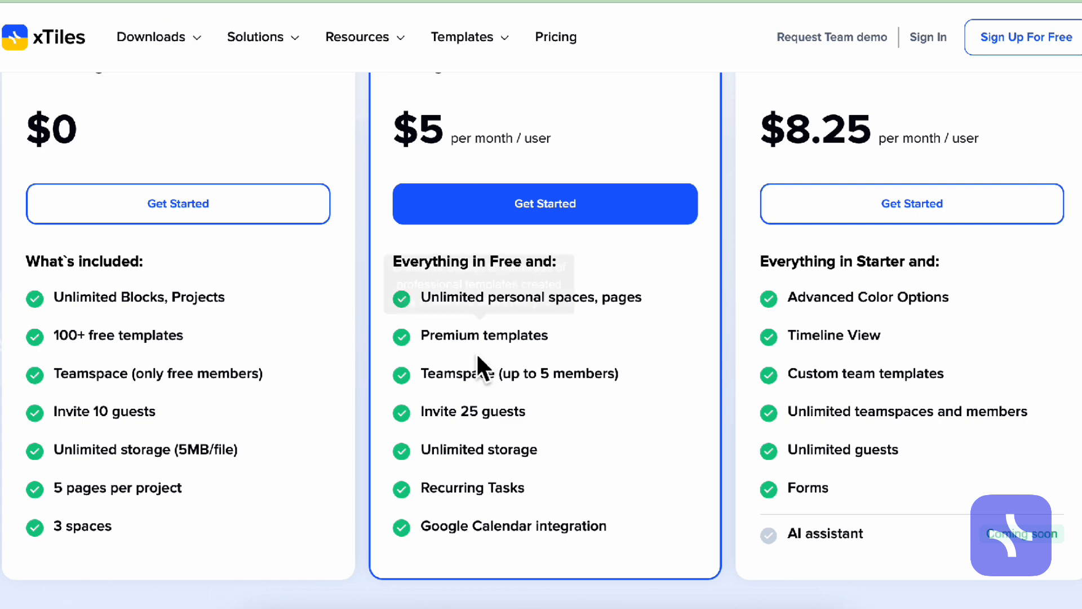
mouse_move(645, 502)
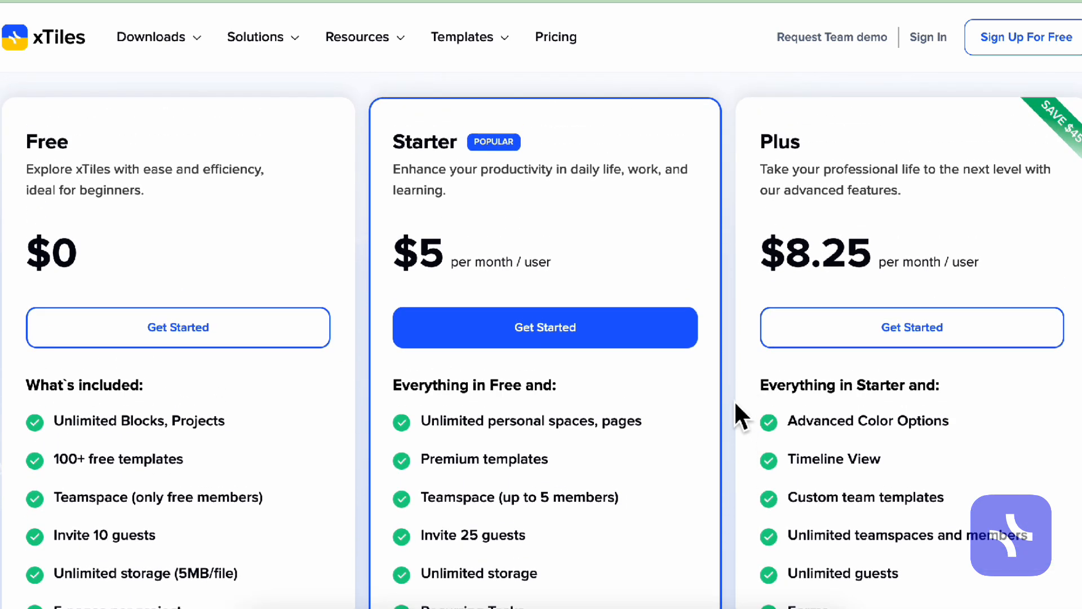
mouse_move(785, 269)
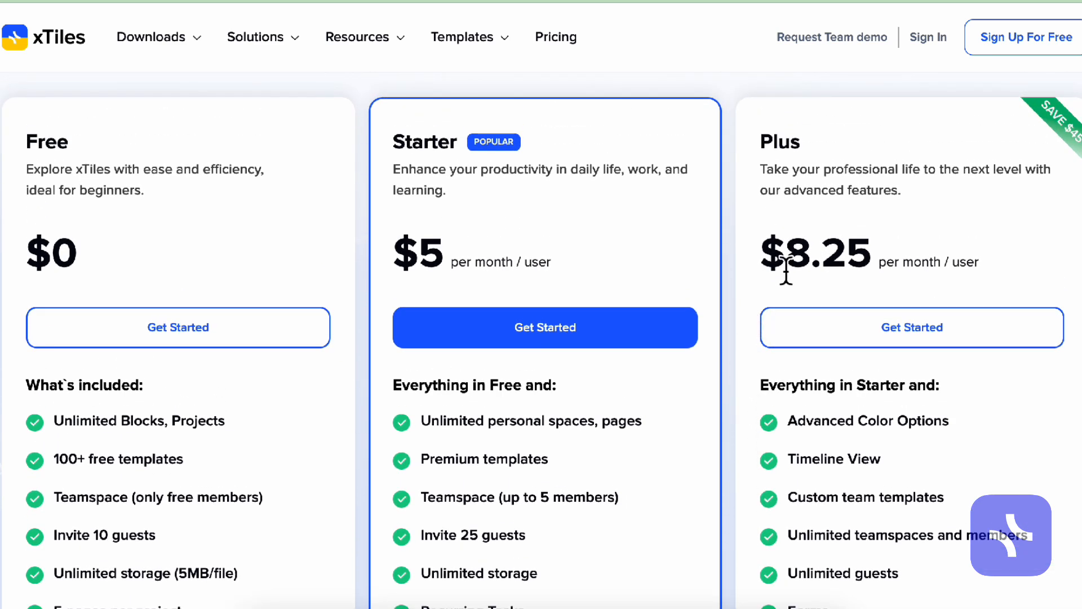
scroll(down, 3)
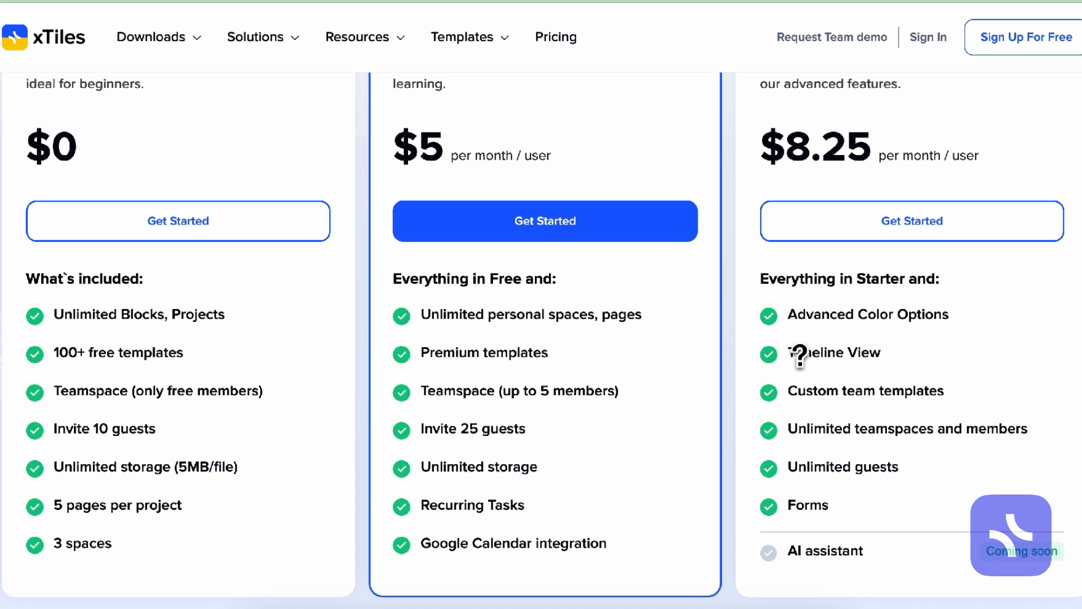
mouse_move(717, 442)
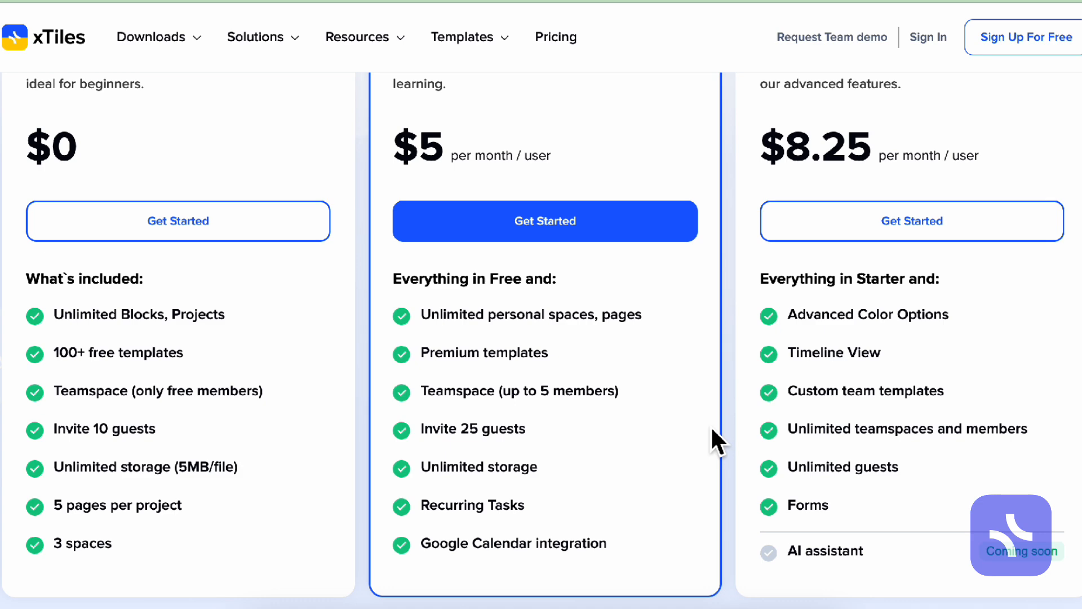
scroll(up, 3)
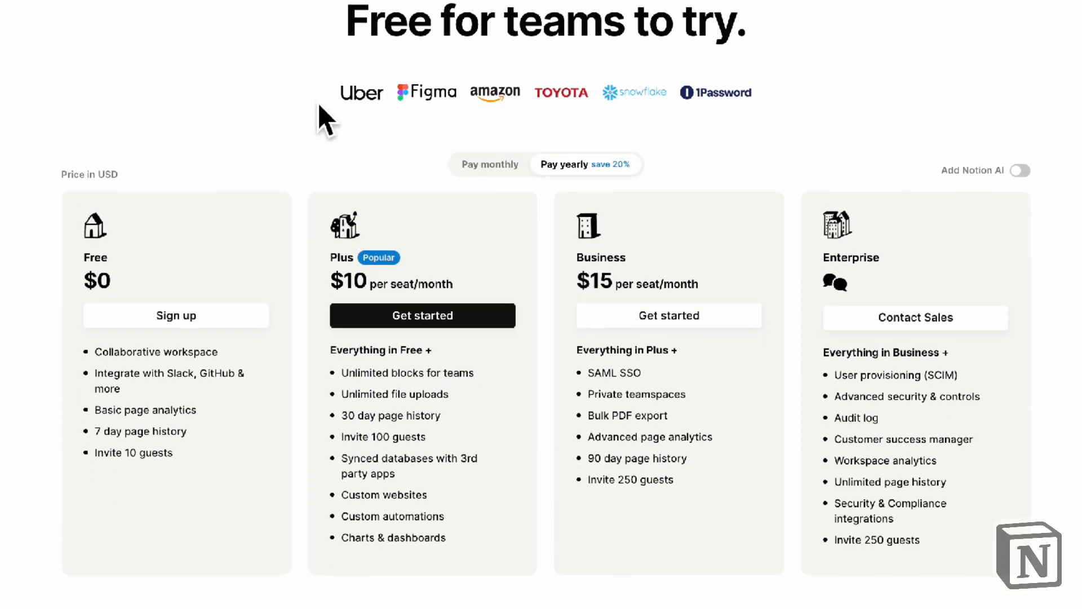
Scroll through Notion's Free, Plus, Business and Enterprise plans, then back up.
scroll(down, 3)
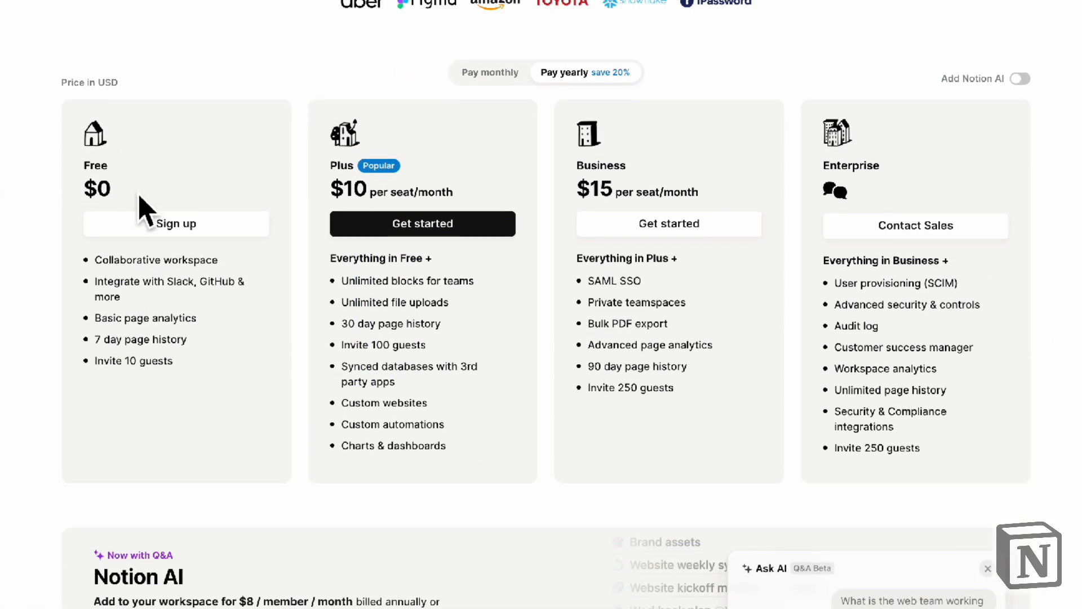
mouse_move(199, 418)
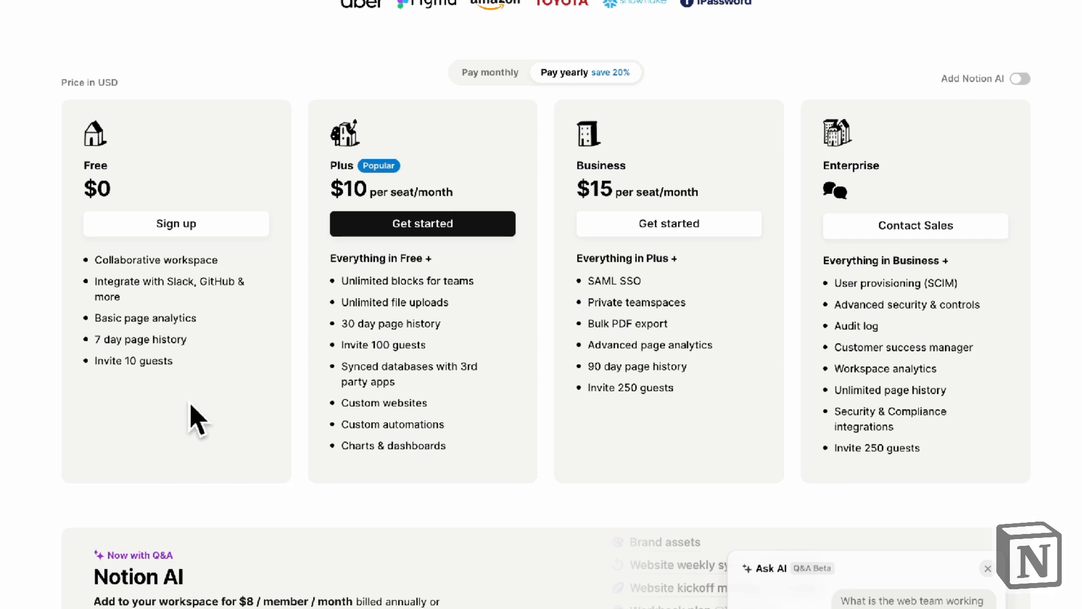
mouse_move(99, 57)
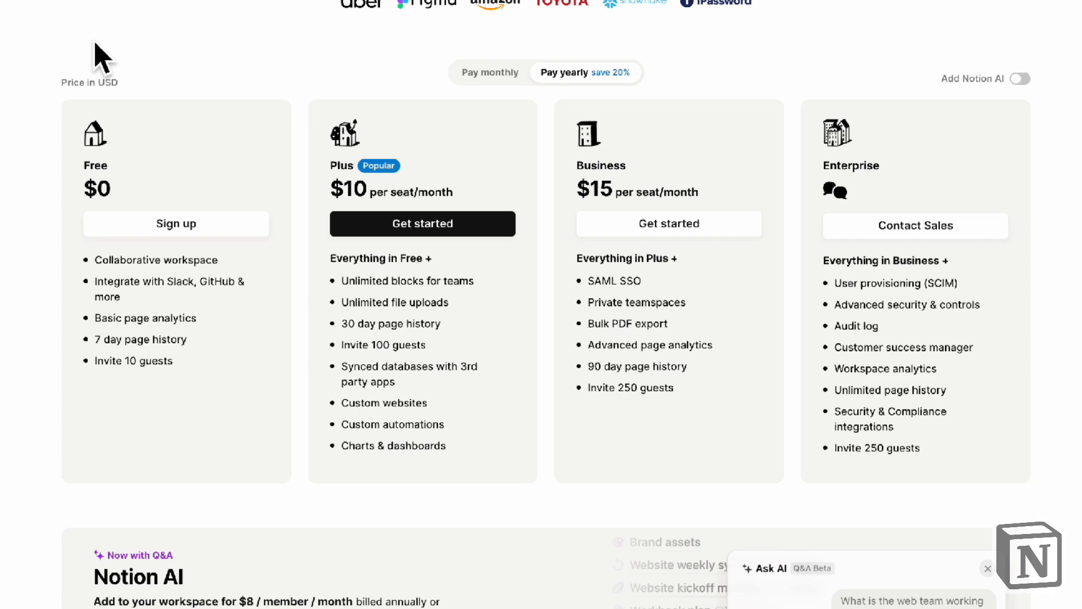
mouse_move(832, 378)
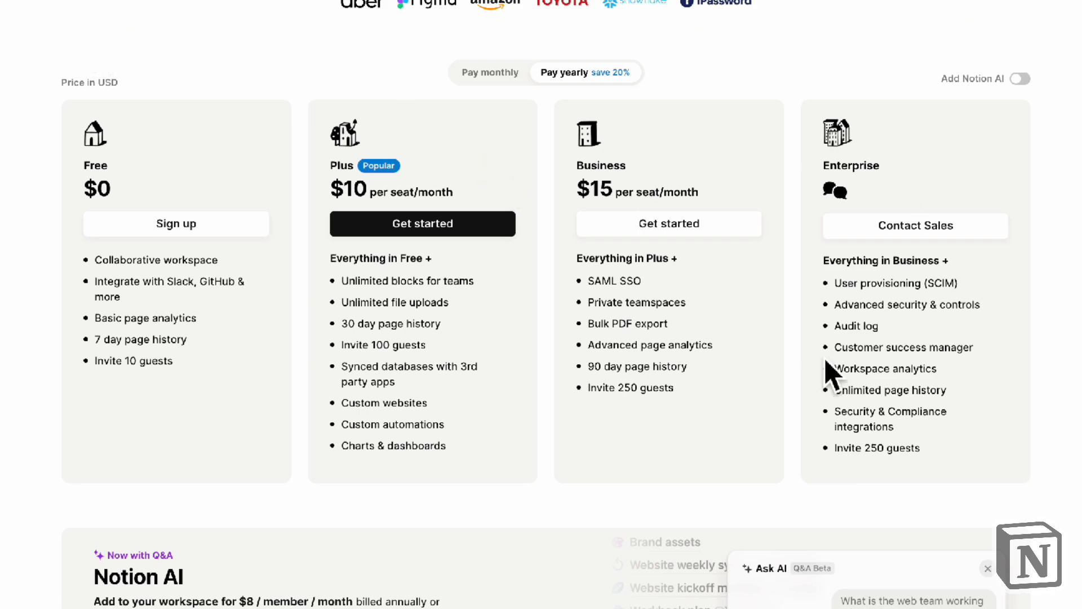
scroll(up, 3)
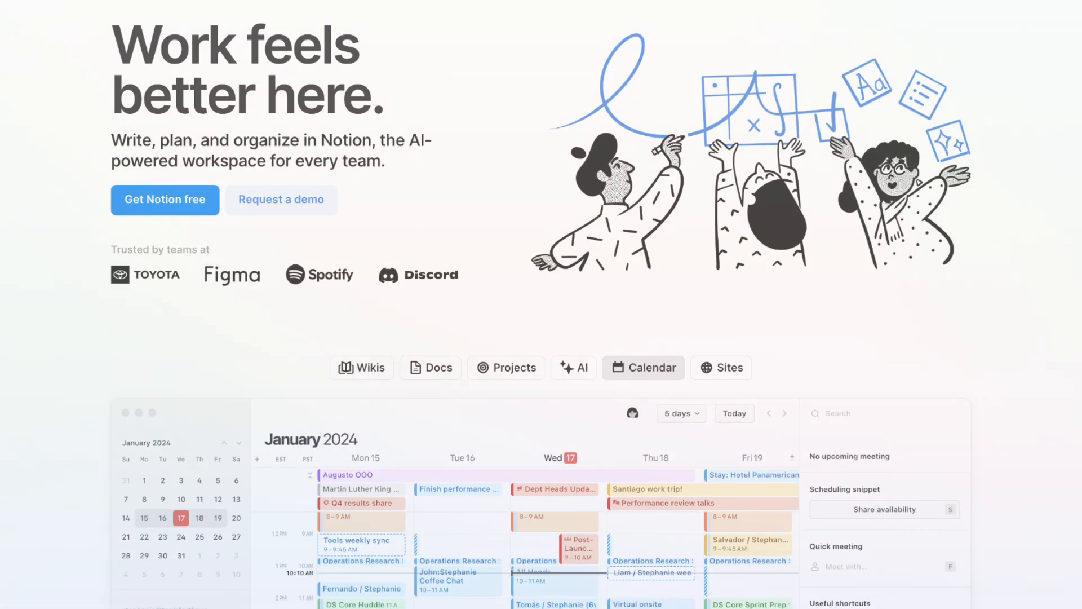